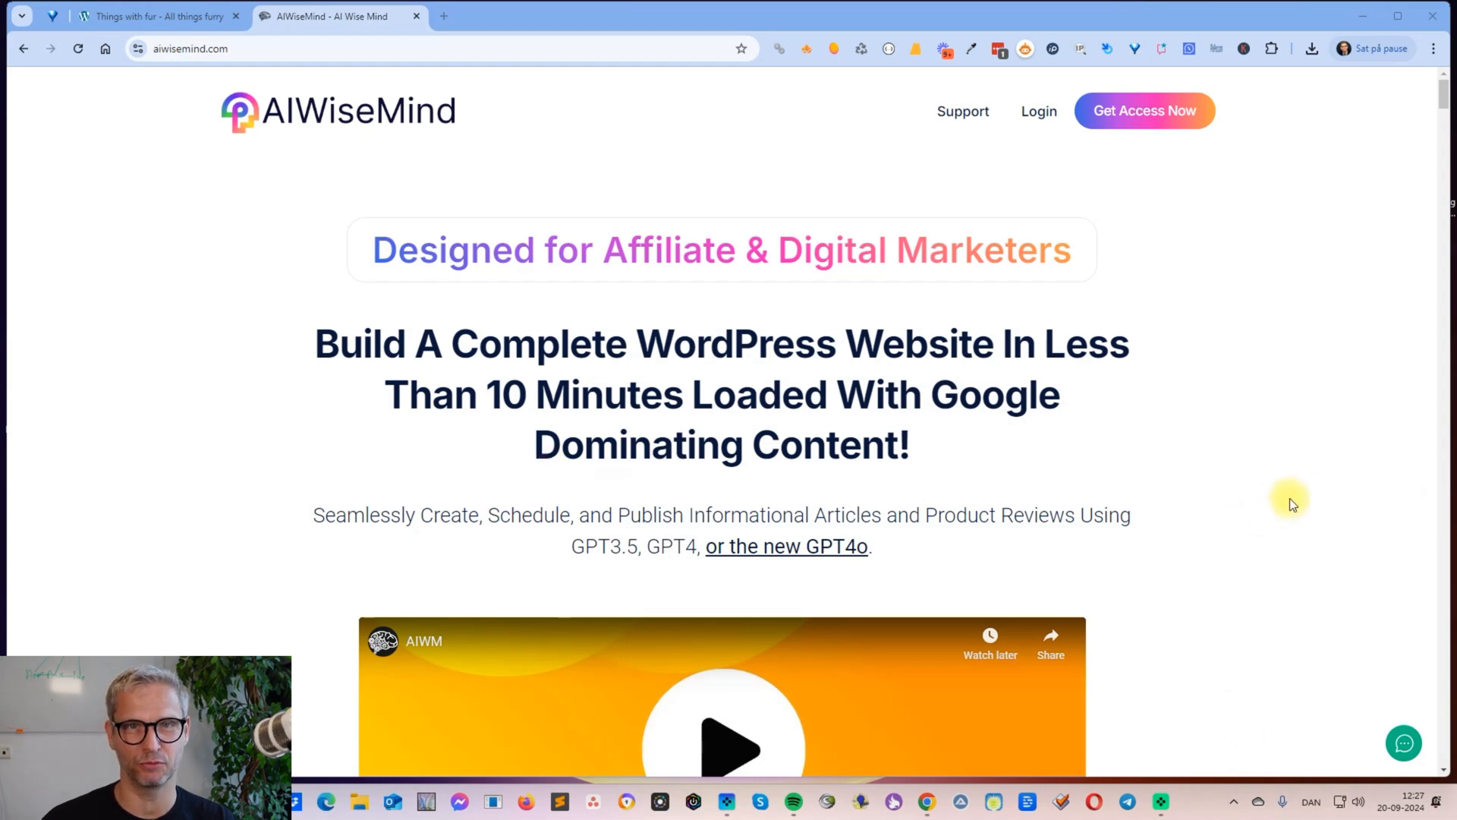
{"action": "mouse_move", "coordinate": [1348, 501]}
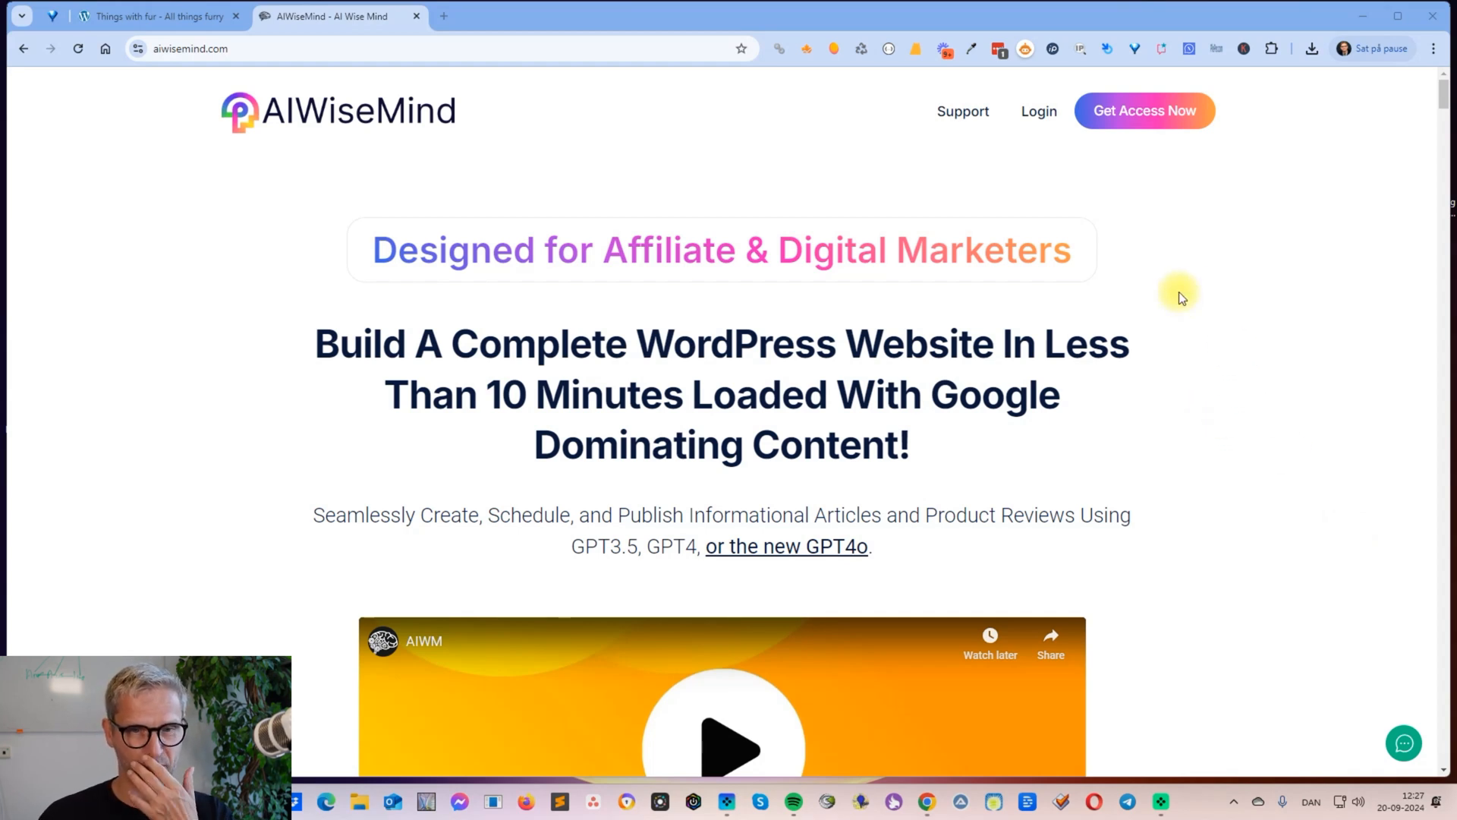
{"action": "mouse_move", "coordinate": [1209, 297]}
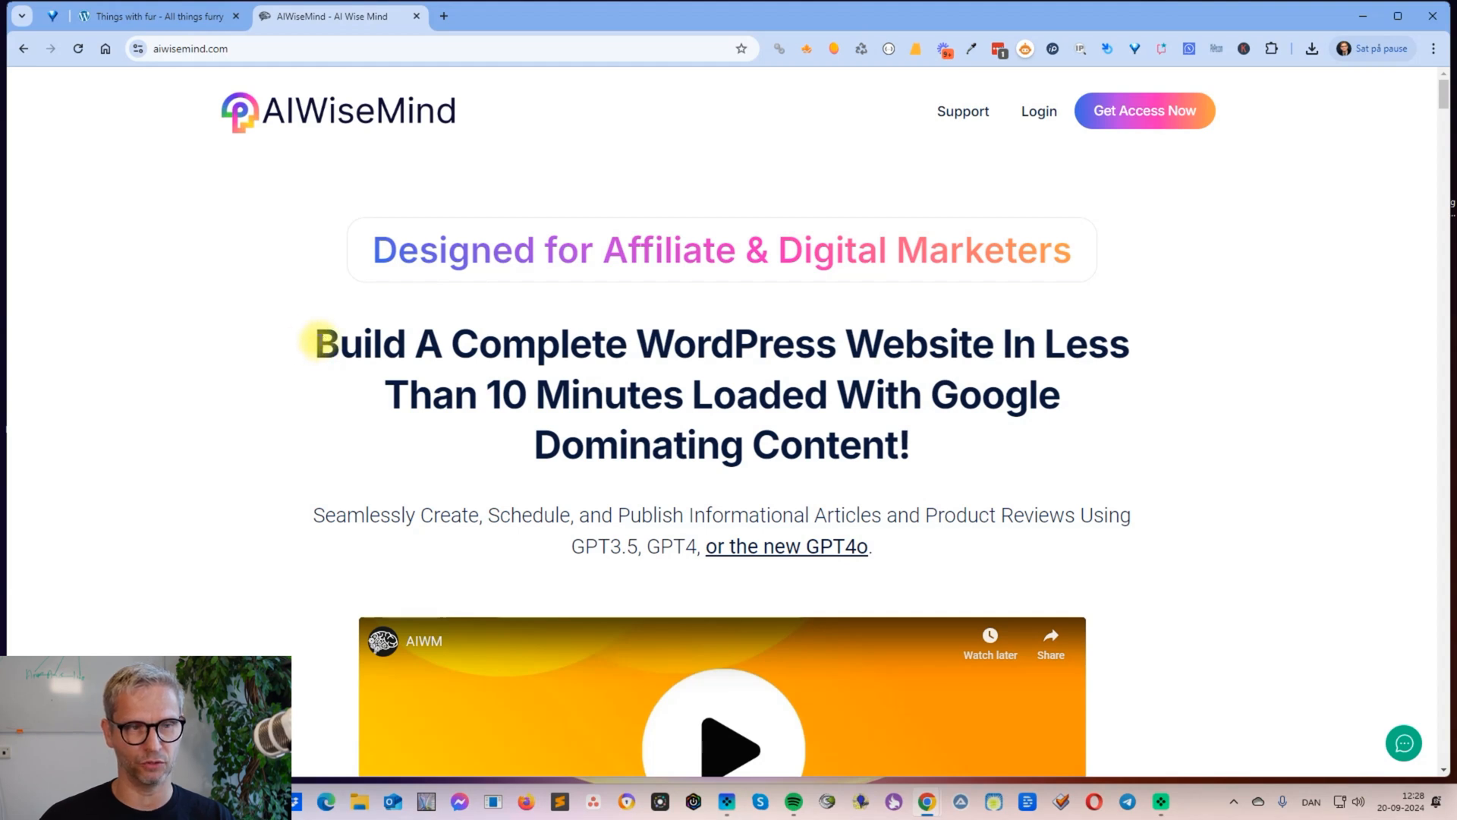
{"action": "mouse_move", "coordinate": [276, 363]}
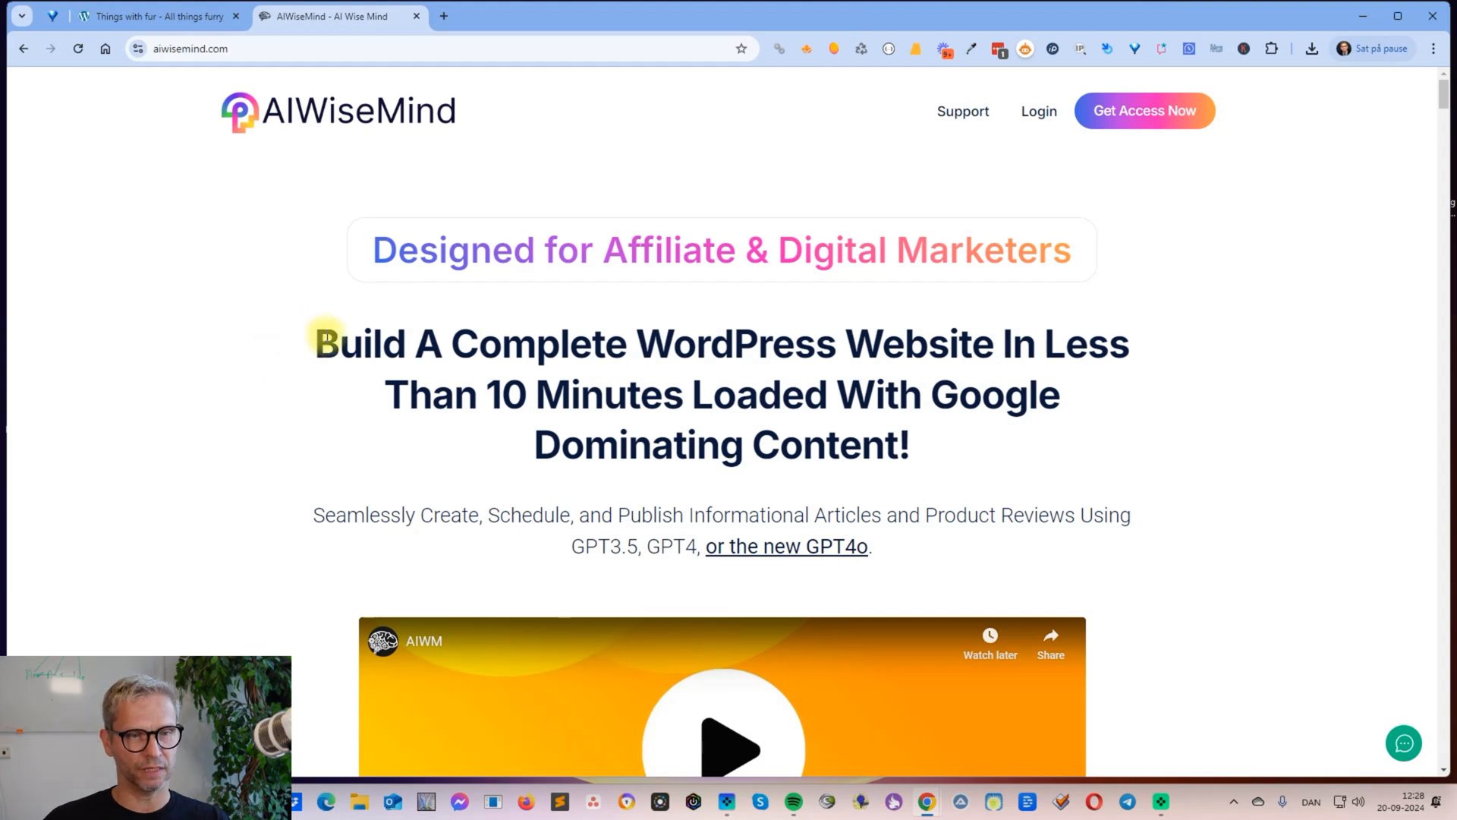
Step: Highlight the AIWiseMind hero headline about building a site quickly, then switch to Things with fur
{"action": "left_click_drag", "start_coordinate": [314, 343], "coordinate": [990, 343]}
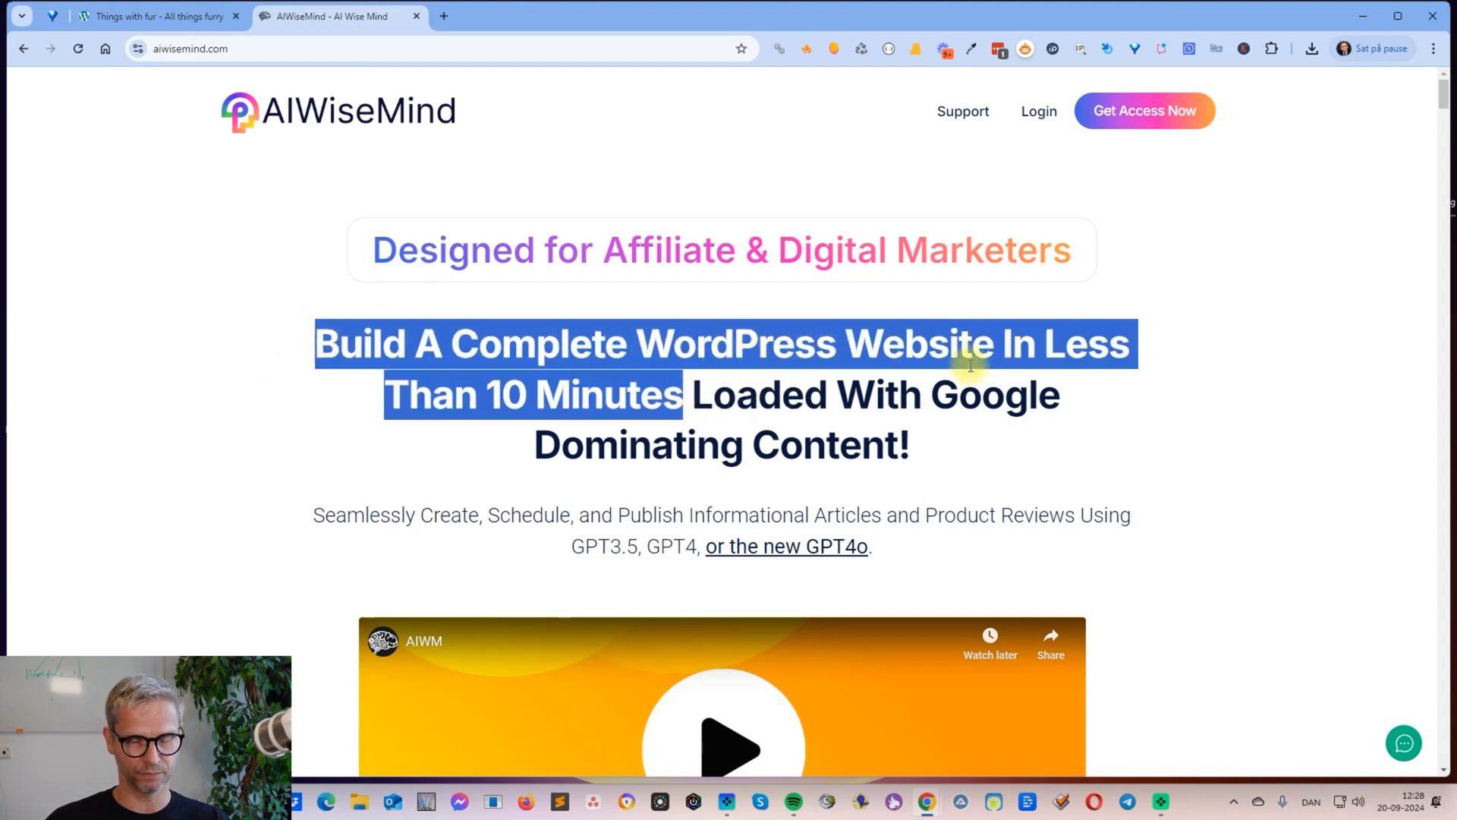
{"action": "scroll", "scroll_direction": "down", "scroll_amount": 3}
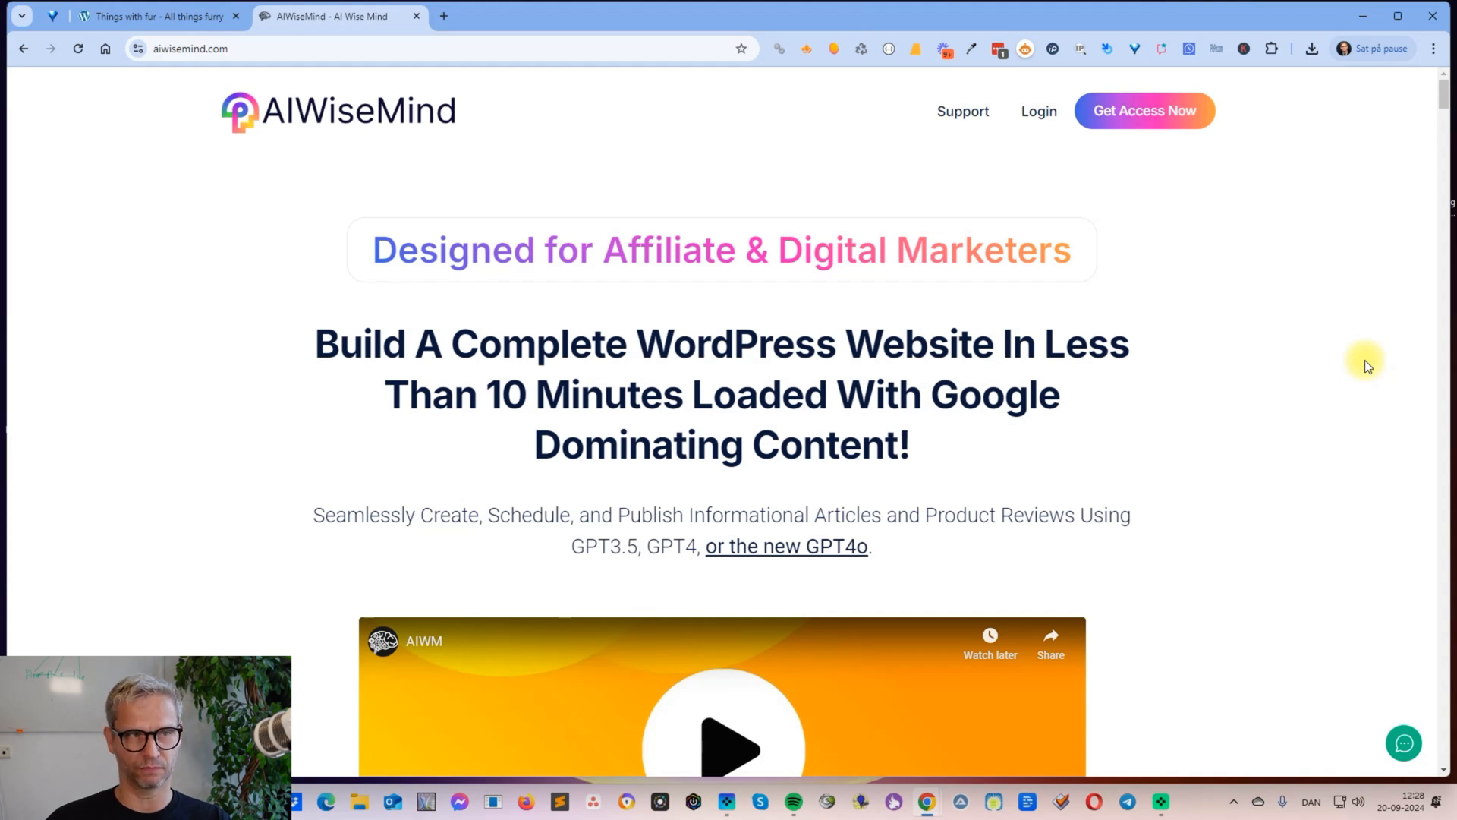
{"action": "left_click", "coordinate": [156, 16]}
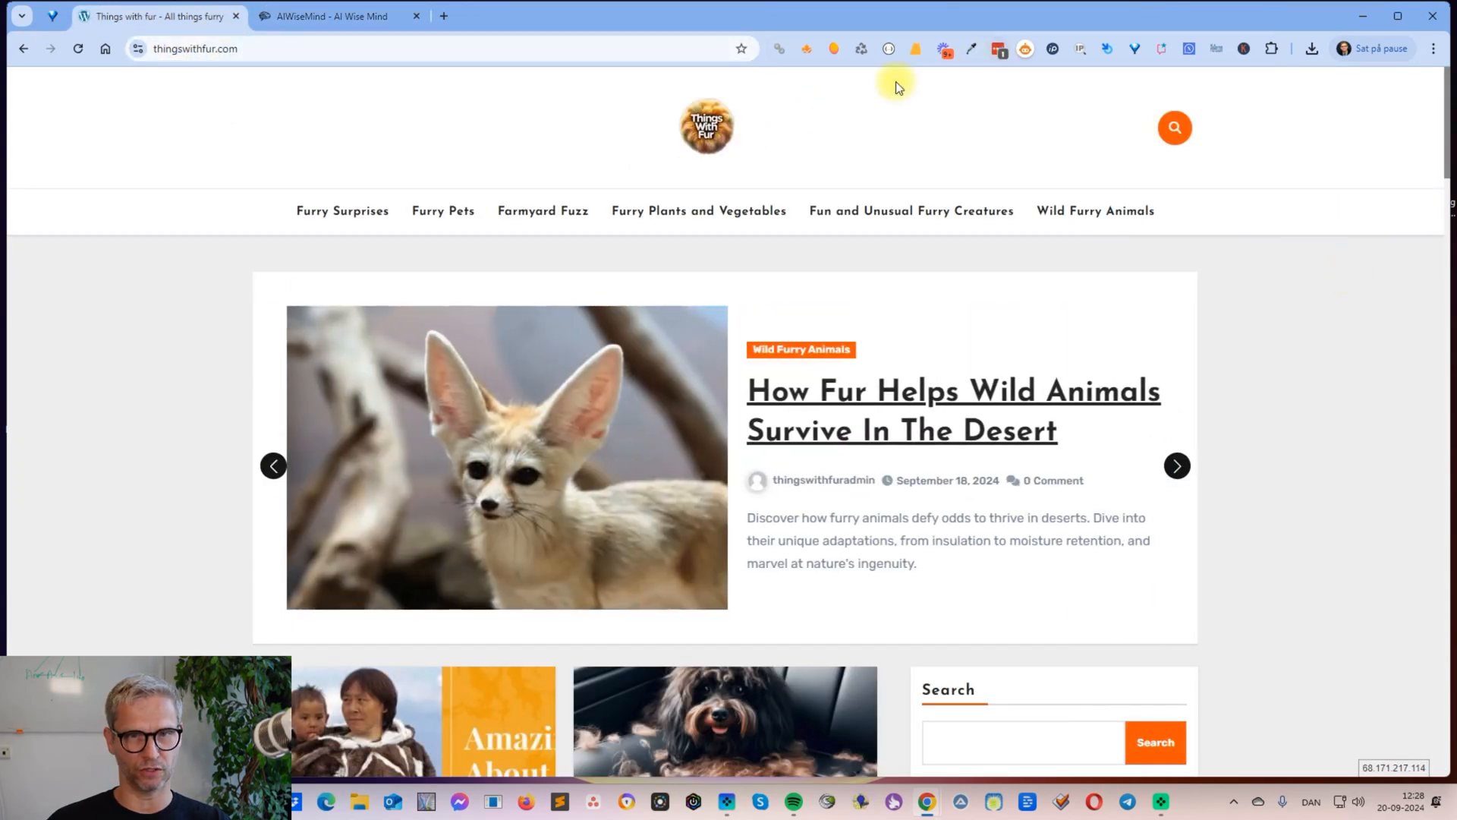
Step: Browse thingswithfur.com posts and Recent Posts, then bring up app.aiwisemind.com/campaign's seven campaigns
{"action": "left_click", "coordinate": [833, 49]}
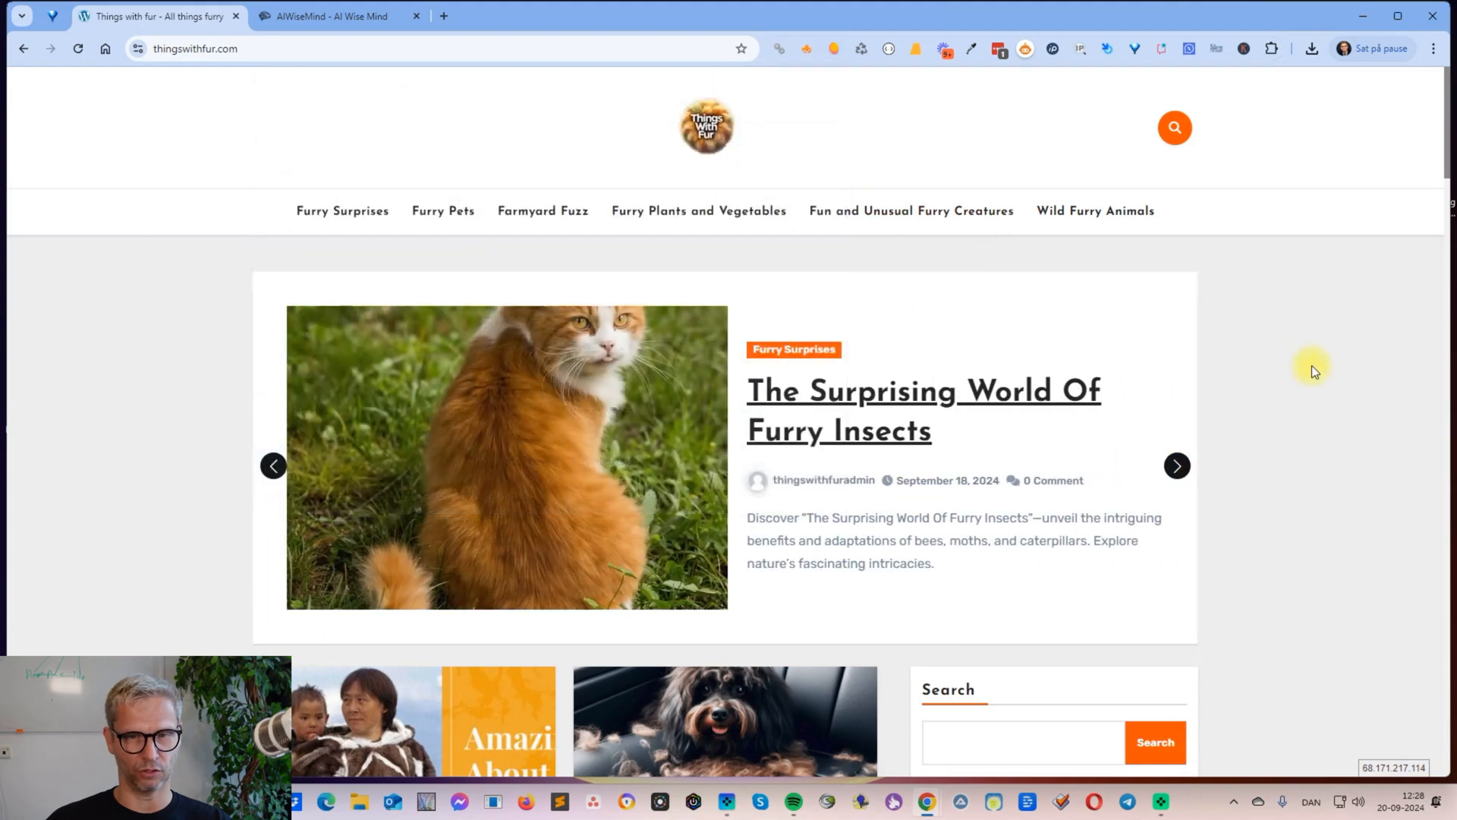
{"action": "scroll", "scroll_direction": "down", "scroll_amount": 3}
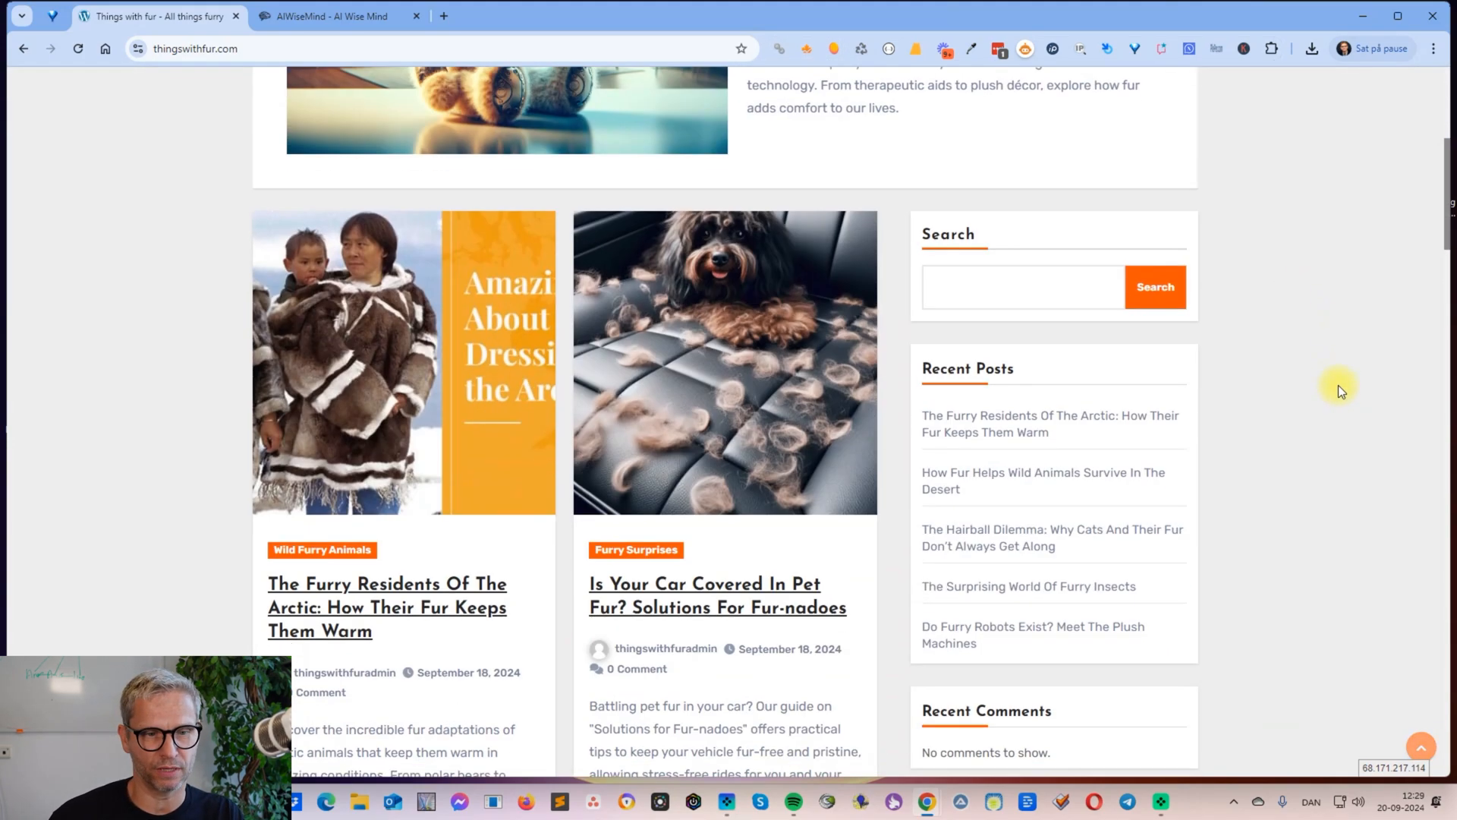
{"action": "scroll", "scroll_direction": "down", "scroll_amount": 3}
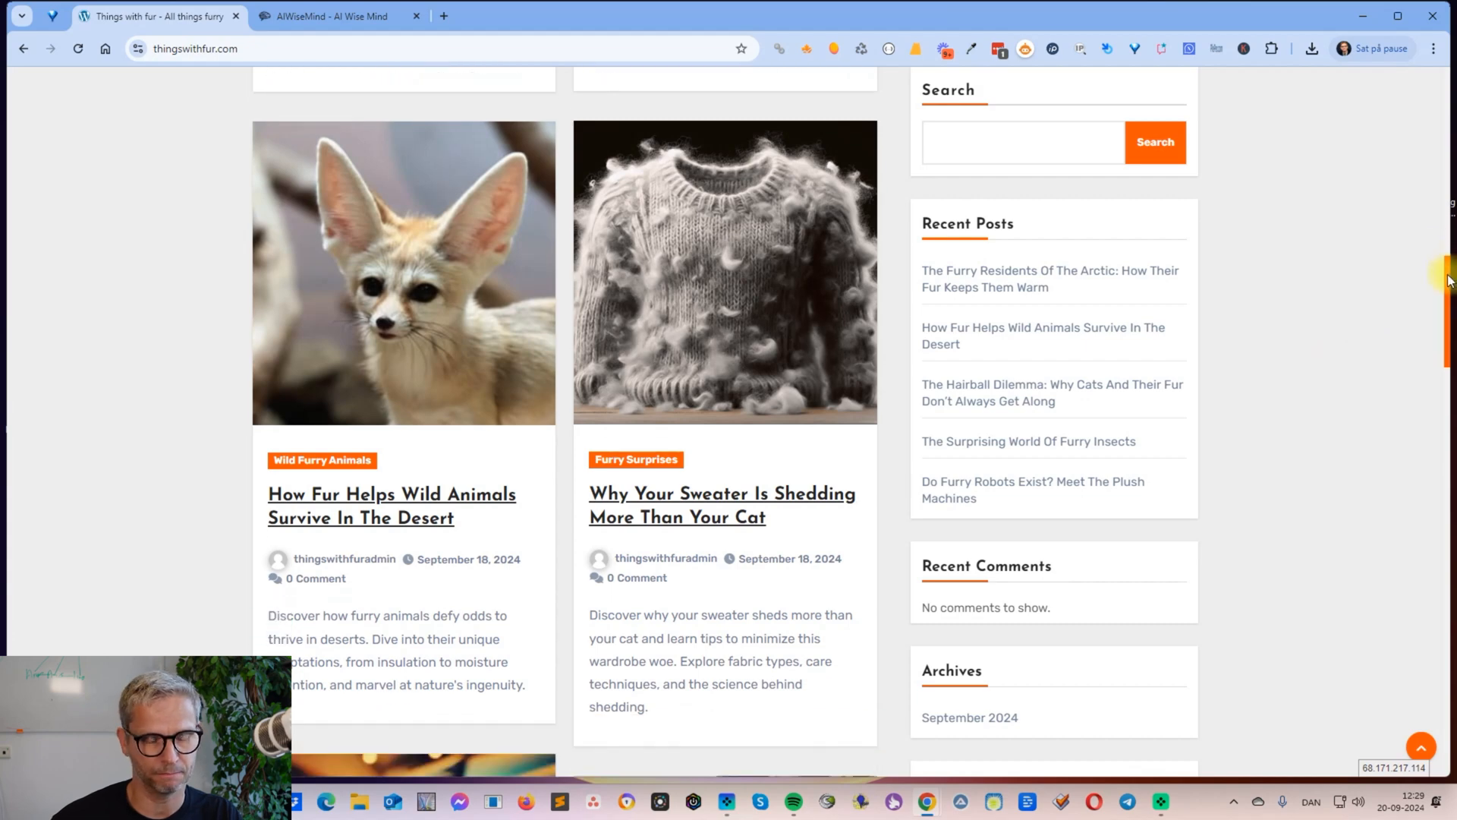
{"action": "left_click", "coordinate": [322, 460]}
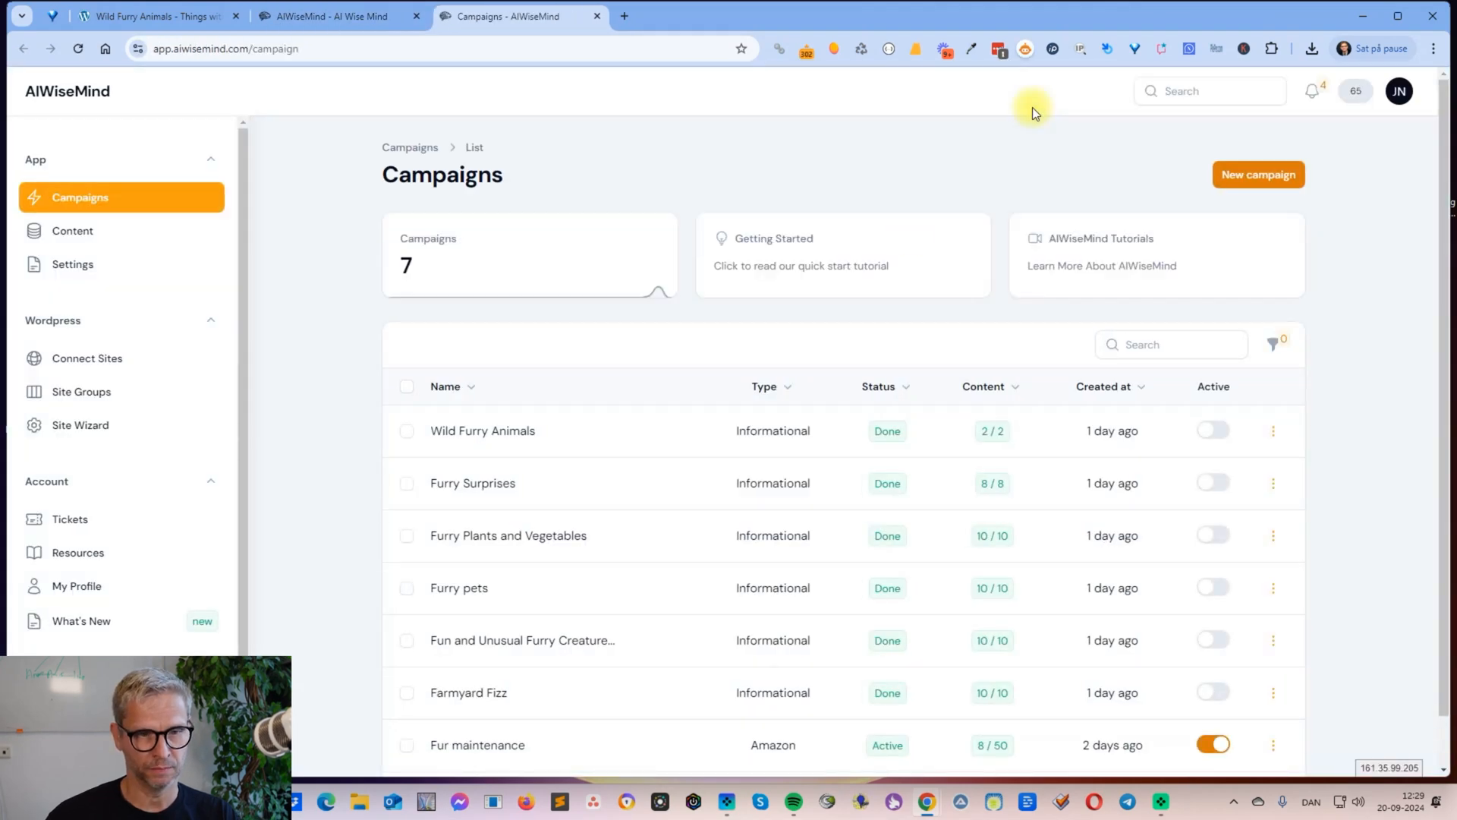
Step: Check the Connect Sites page for the linked Things with fur WordPress site
{"action": "scroll", "scroll_direction": "down", "scroll_amount": 3}
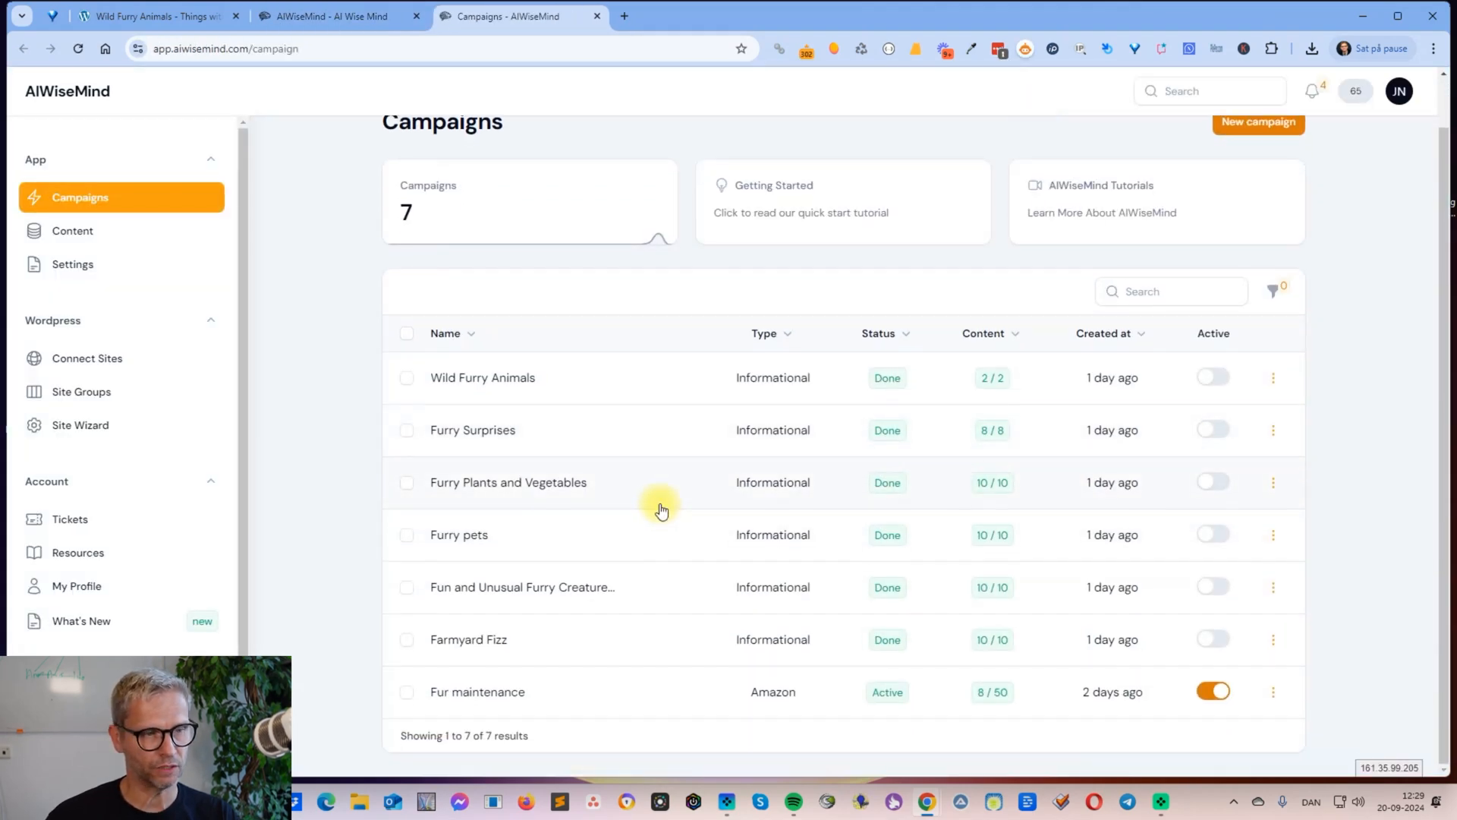
{"action": "left_click", "coordinate": [88, 357]}
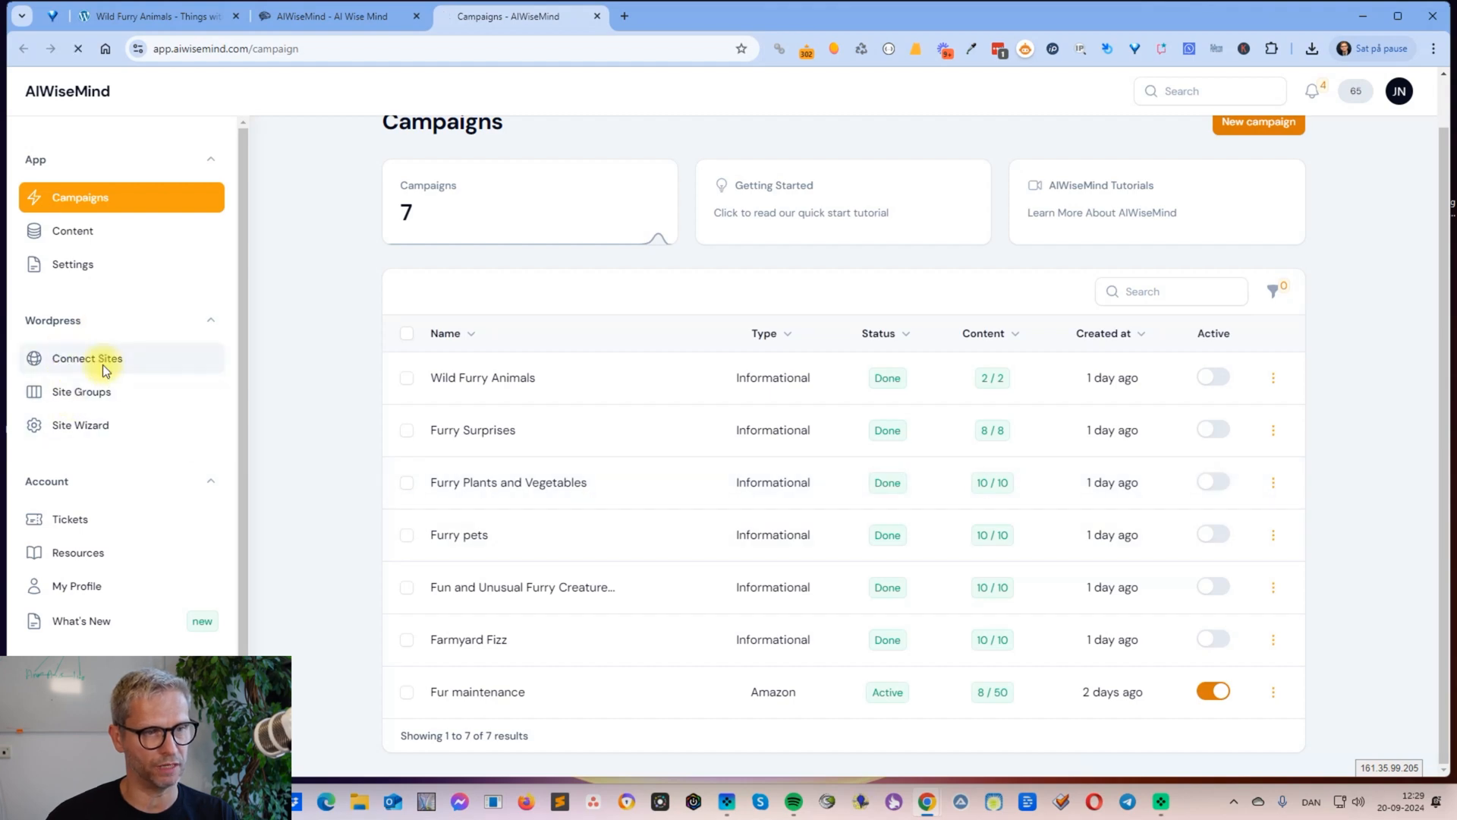
{"action": "left_click", "coordinate": [87, 357]}
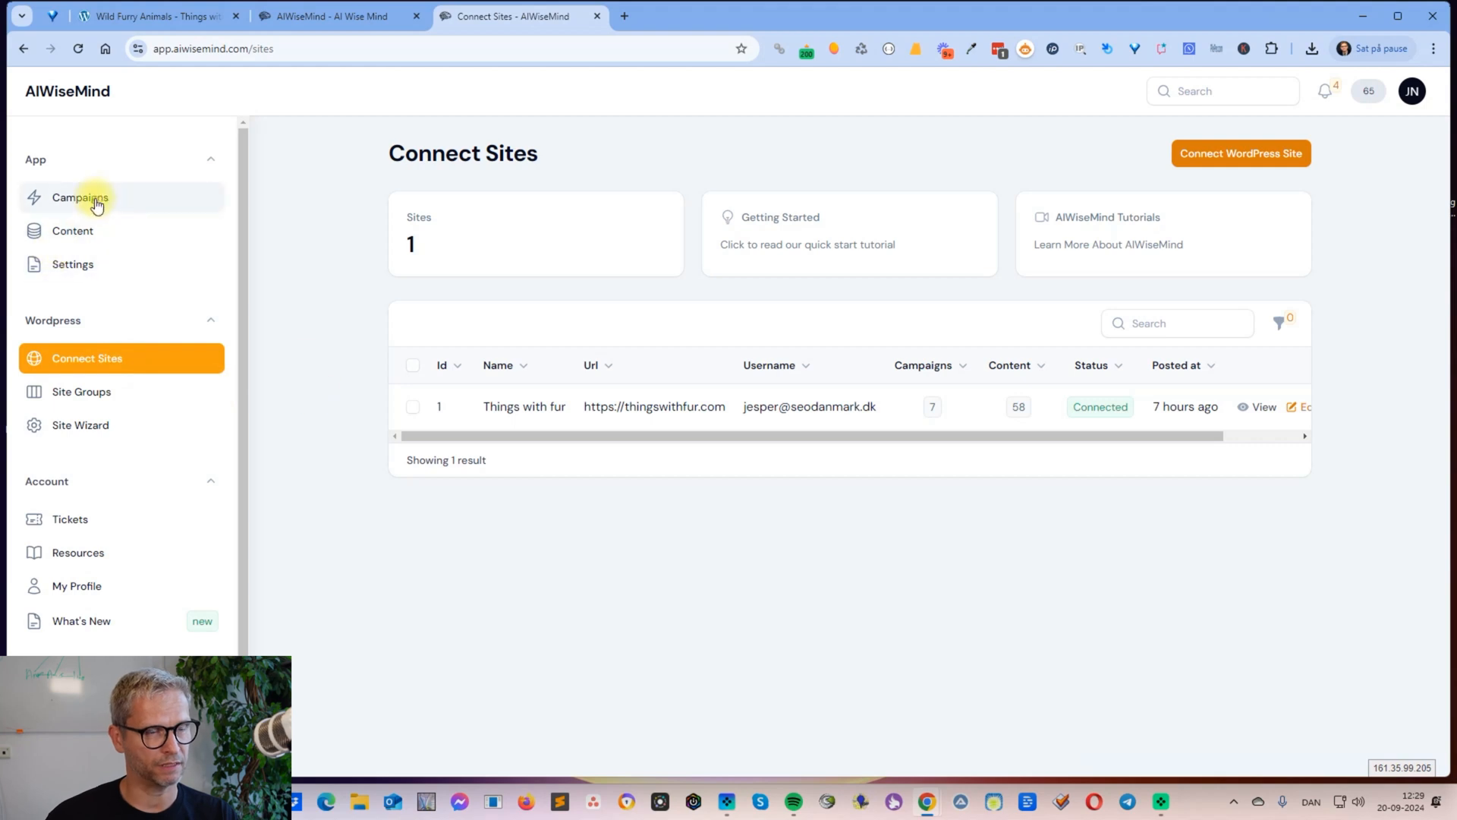
Step: Return to the Campaigns list and open the Fur maintenance campaign's details
{"action": "left_click", "coordinate": [79, 197]}
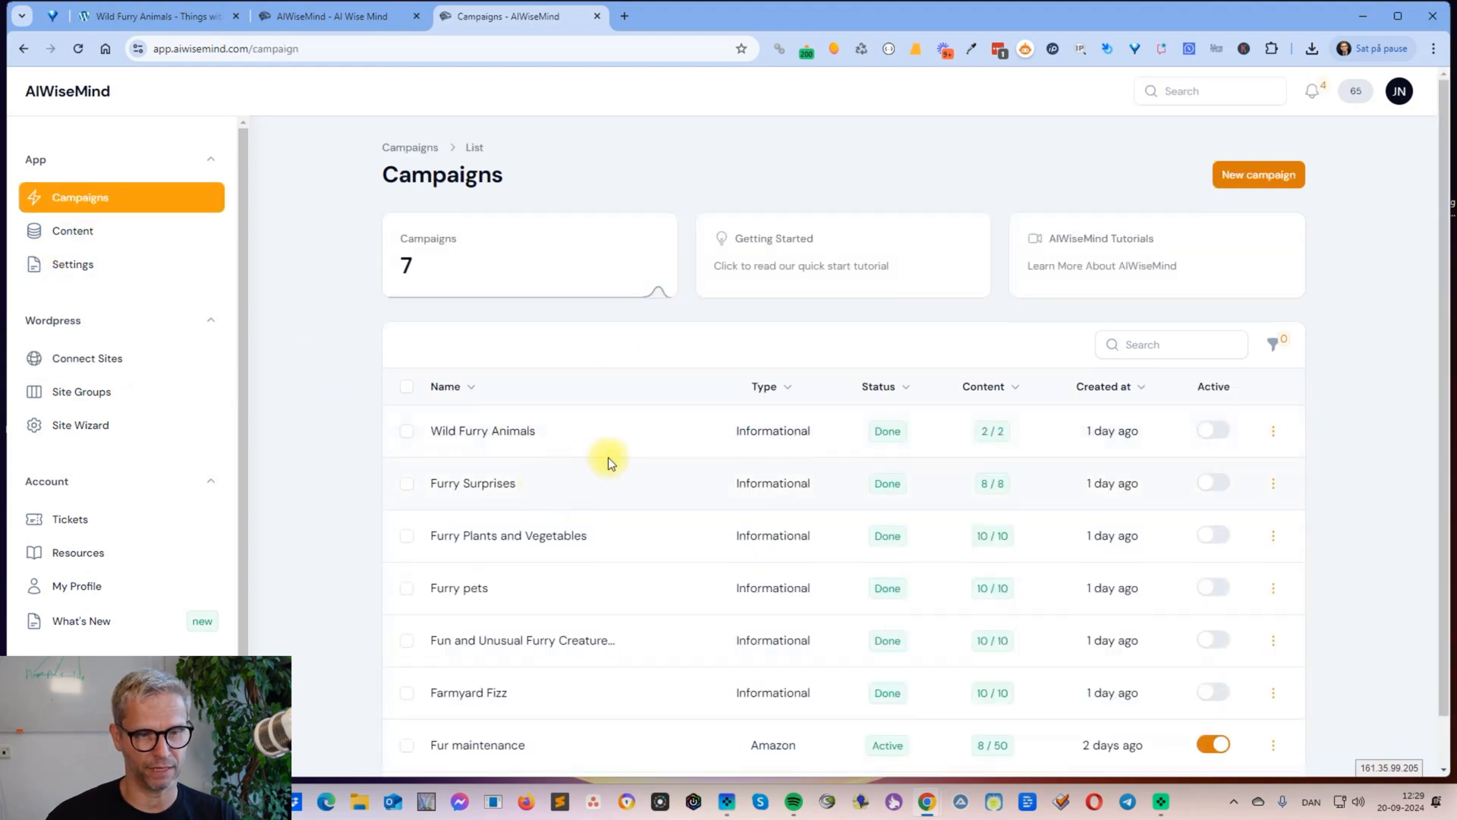
{"action": "scroll", "scroll_direction": "down", "scroll_amount": 3}
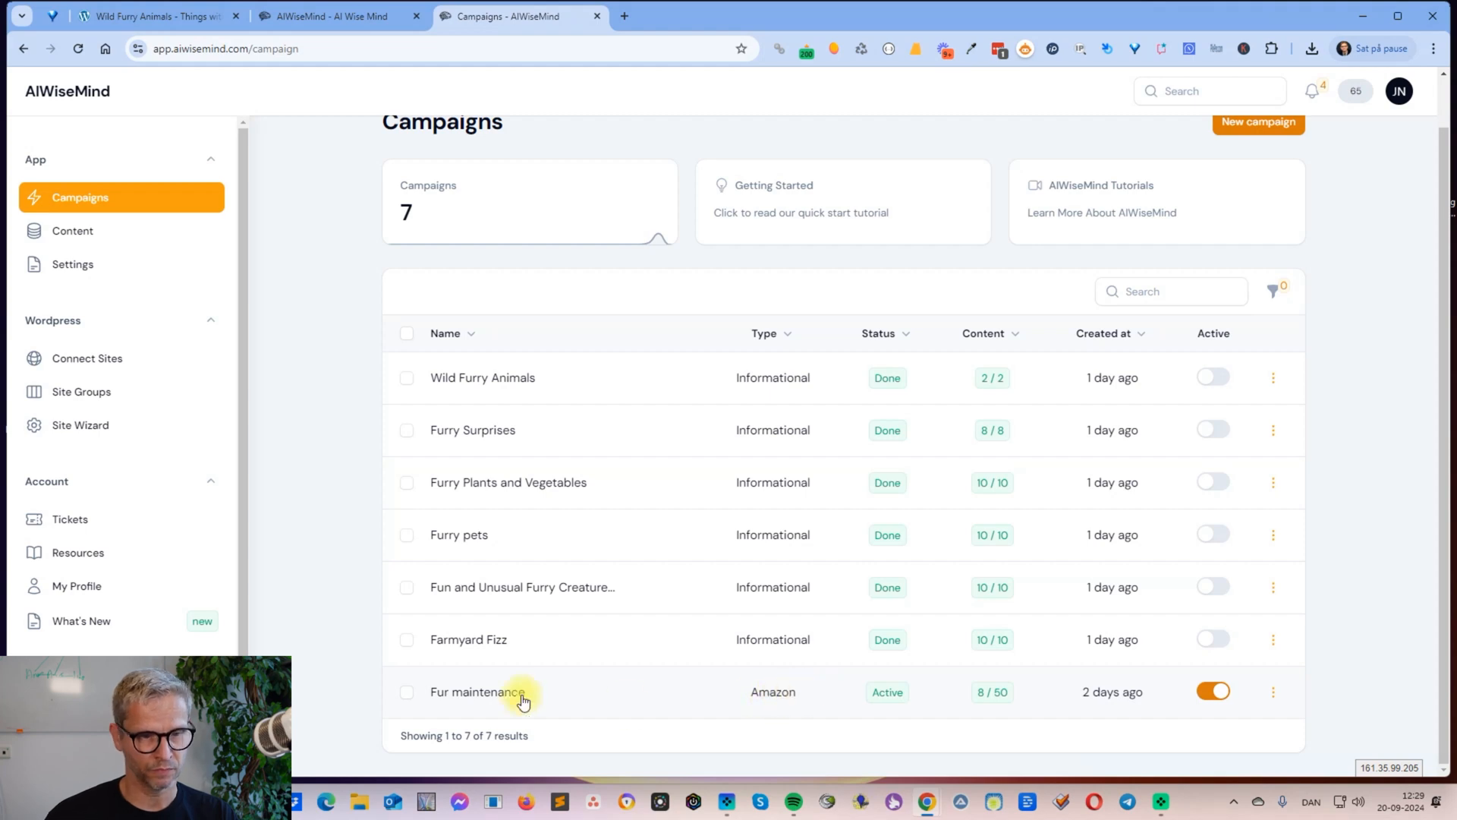
{"action": "left_click", "coordinate": [476, 692]}
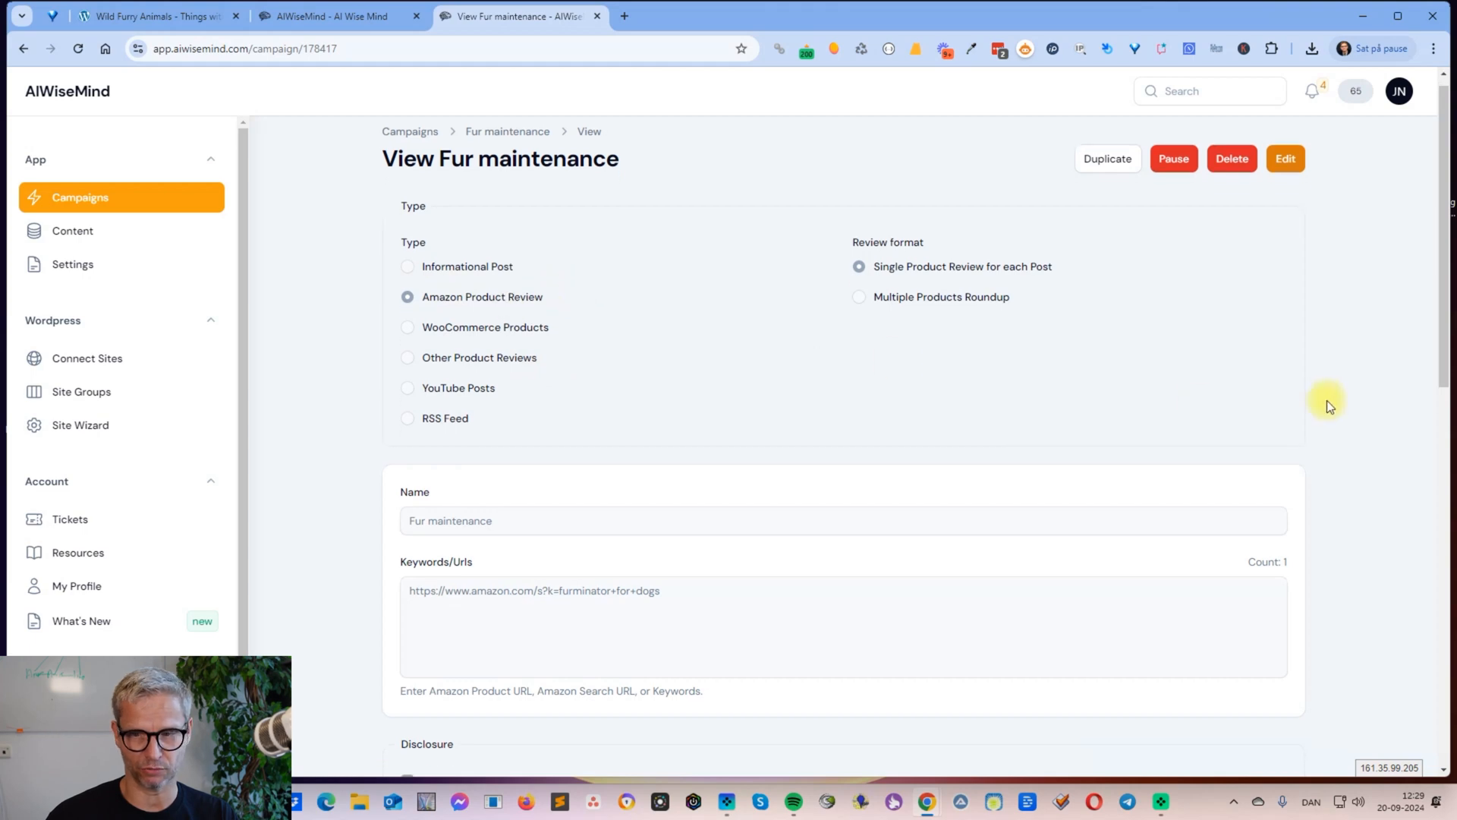
Step: Scroll the View Fur maintenance page and select its furminator Amazon search URL
{"action": "scroll", "scroll_direction": "down", "scroll_amount": 3}
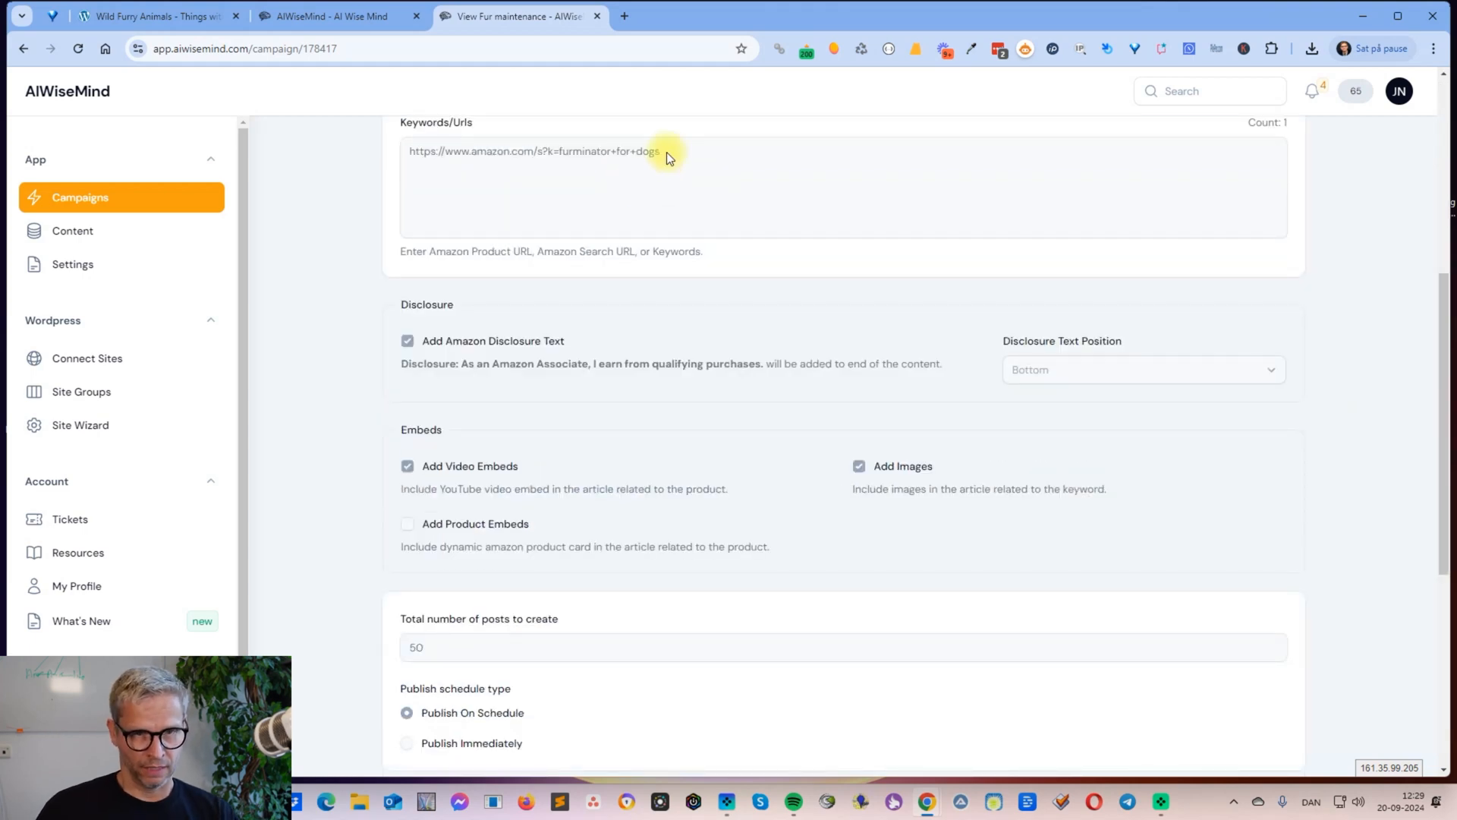
{"action": "triple_click", "coordinate": [534, 150]}
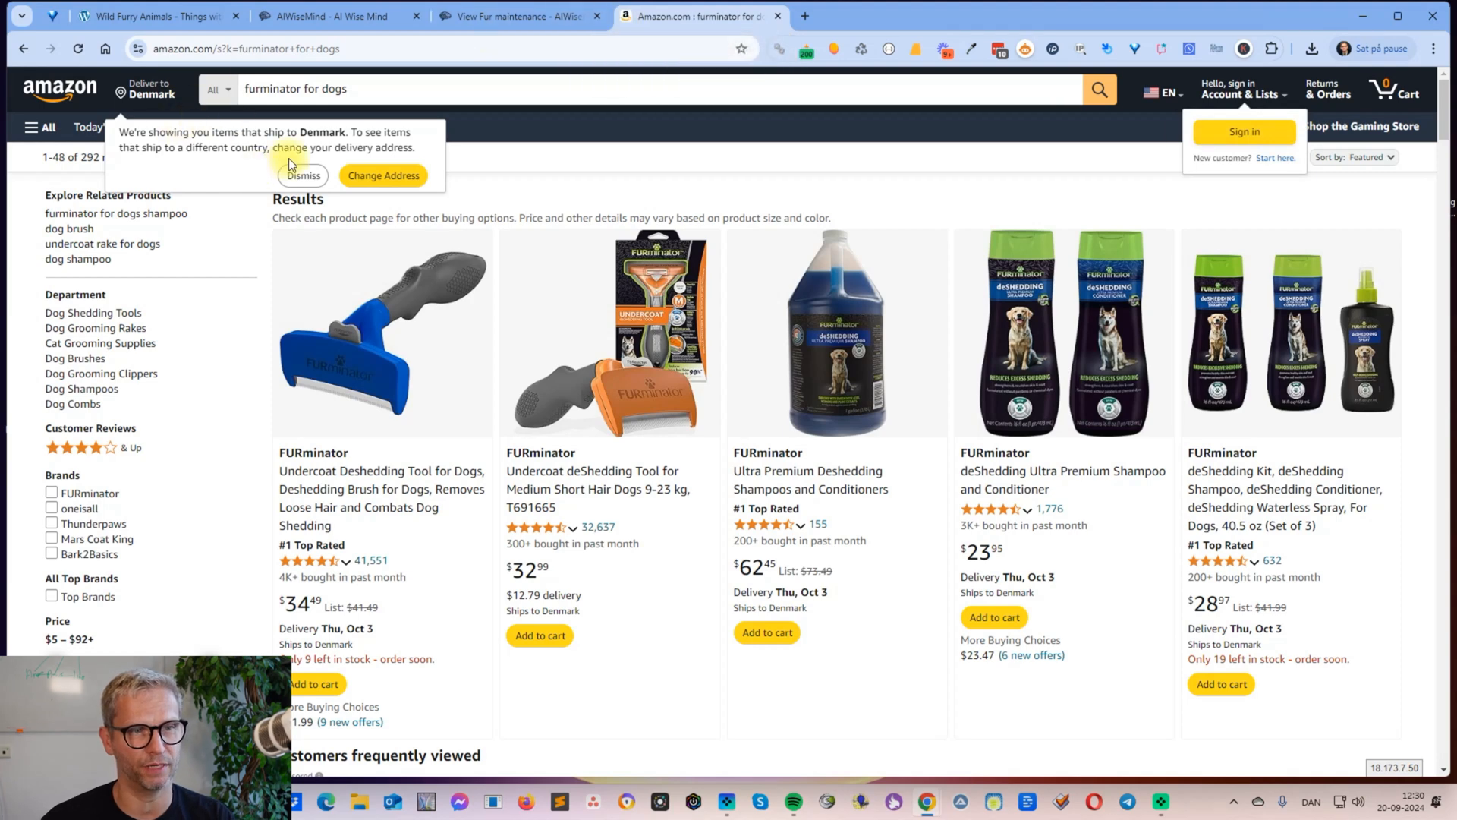
Step: Dismiss Amazon's delivery country notice and look over the 'furminator for dogs' results
{"action": "left_click", "coordinate": [302, 175]}
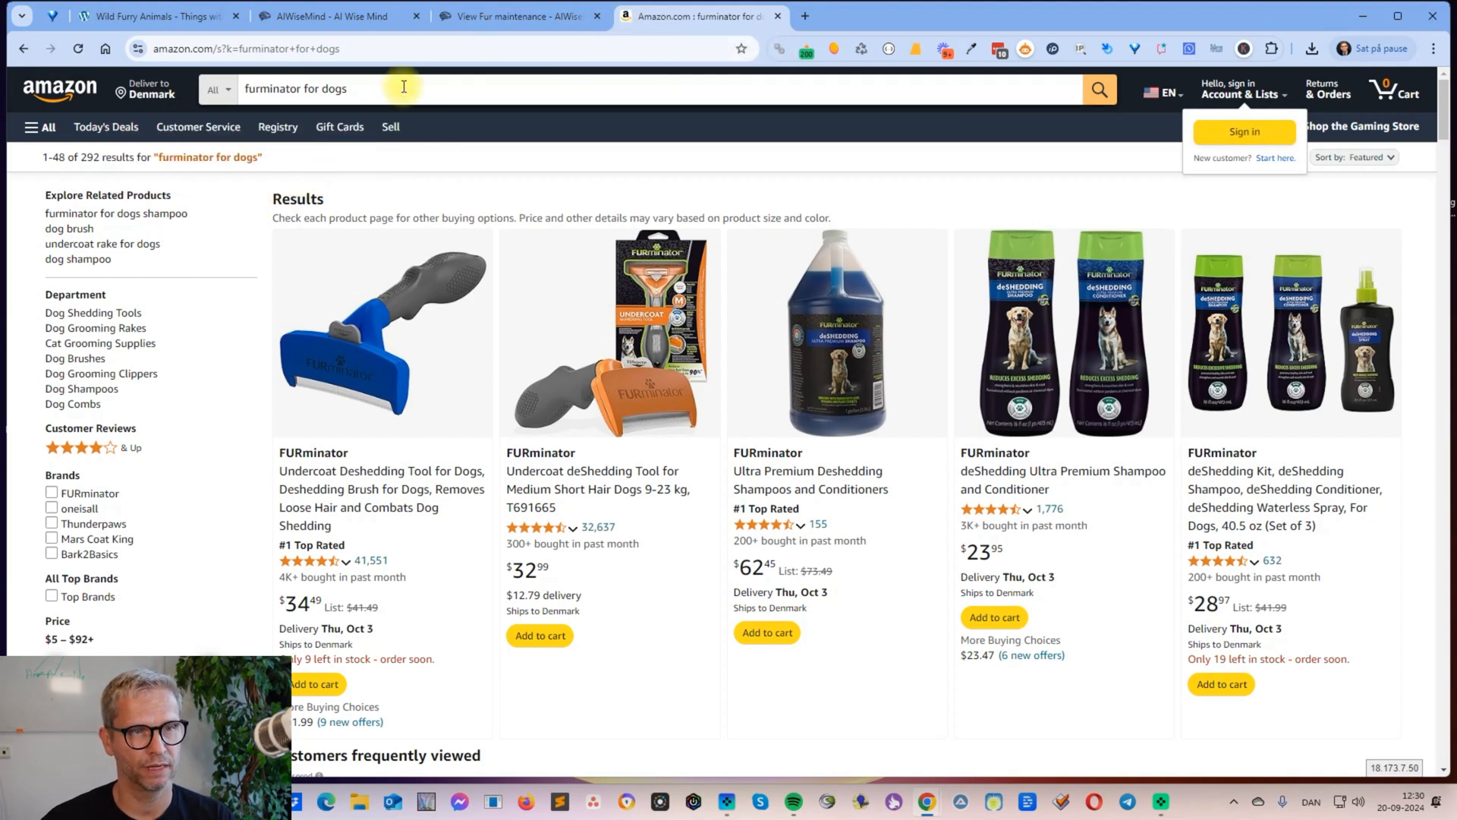
{"action": "mouse_move", "coordinate": [406, 100]}
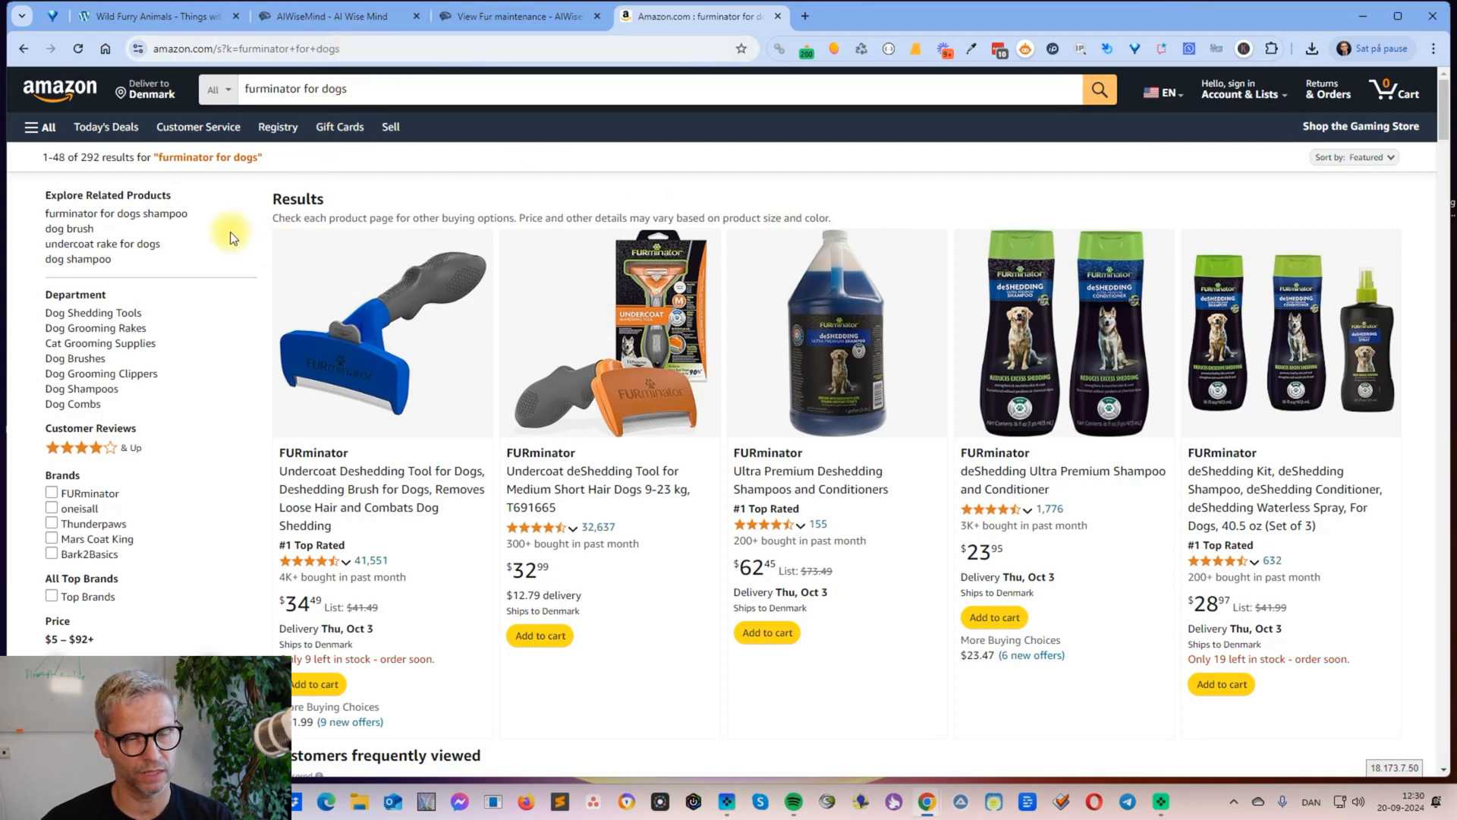
{"action": "left_click", "coordinate": [381, 335]}
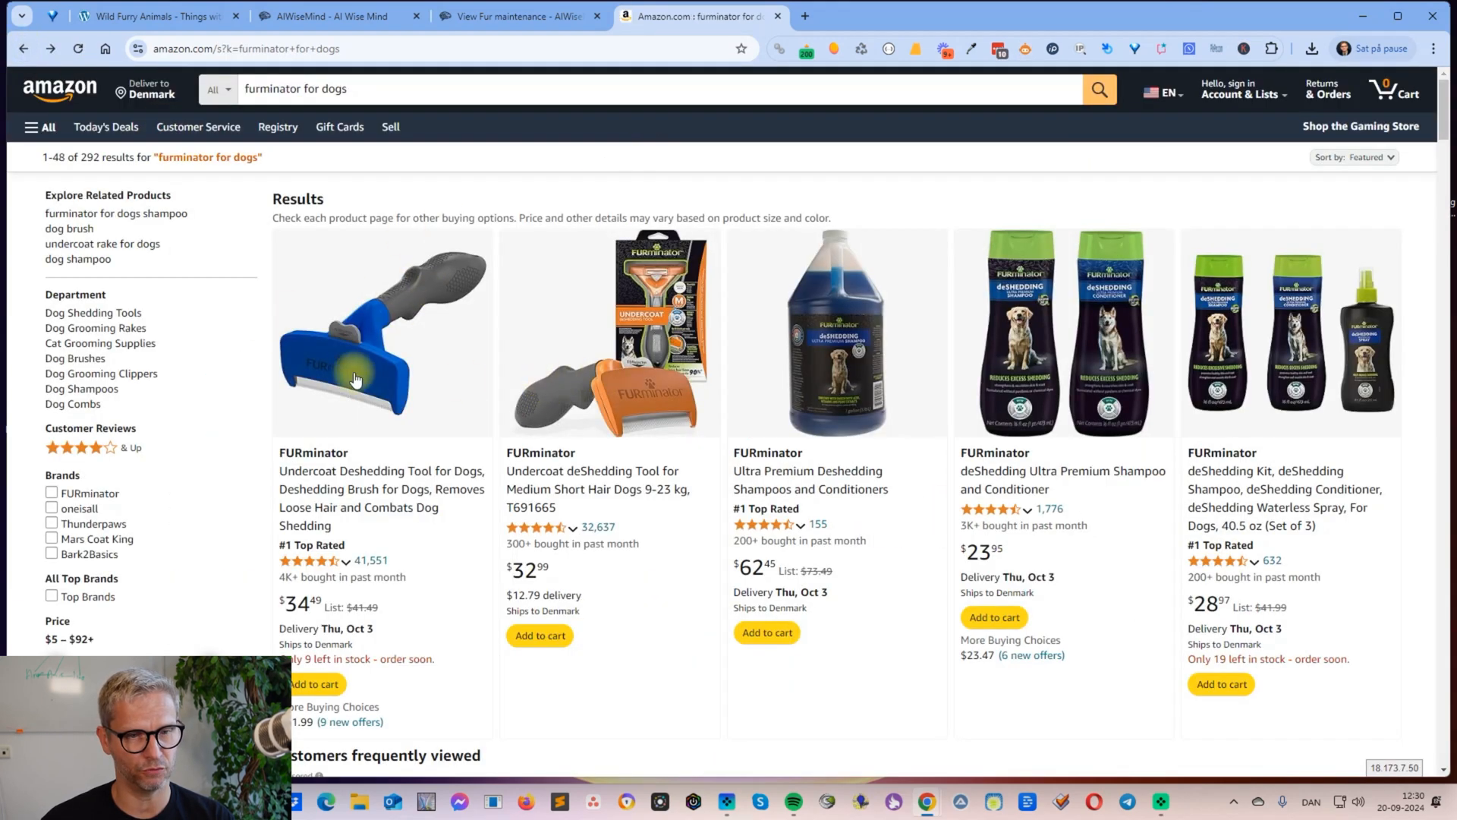
{"action": "mouse_move", "coordinate": [719, 351]}
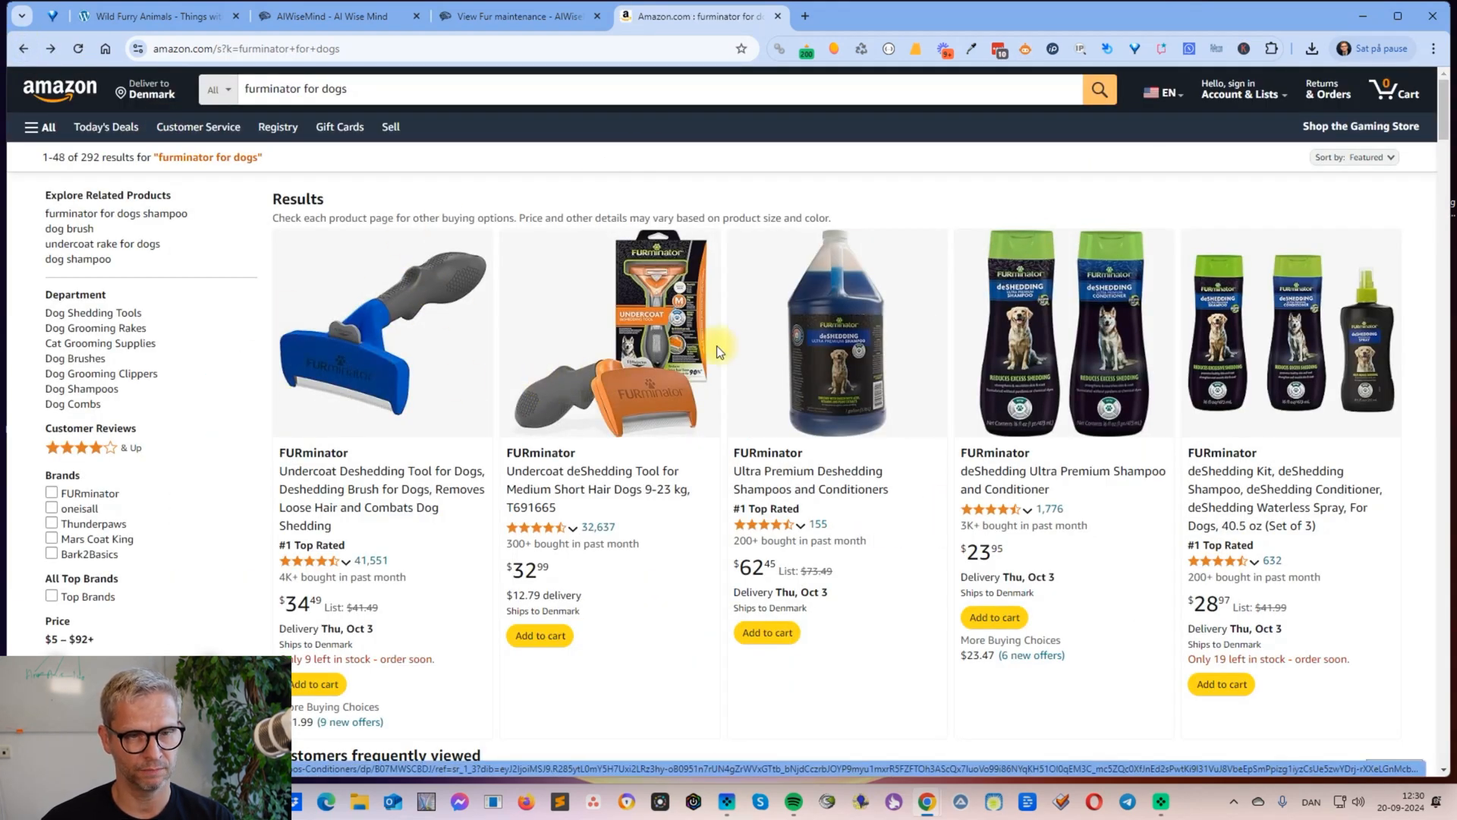
{"action": "left_click", "coordinate": [609, 335]}
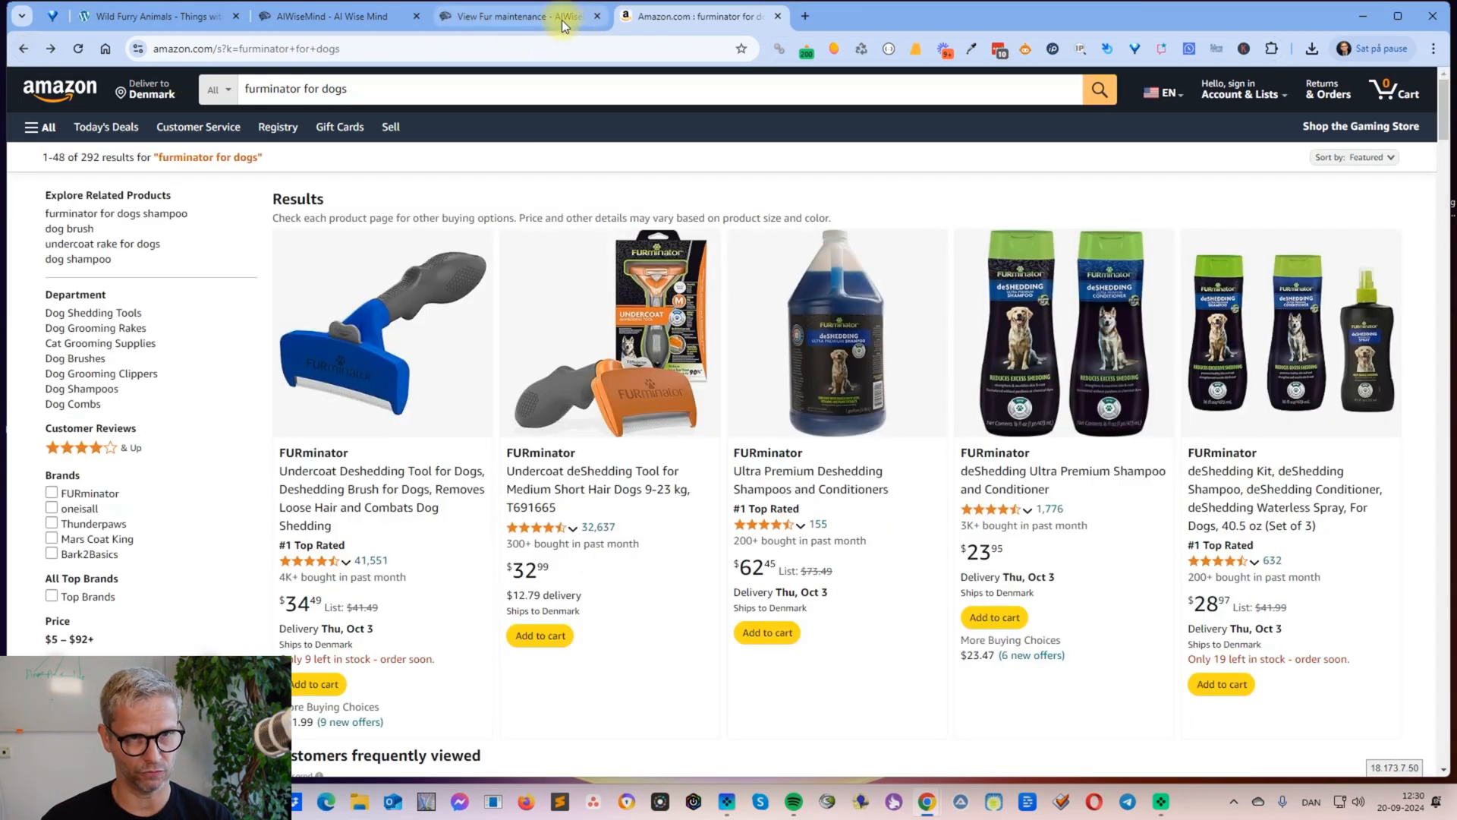
{"action": "mouse_move", "coordinate": [517, 17]}
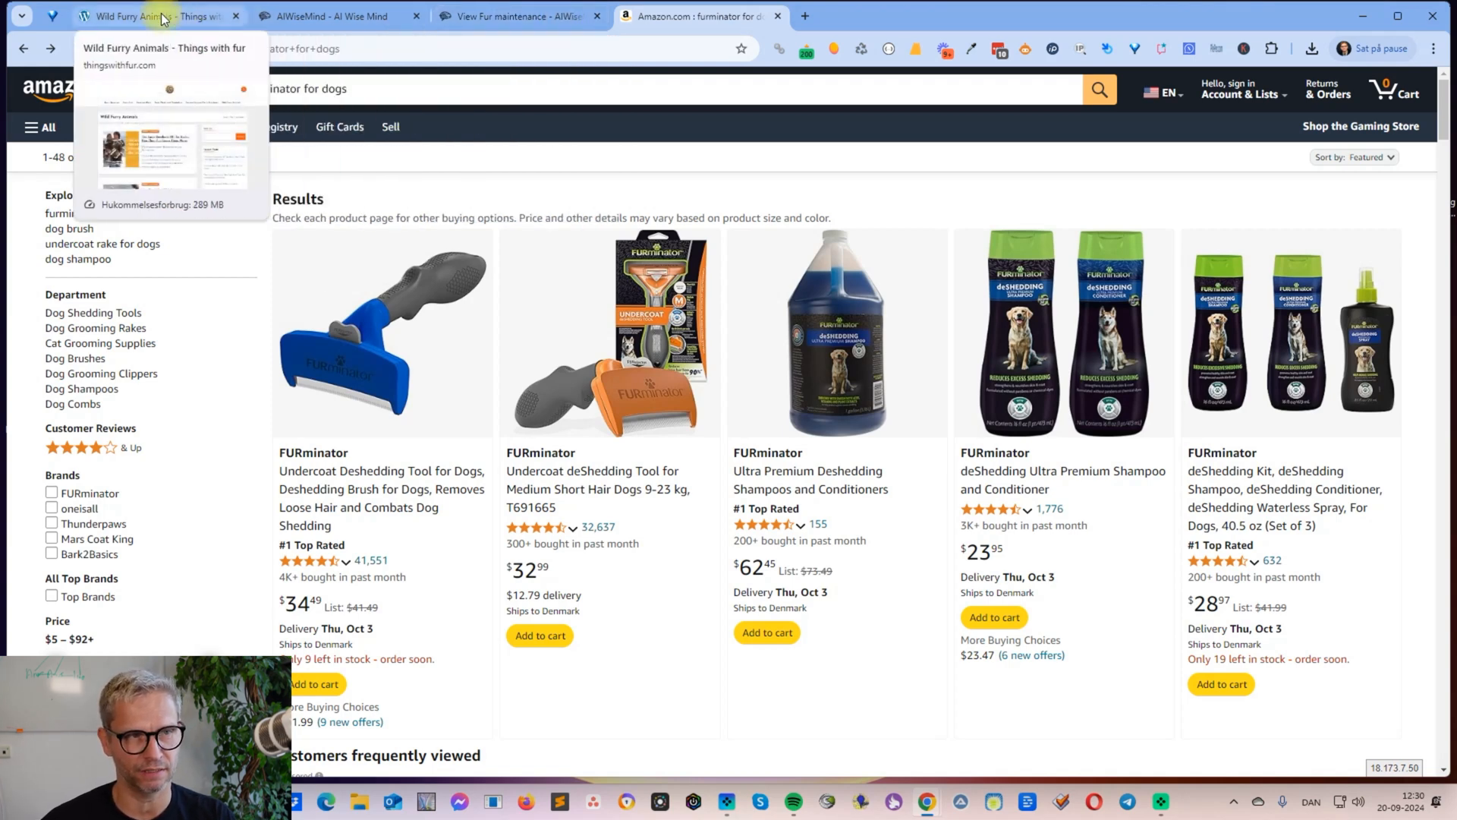
Step: Go to the Furry Surprises category and open the FURminator Ultra Premium Deshedding Shampoo review
{"action": "left_click", "coordinate": [153, 15]}
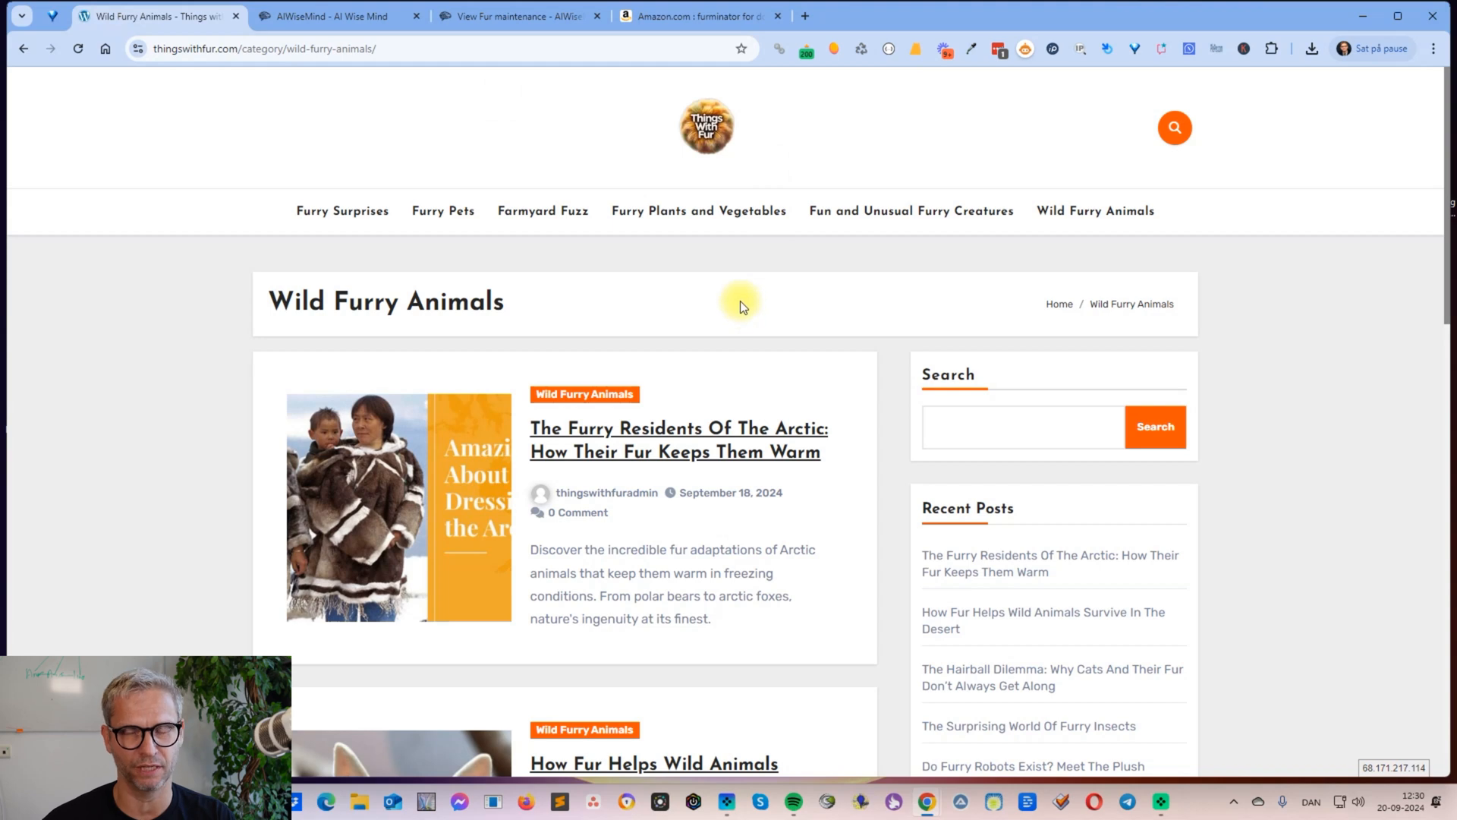
{"action": "mouse_move", "coordinate": [893, 303]}
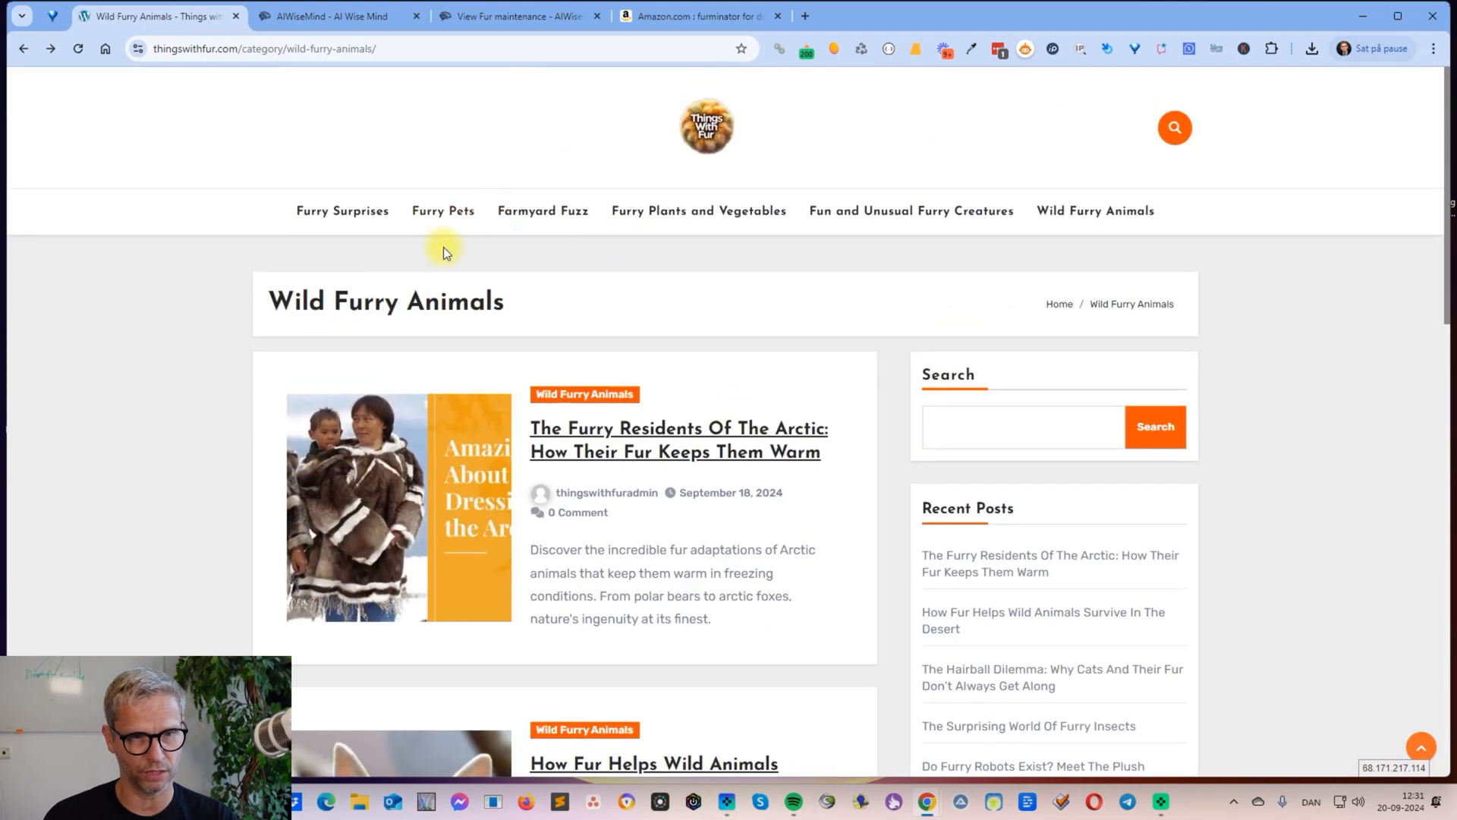
{"action": "left_click", "coordinate": [342, 211]}
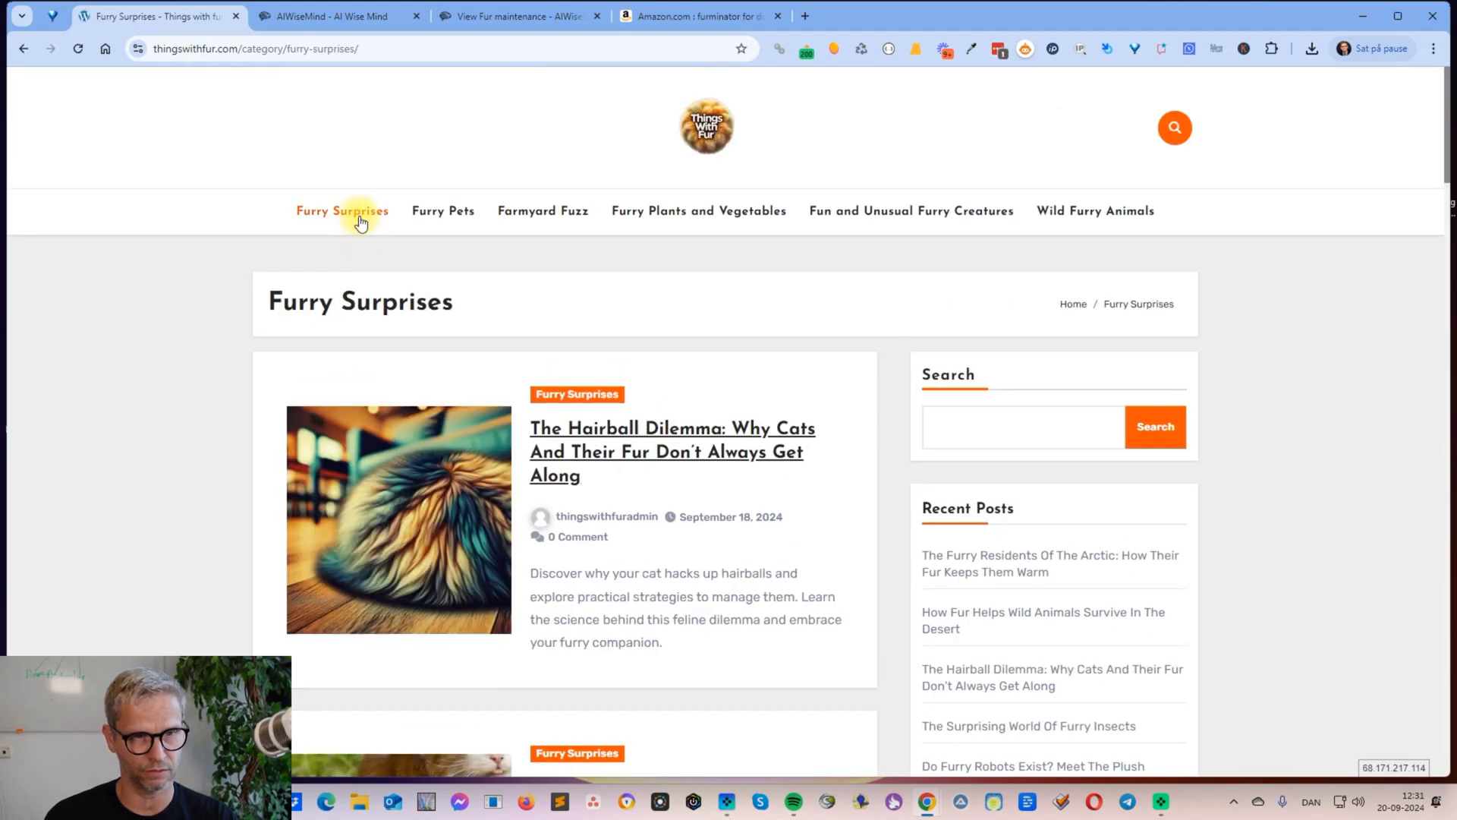
{"action": "scroll", "scroll_direction": "down", "scroll_amount": 3}
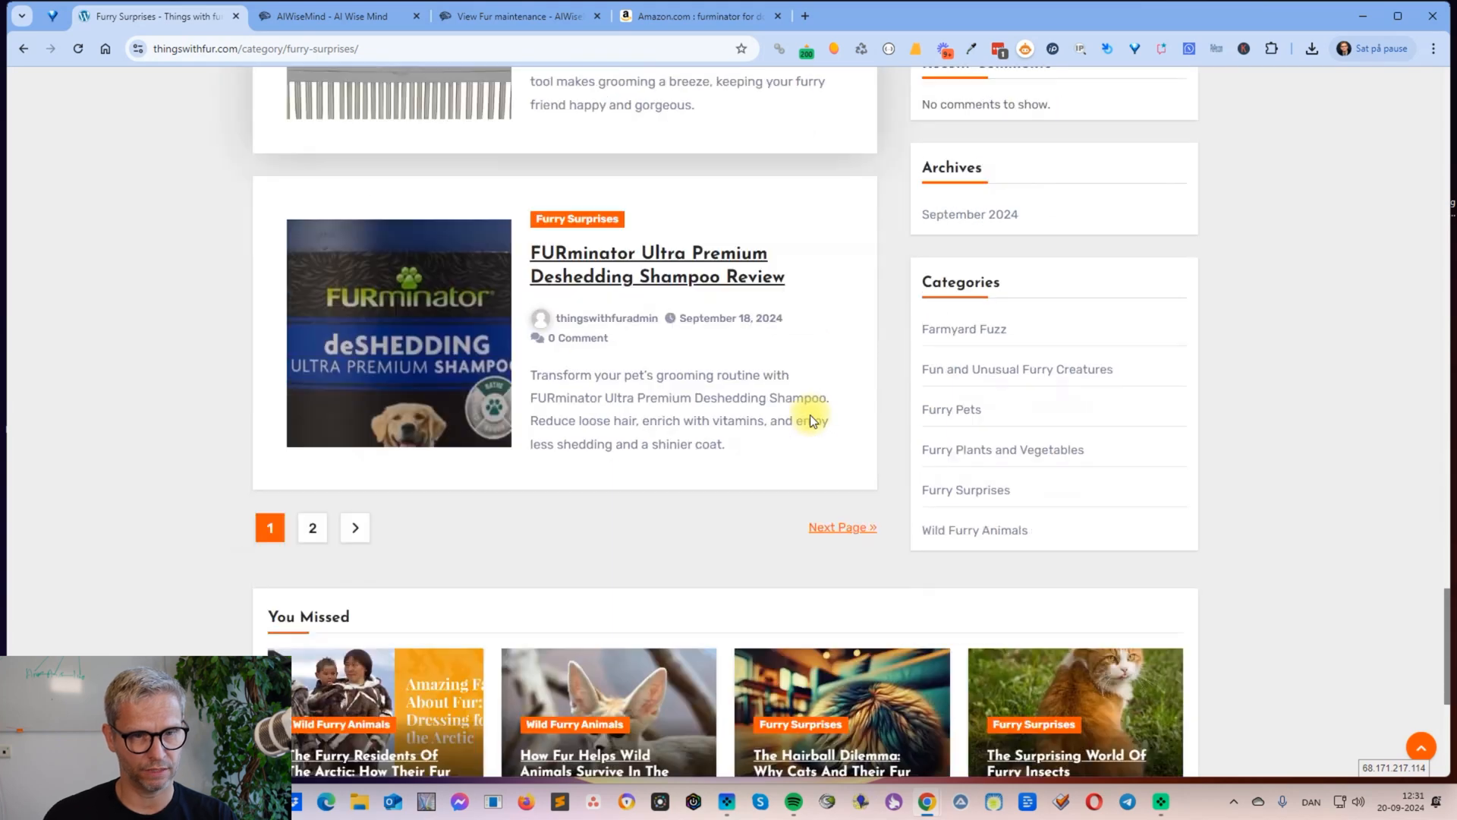
{"action": "left_click", "coordinate": [647, 252]}
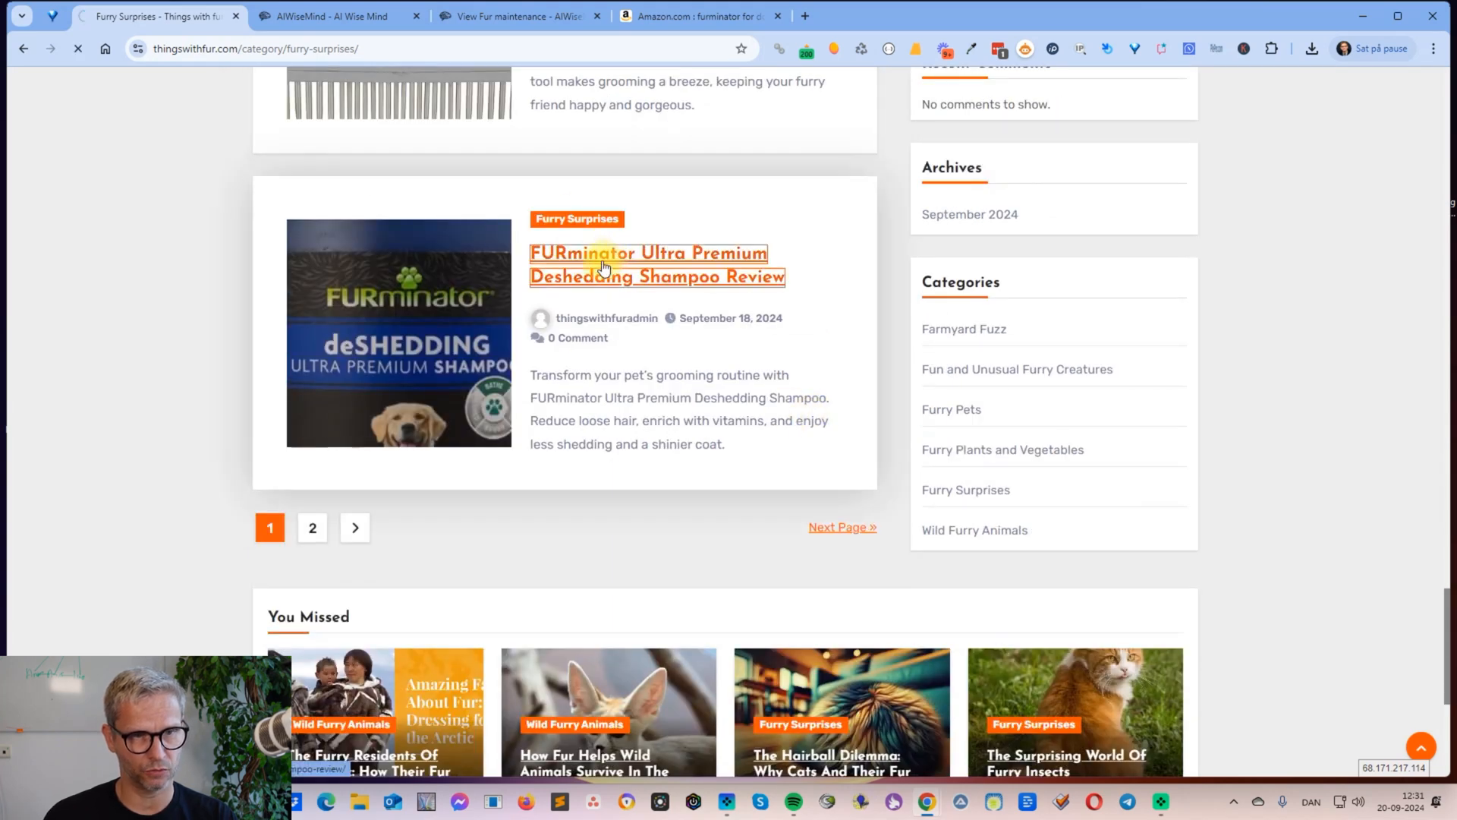
{"action": "left_click", "coordinate": [647, 253]}
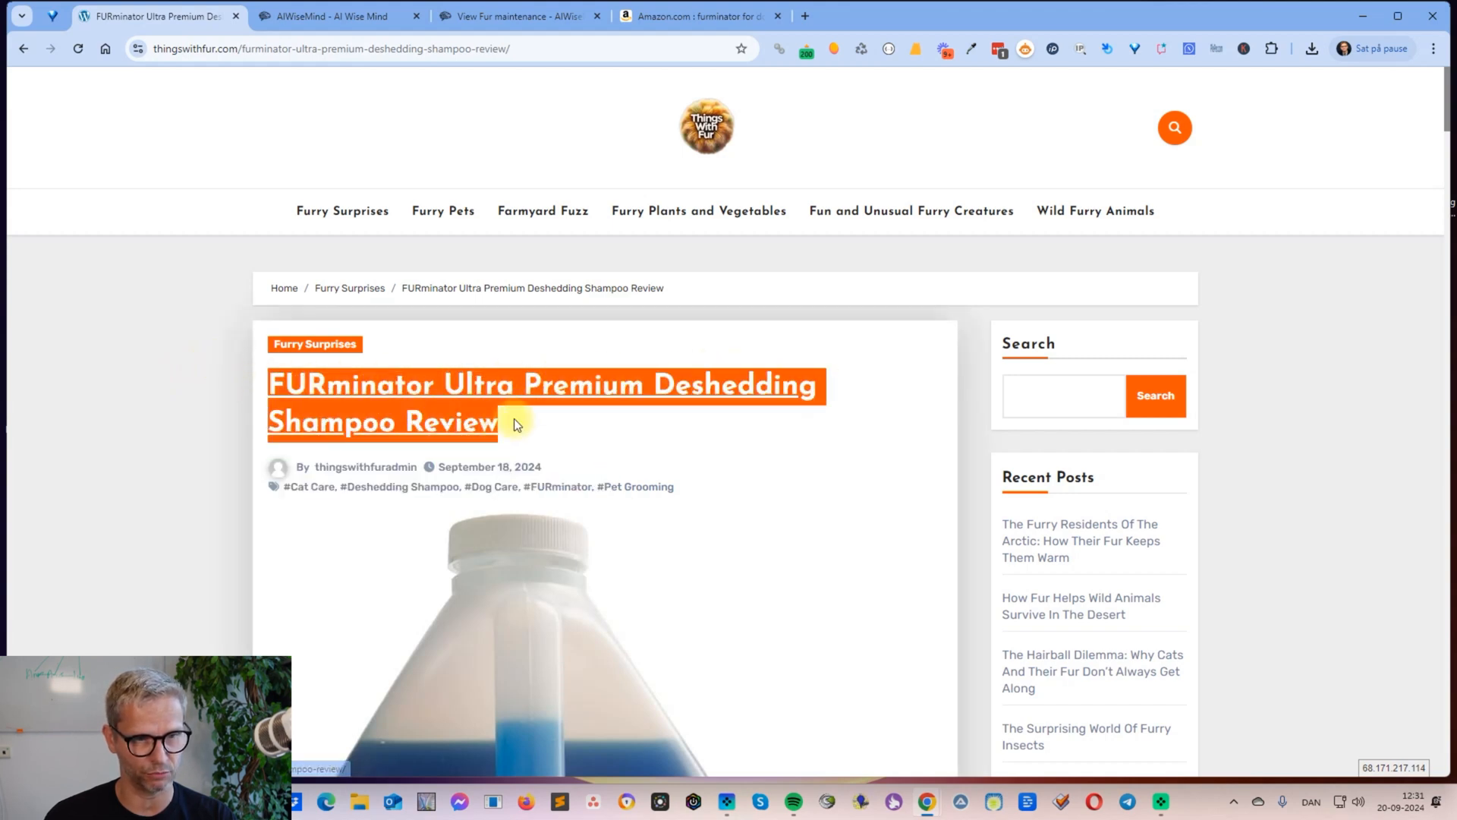
Step: Read through the review's video, contents, sections and ingredients table
{"action": "scroll", "scroll_direction": "down", "scroll_amount": 3}
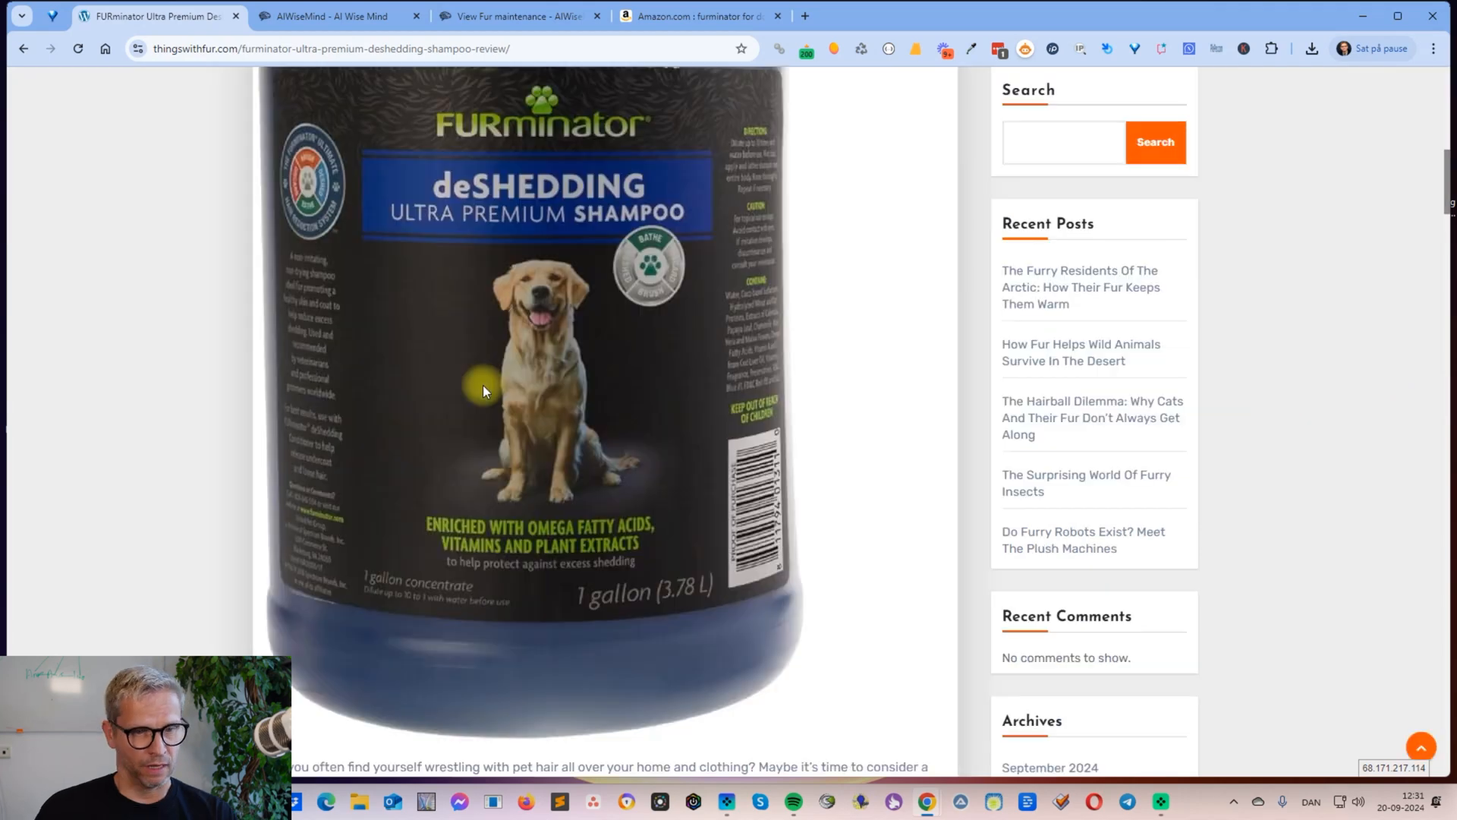
{"action": "scroll", "scroll_direction": "down", "scroll_amount": 3}
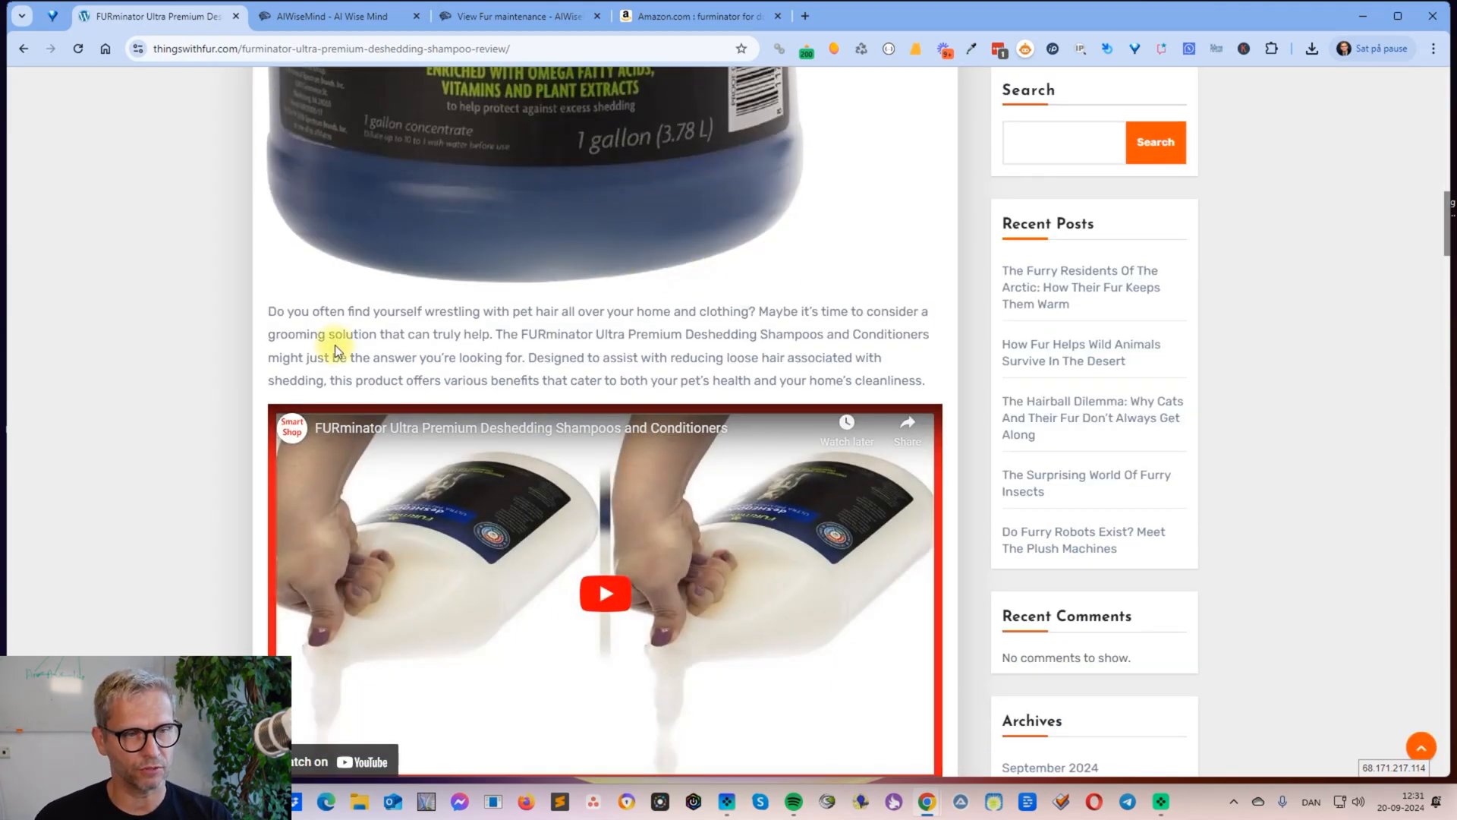
{"action": "key", "text": "ctrl+a"}
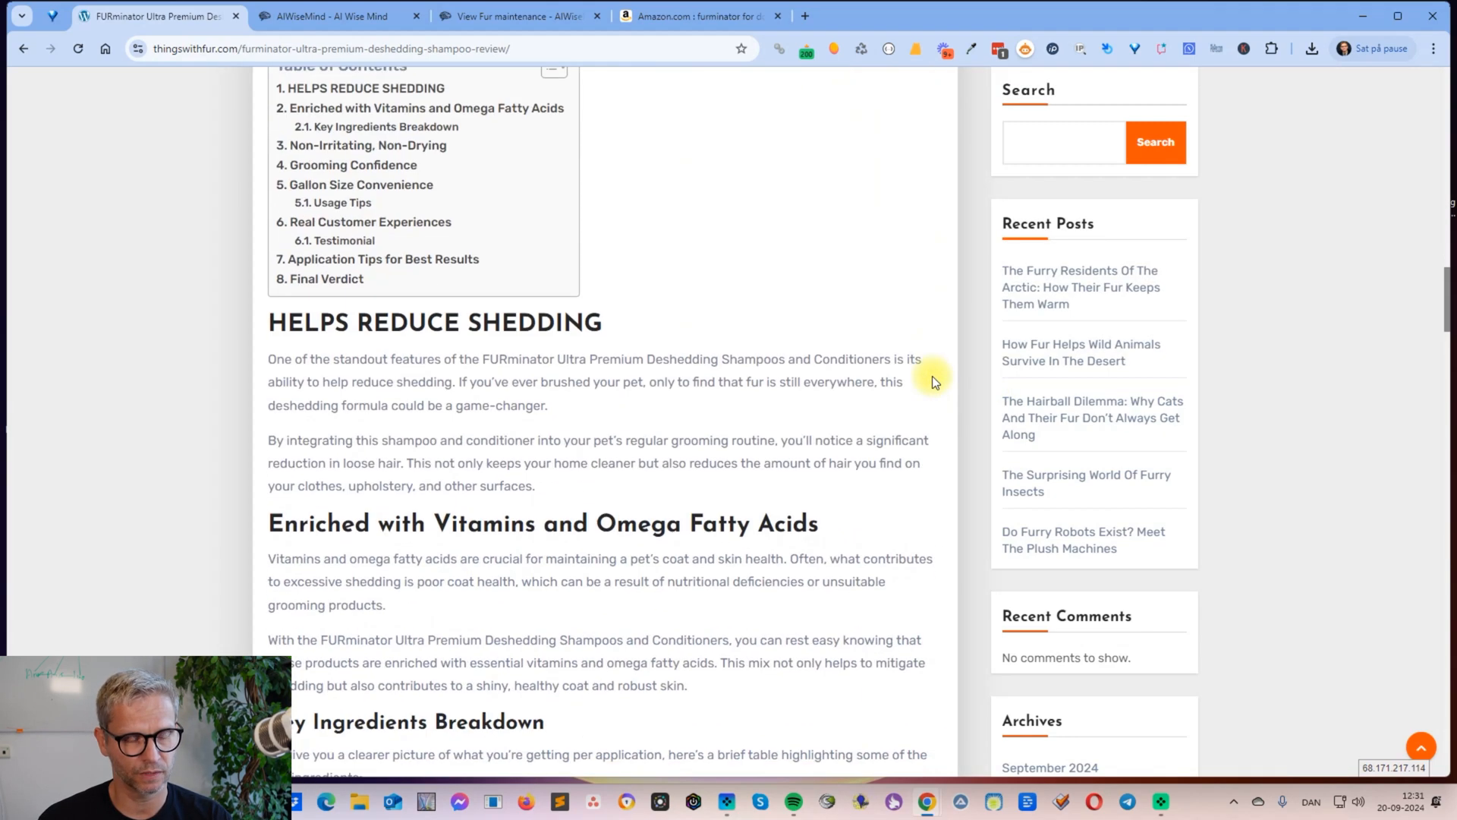
{"action": "scroll", "scroll_direction": "down", "scroll_amount": 3}
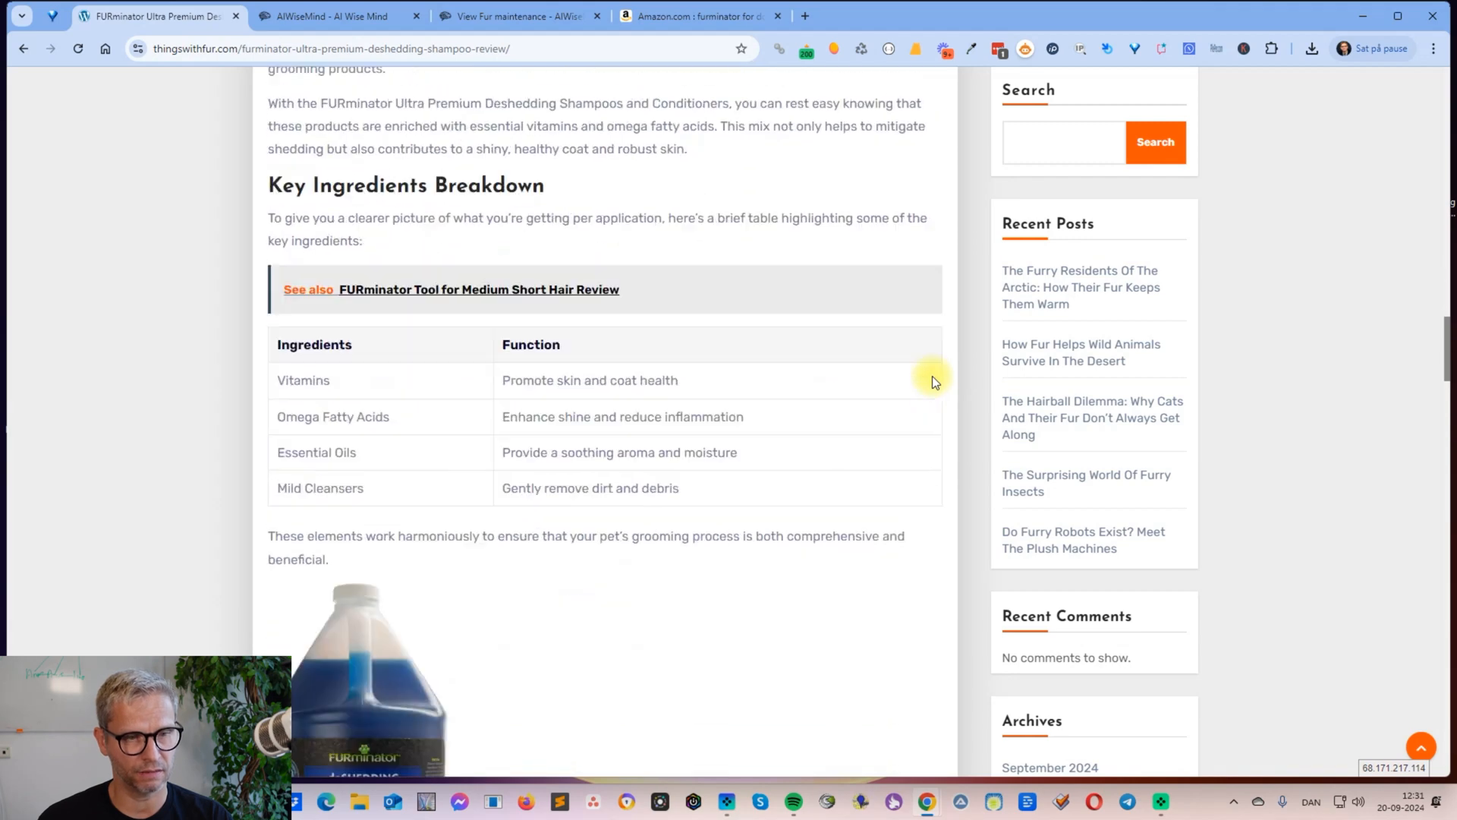
{"action": "scroll", "scroll_direction": "down", "scroll_amount": 3}
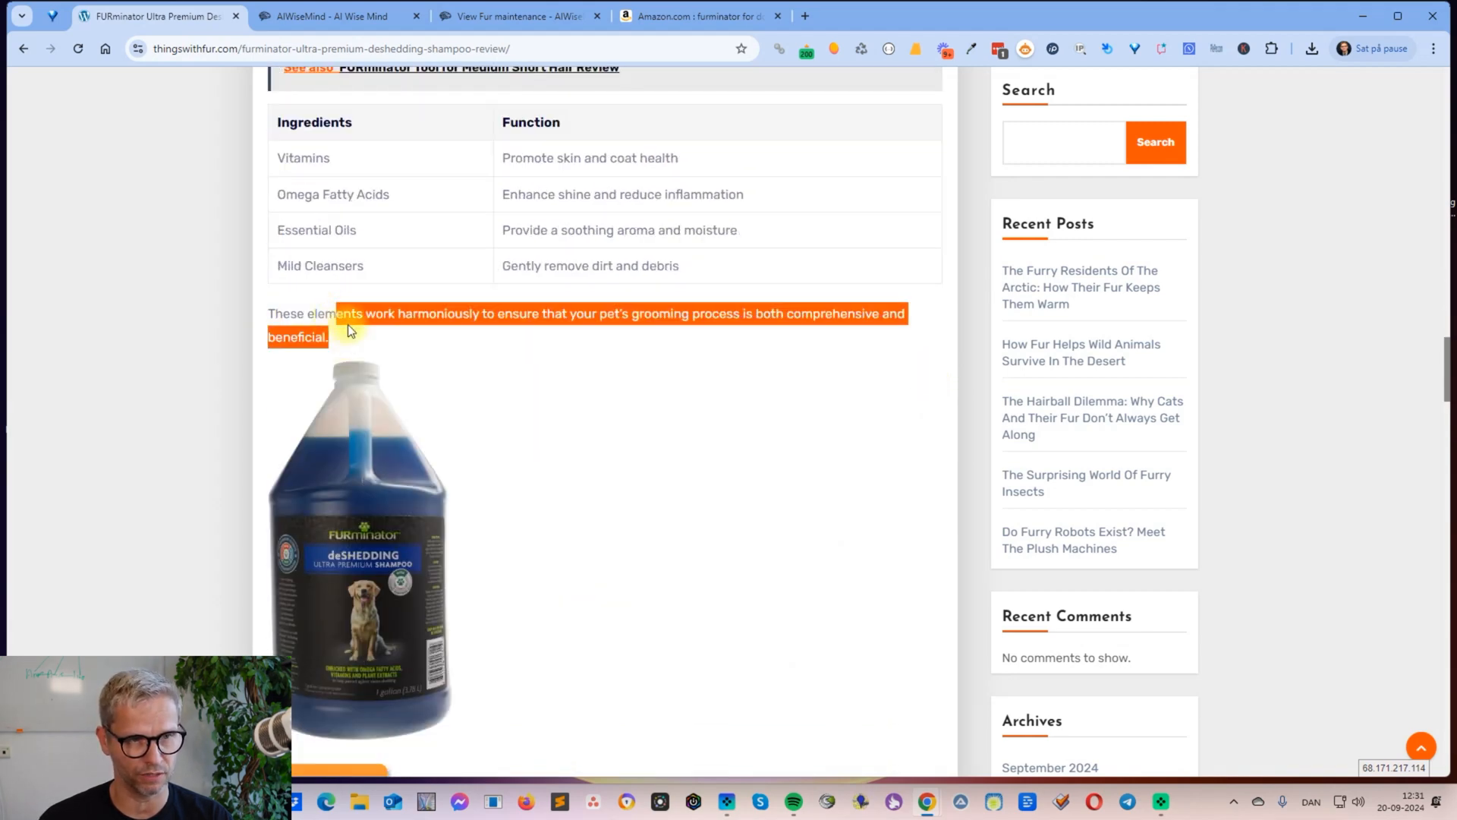
{"action": "left_click", "coordinate": [340, 332]}
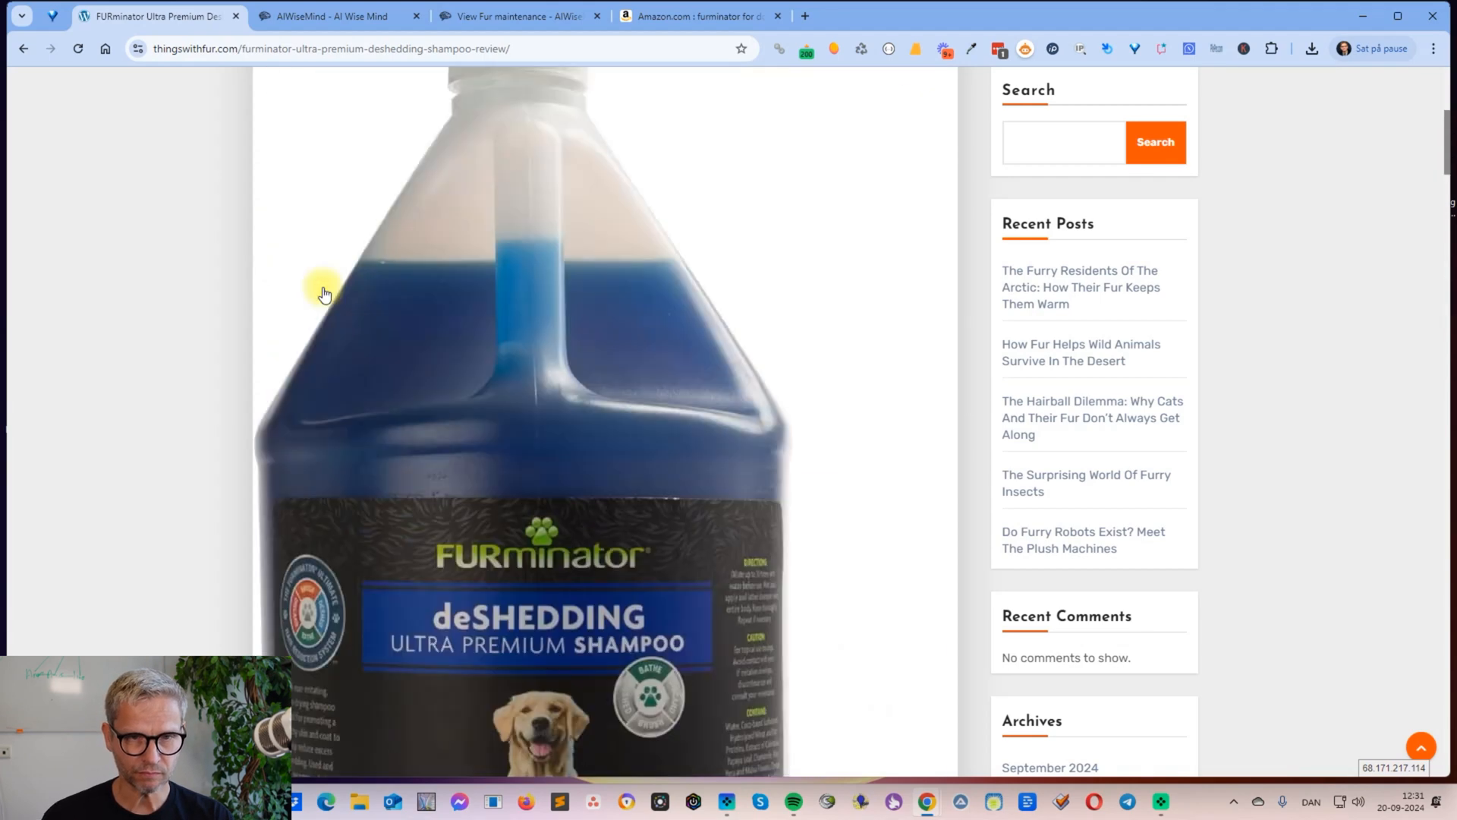
{"action": "scroll", "scroll_direction": "up", "scroll_amount": 3}
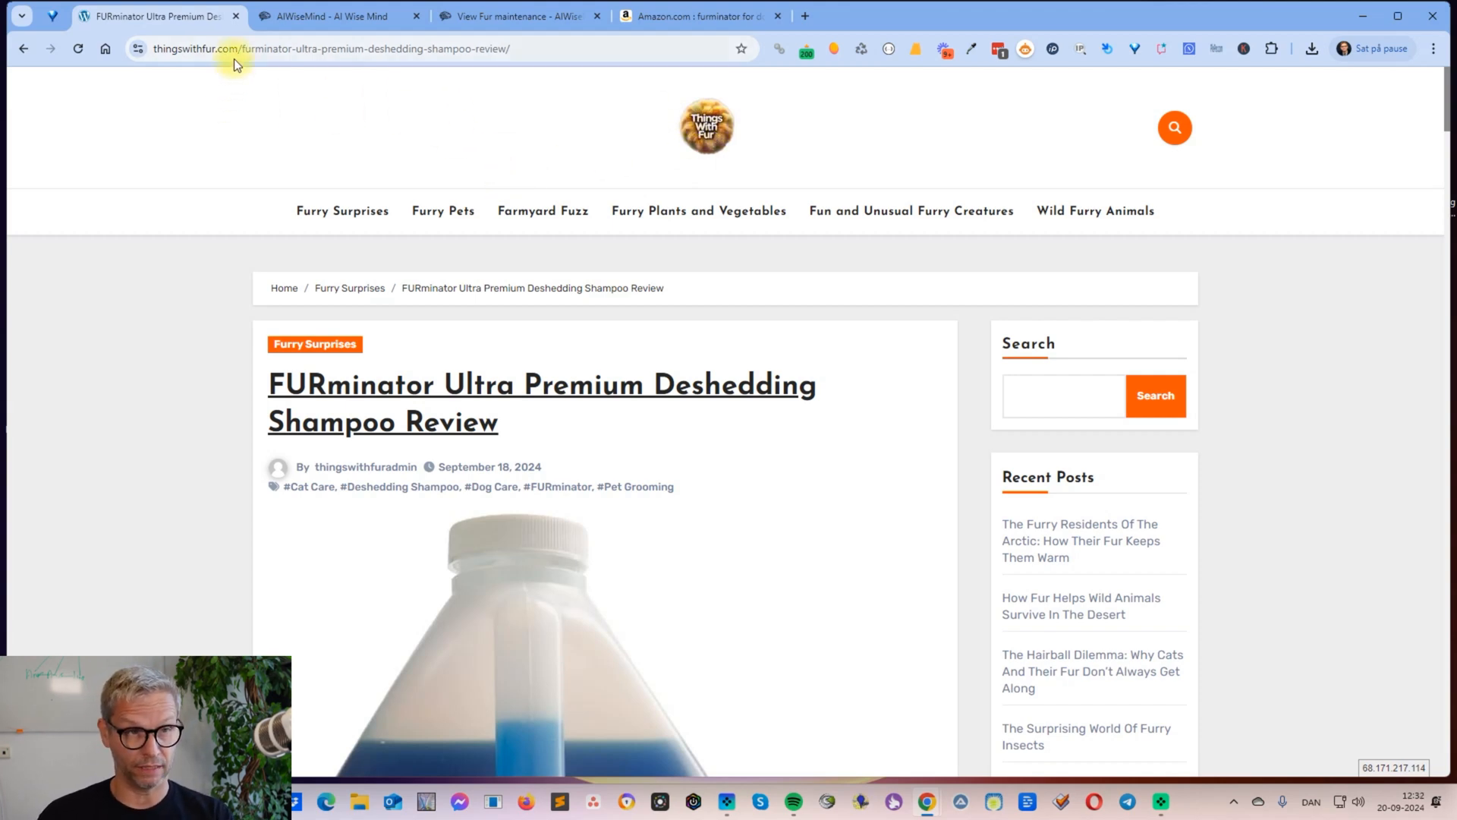
{"action": "mouse_move", "coordinate": [239, 75]}
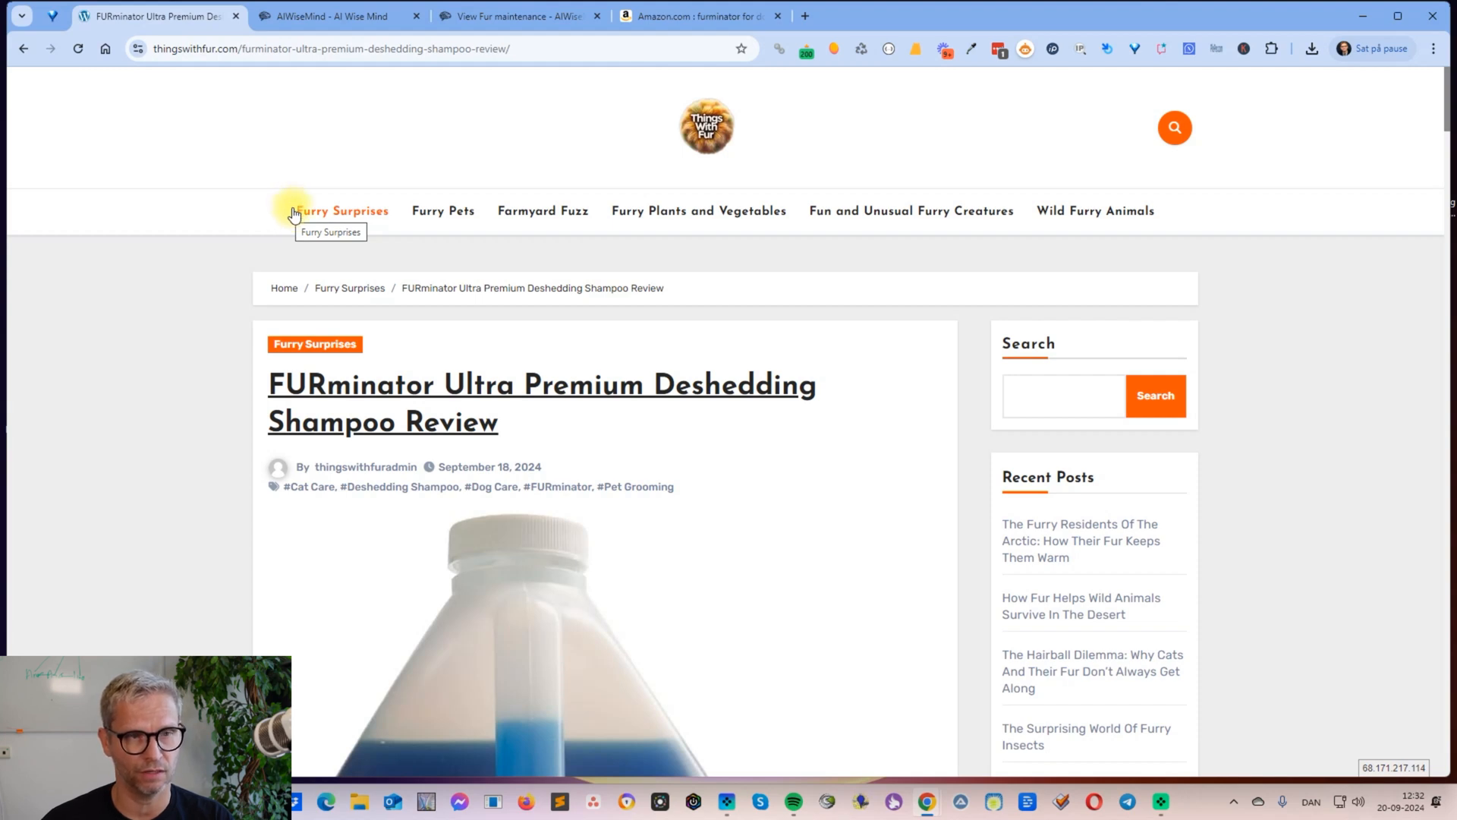
{"action": "mouse_move", "coordinate": [1184, 208]}
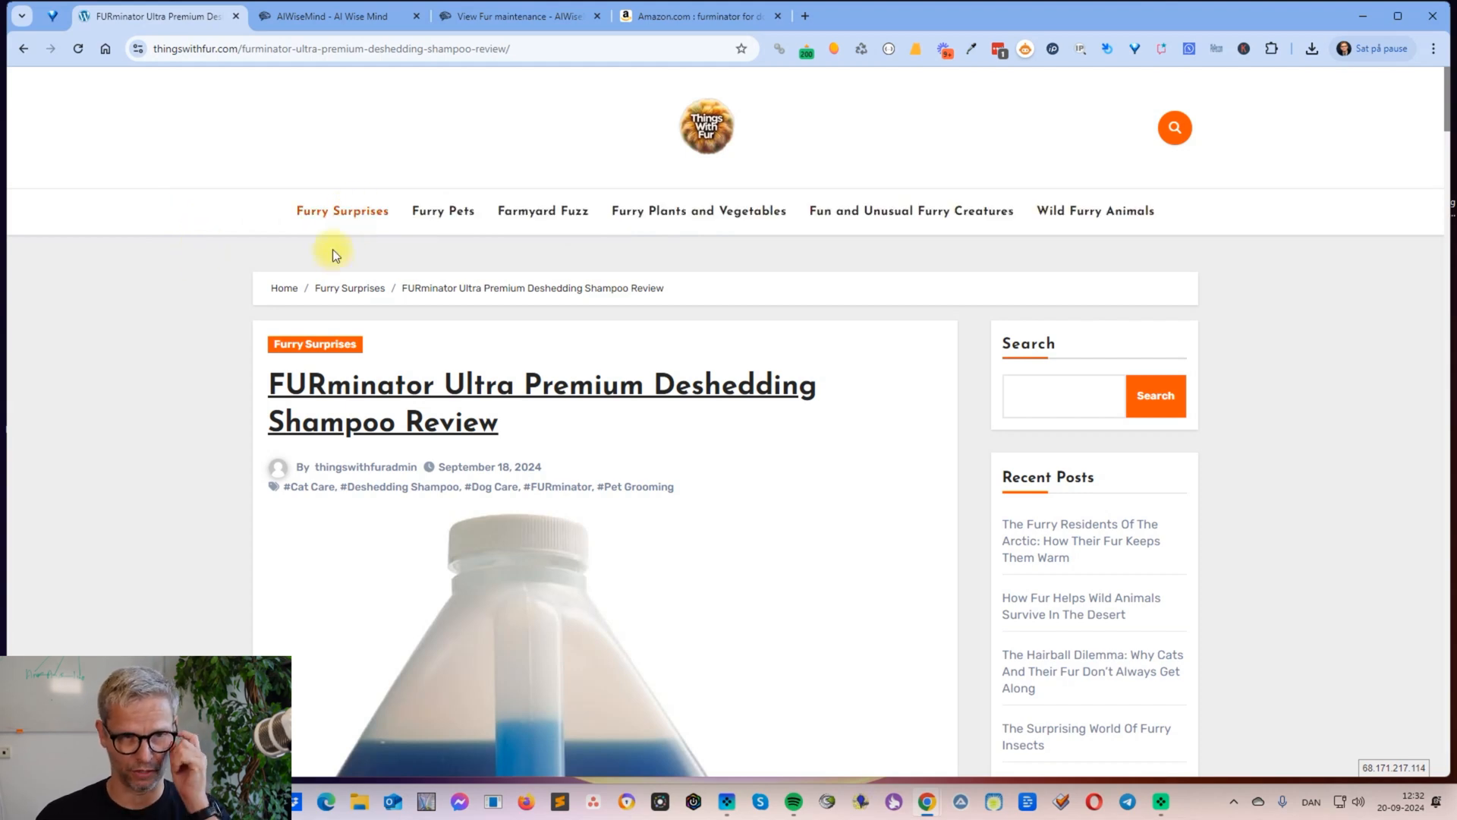
Step: Return to the Furry Surprises category page, highlight its heading, and scroll to the footer
{"action": "left_click", "coordinate": [341, 211]}
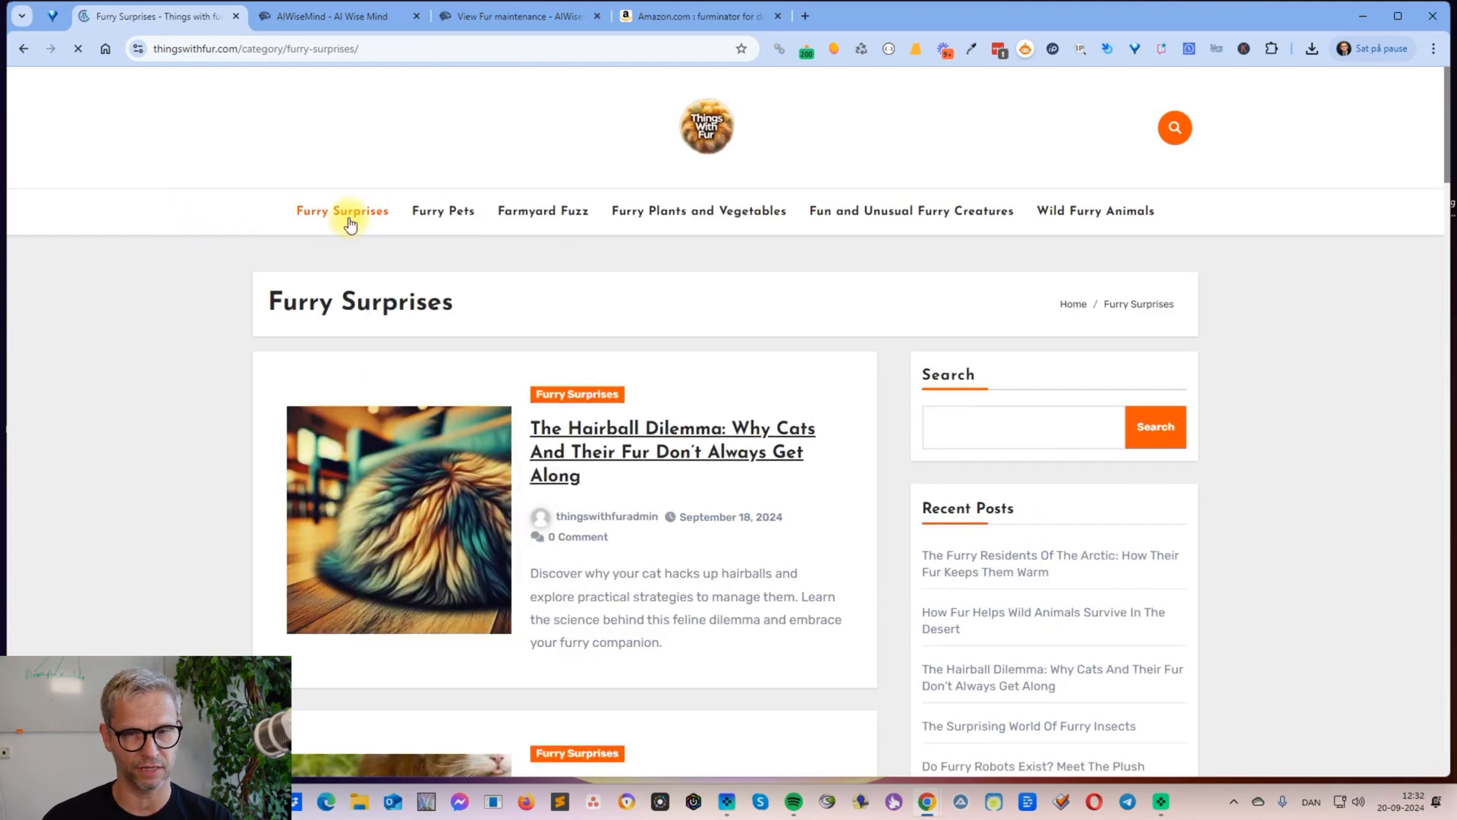
{"action": "scroll", "scroll_direction": "down", "scroll_amount": 3}
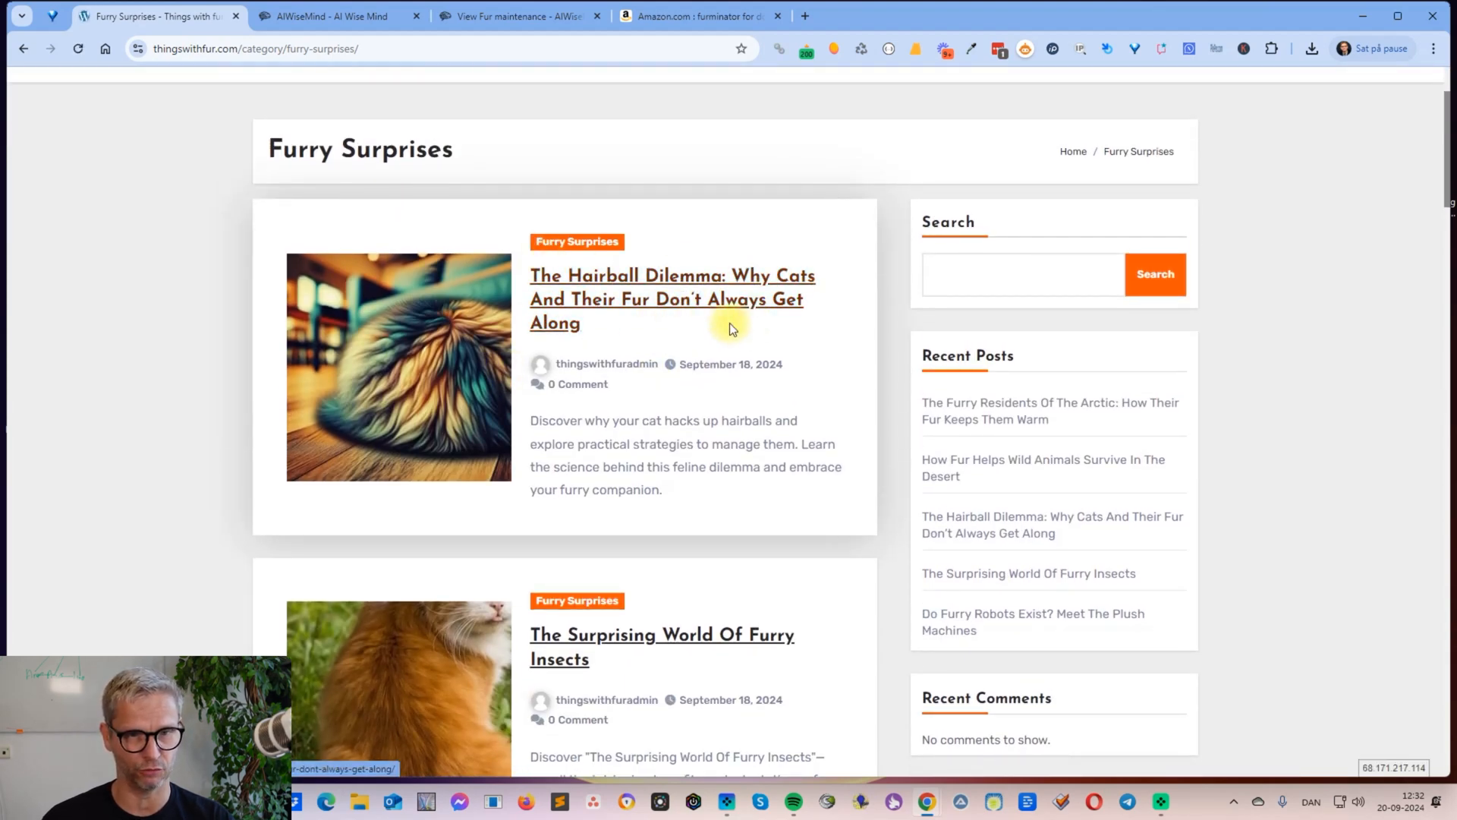
{"action": "triple_click", "coordinate": [672, 298]}
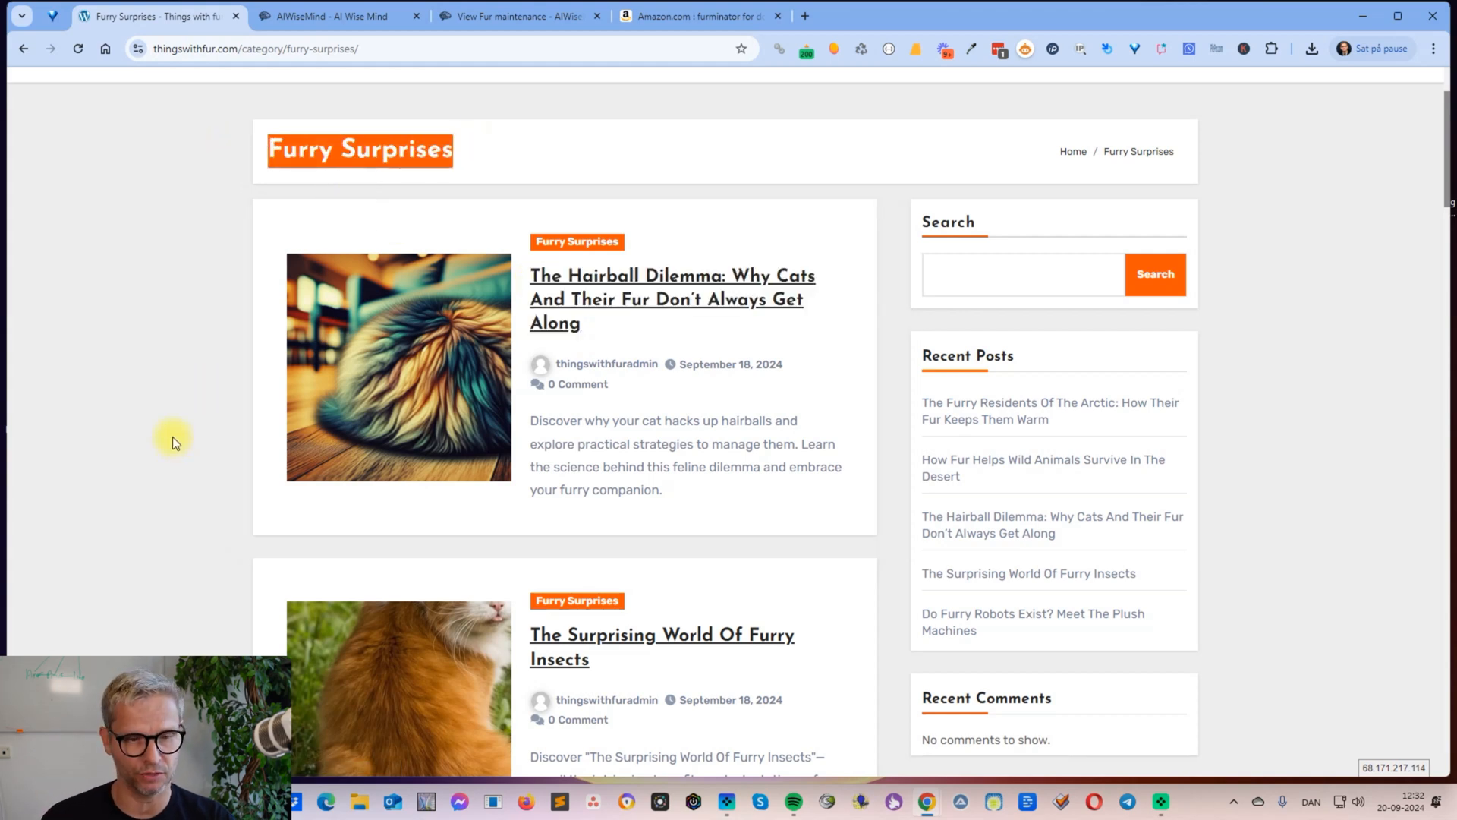
{"action": "scroll", "scroll_direction": "down", "scroll_amount": 3}
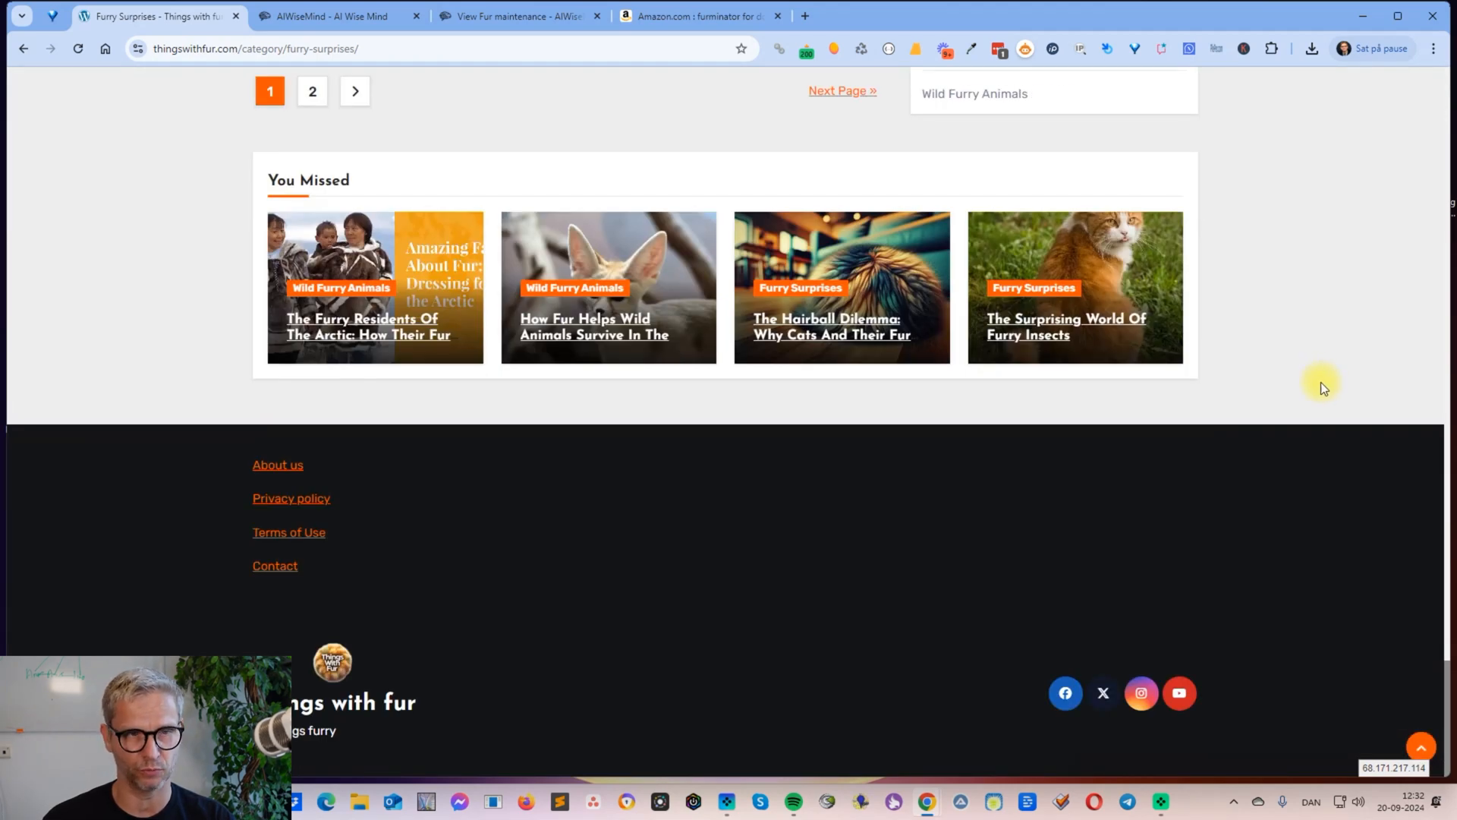
{"action": "mouse_move", "coordinate": [1064, 692]}
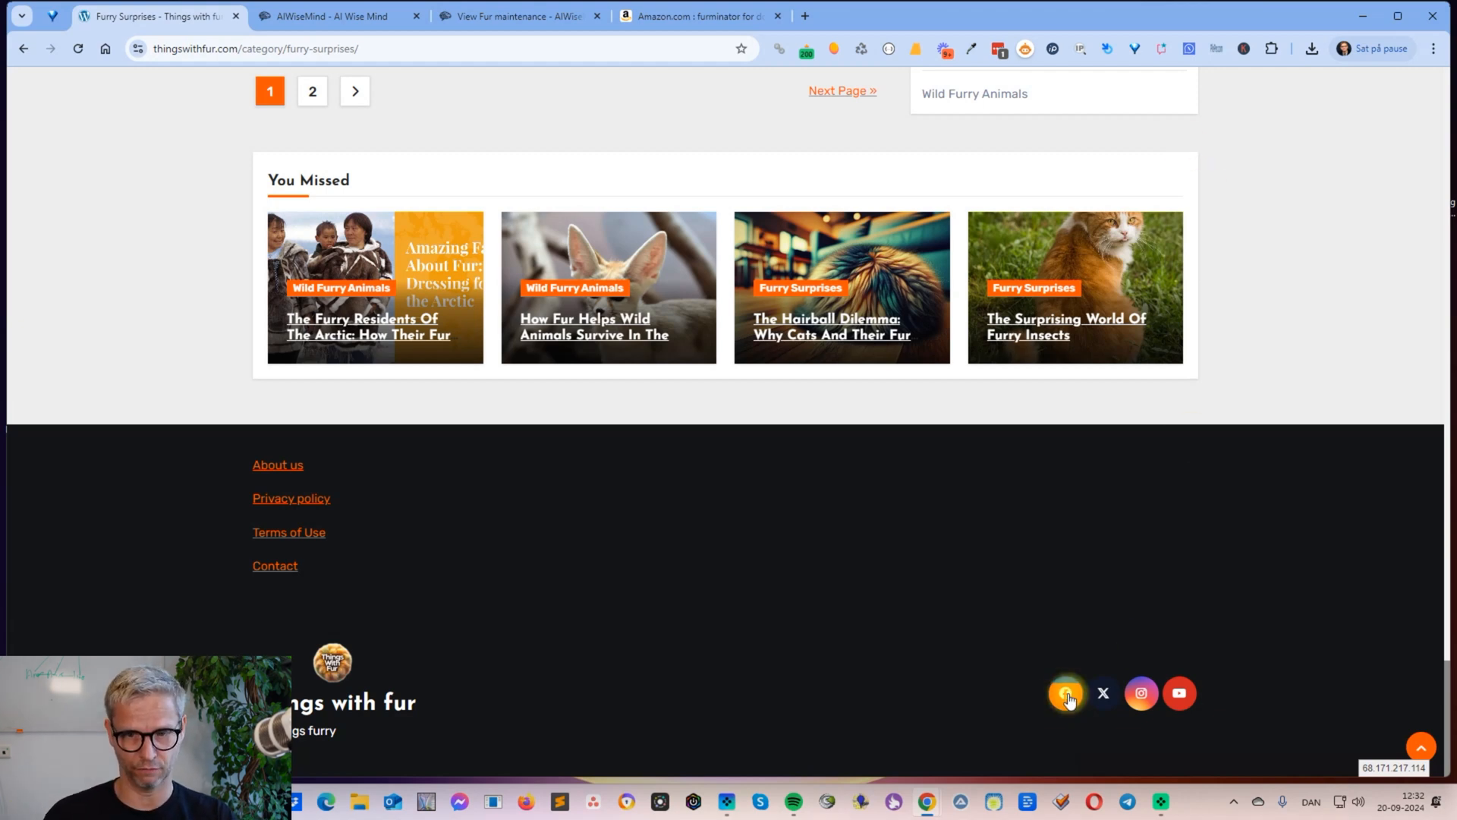
{"action": "mouse_move", "coordinate": [1142, 693]}
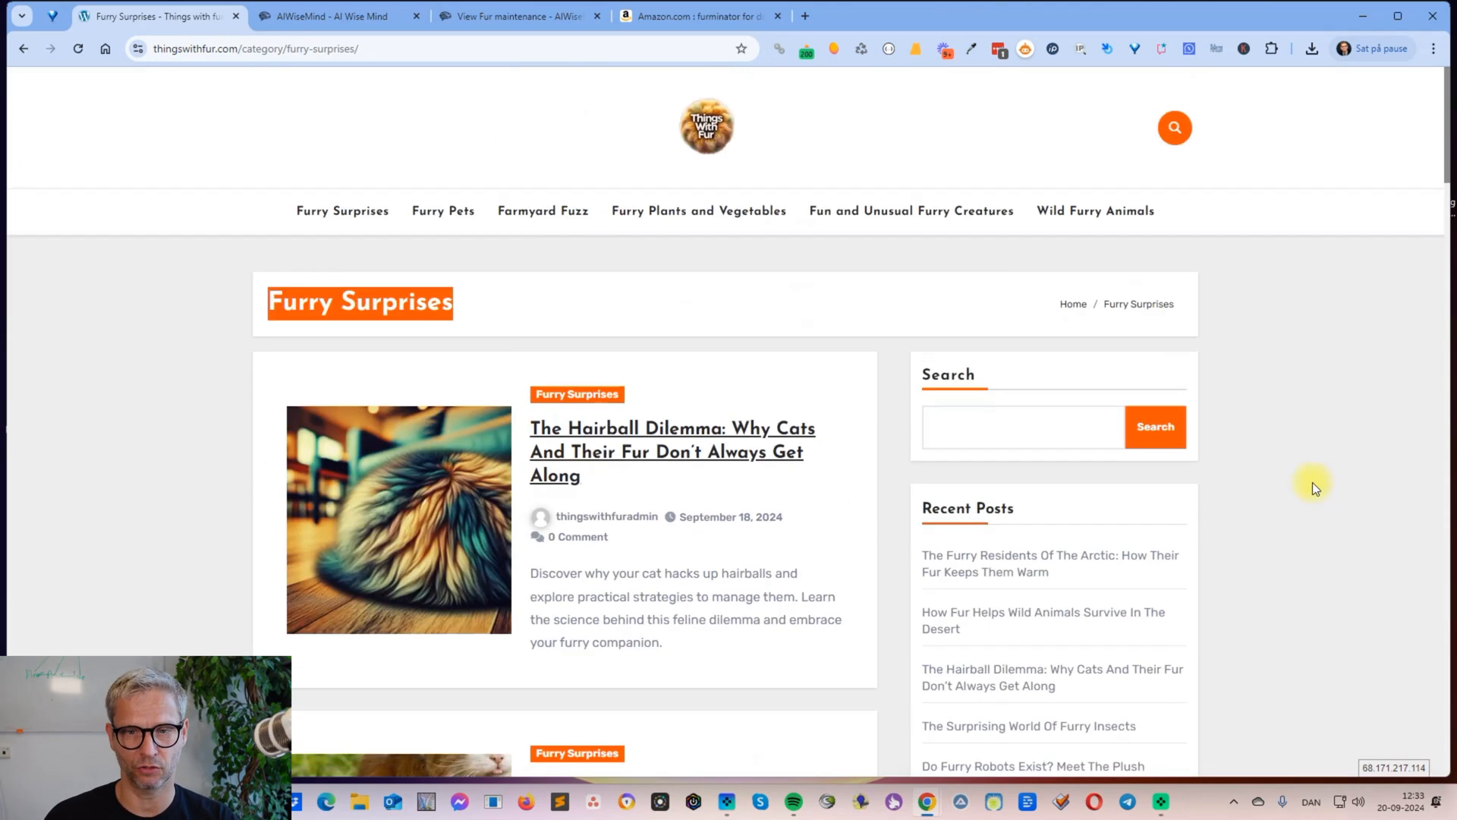
{"action": "mouse_move", "coordinate": [1329, 367]}
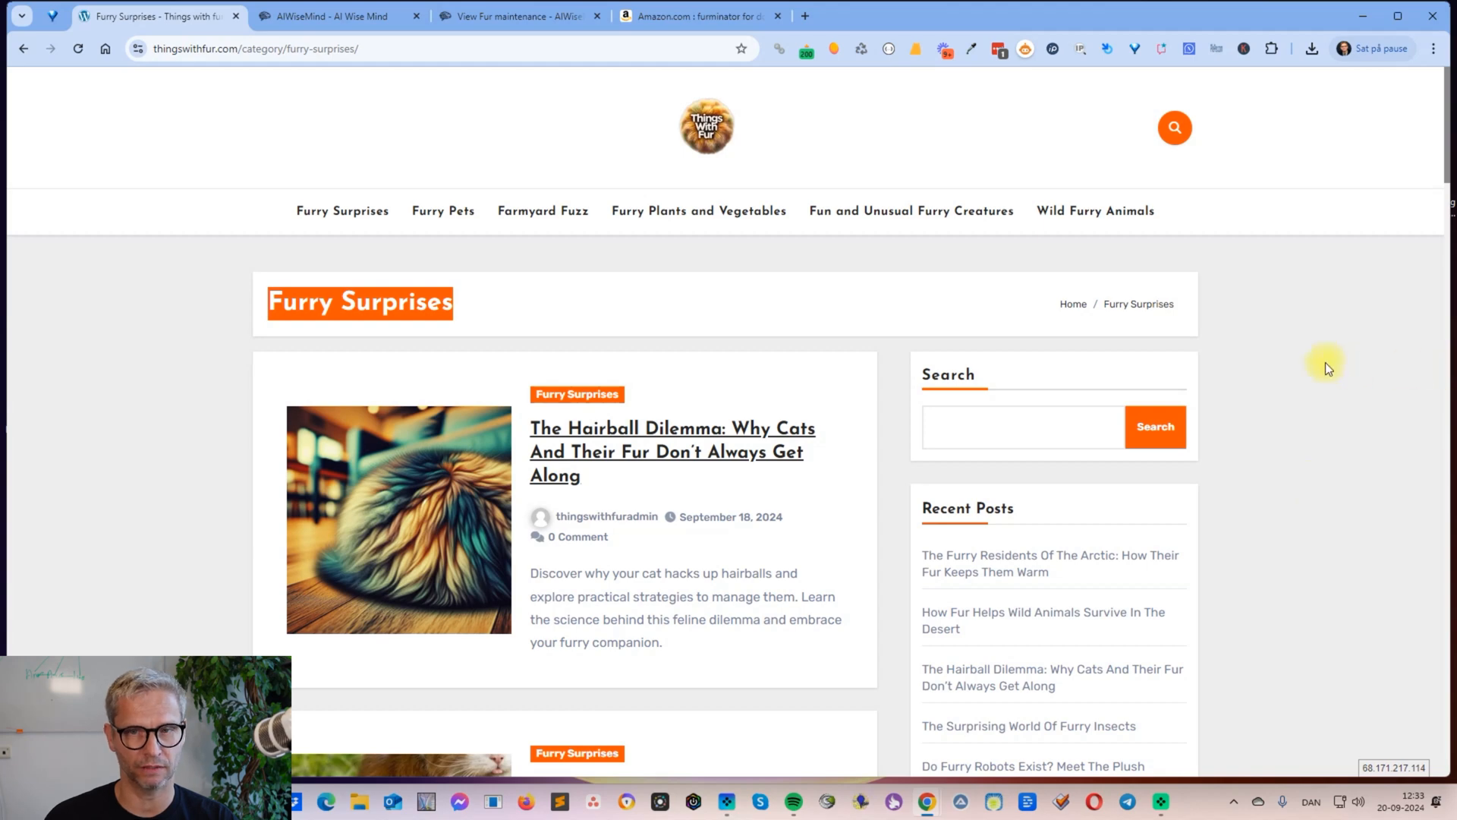
Step: Go back to the View Fur maintenance campaign and scroll up to its furminator Keywords/Urls
{"action": "left_click", "coordinate": [517, 16]}
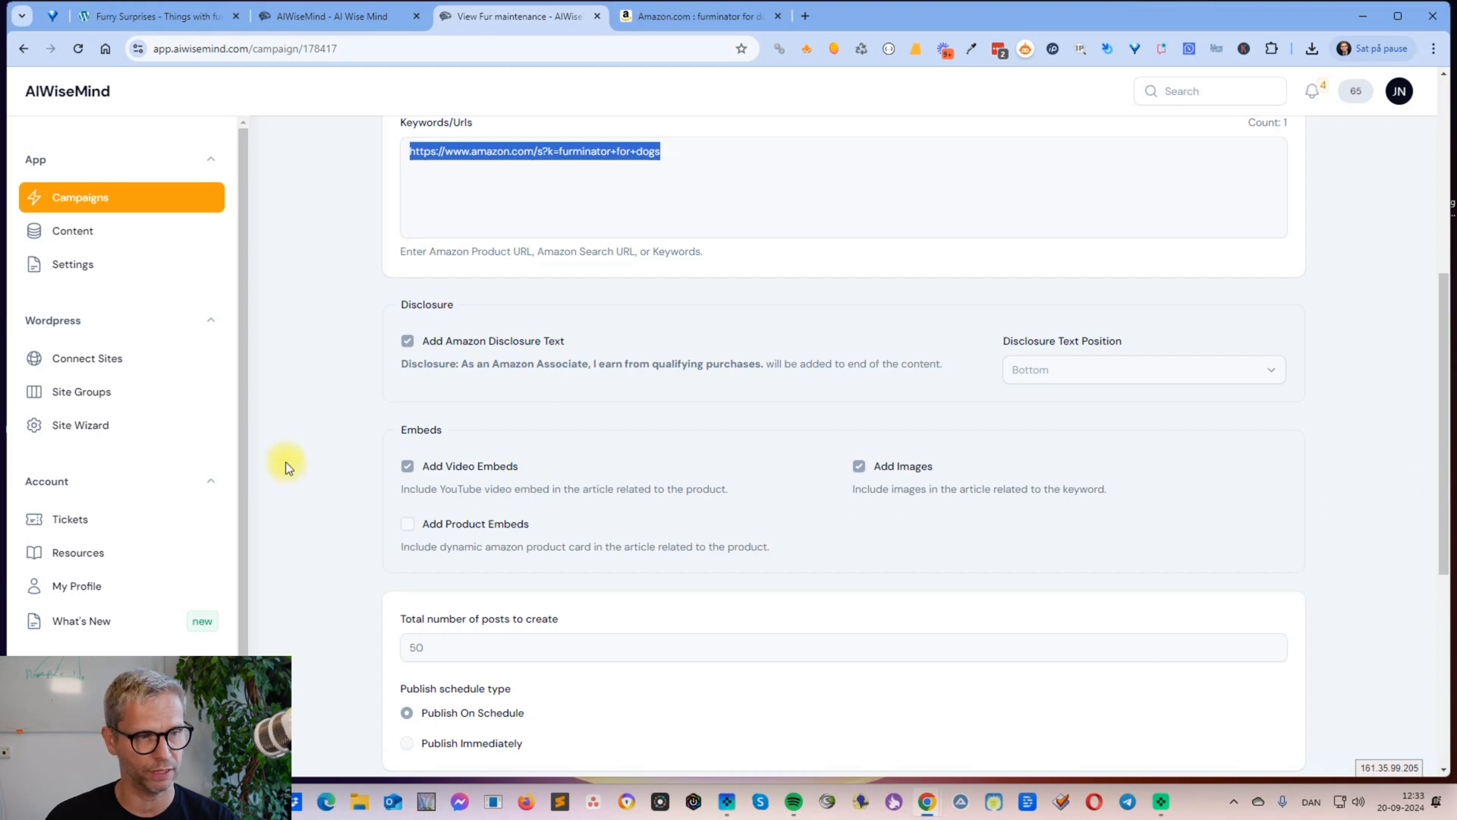
{"action": "mouse_move", "coordinate": [303, 458]}
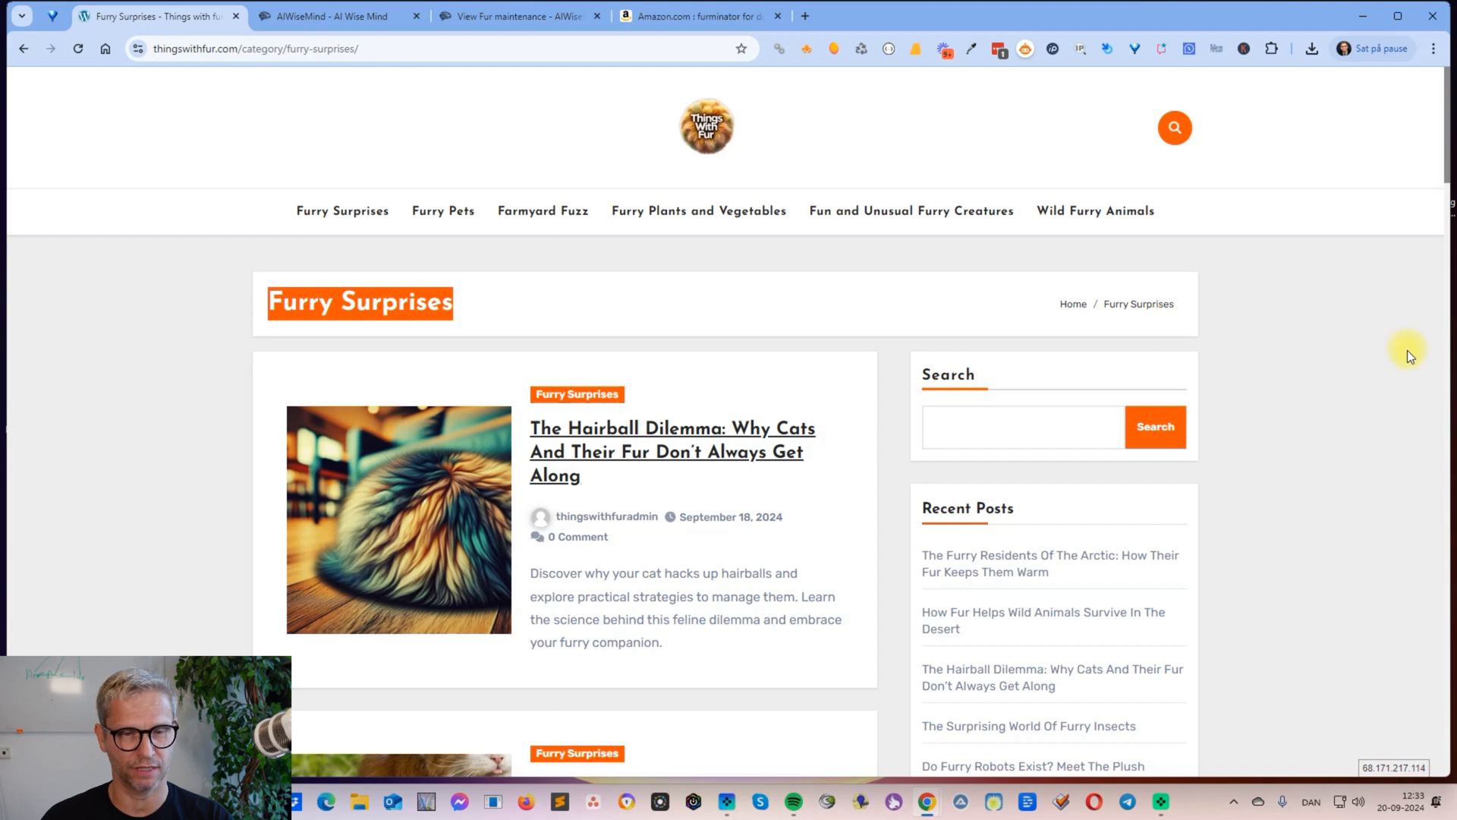
{"action": "mouse_move", "coordinate": [1355, 212]}
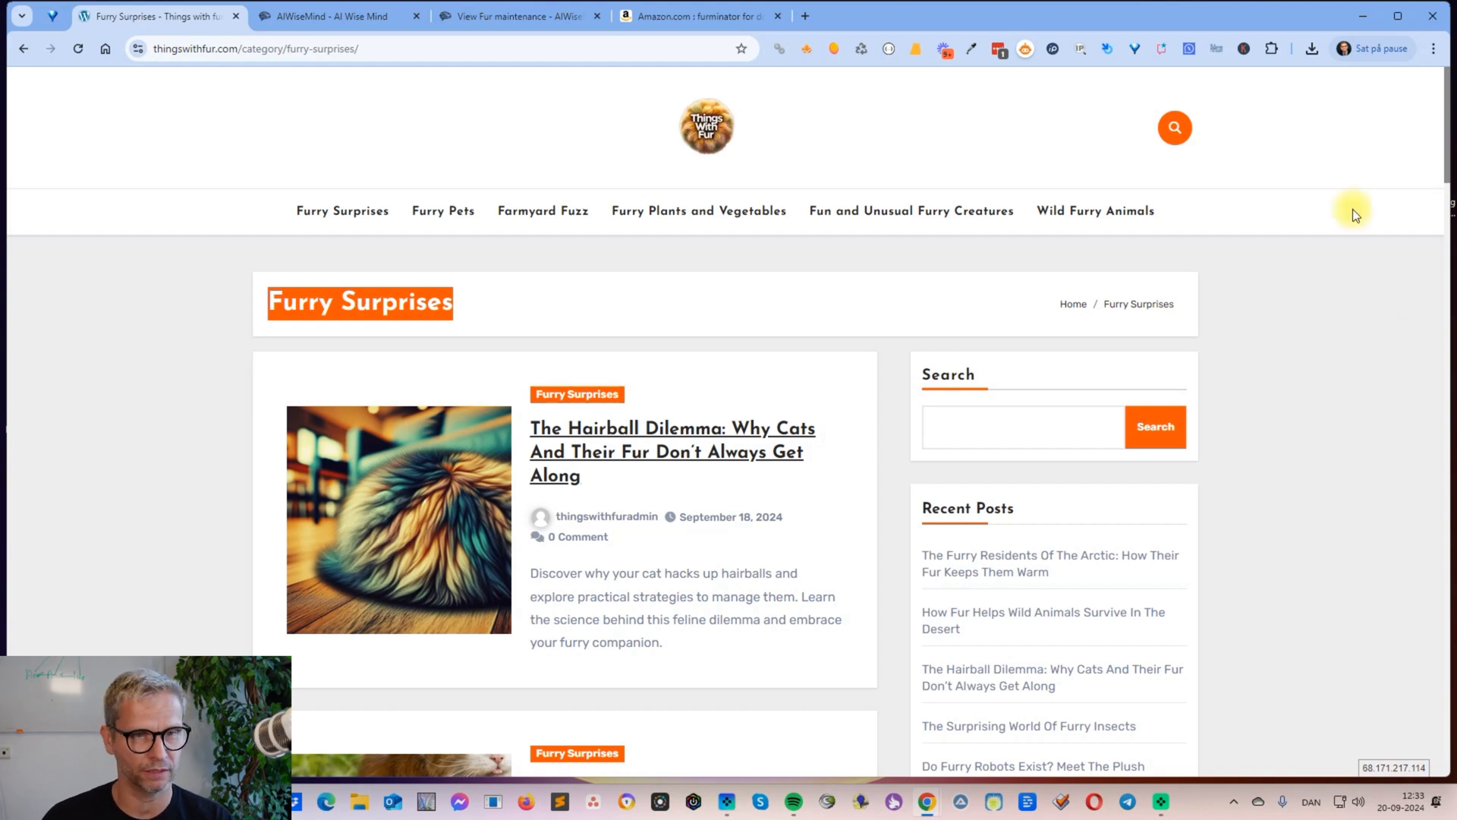
{"action": "left_click", "coordinate": [517, 16]}
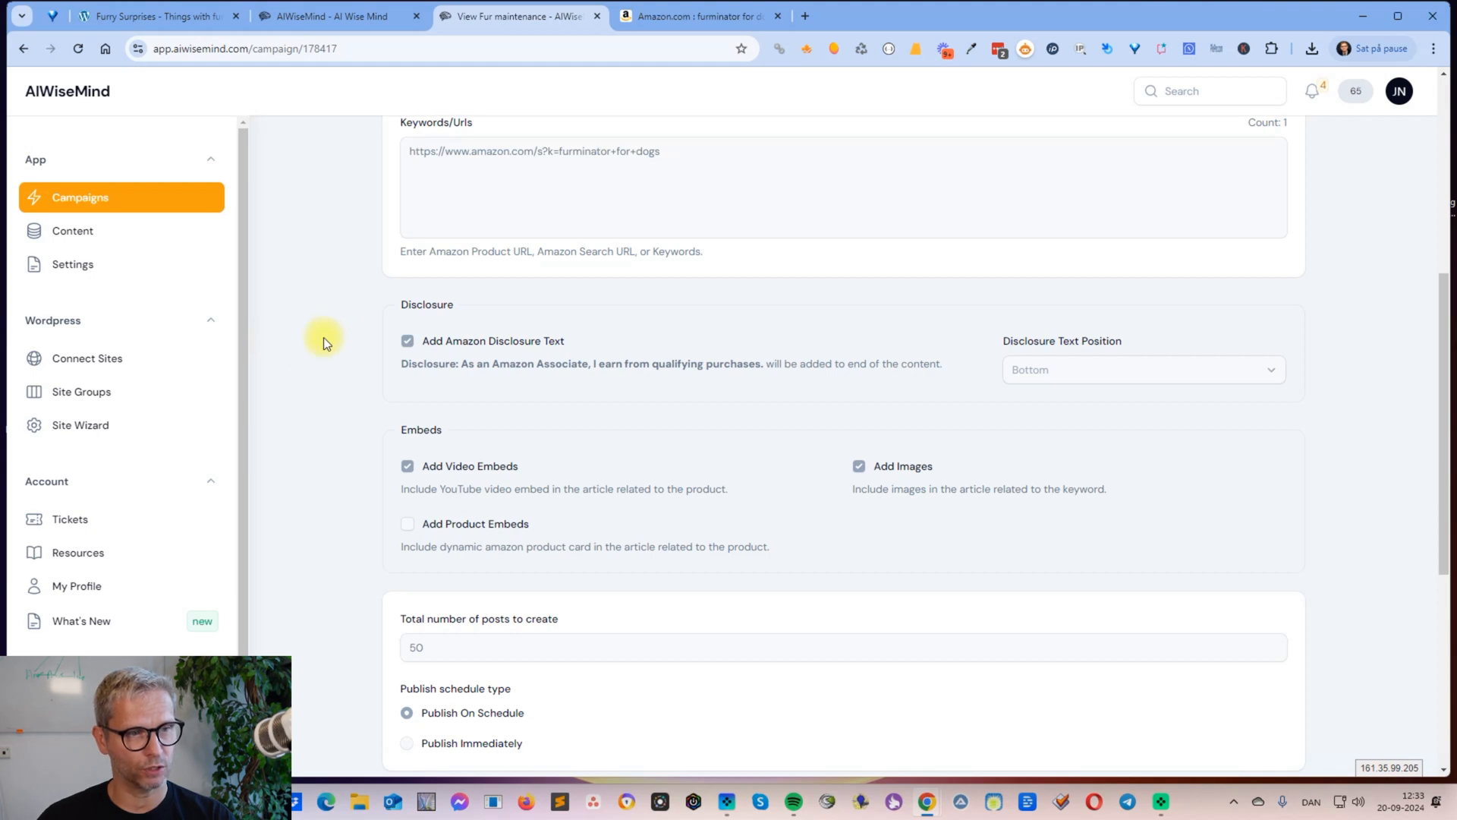
{"action": "scroll", "scroll_direction": "up", "scroll_amount": 3}
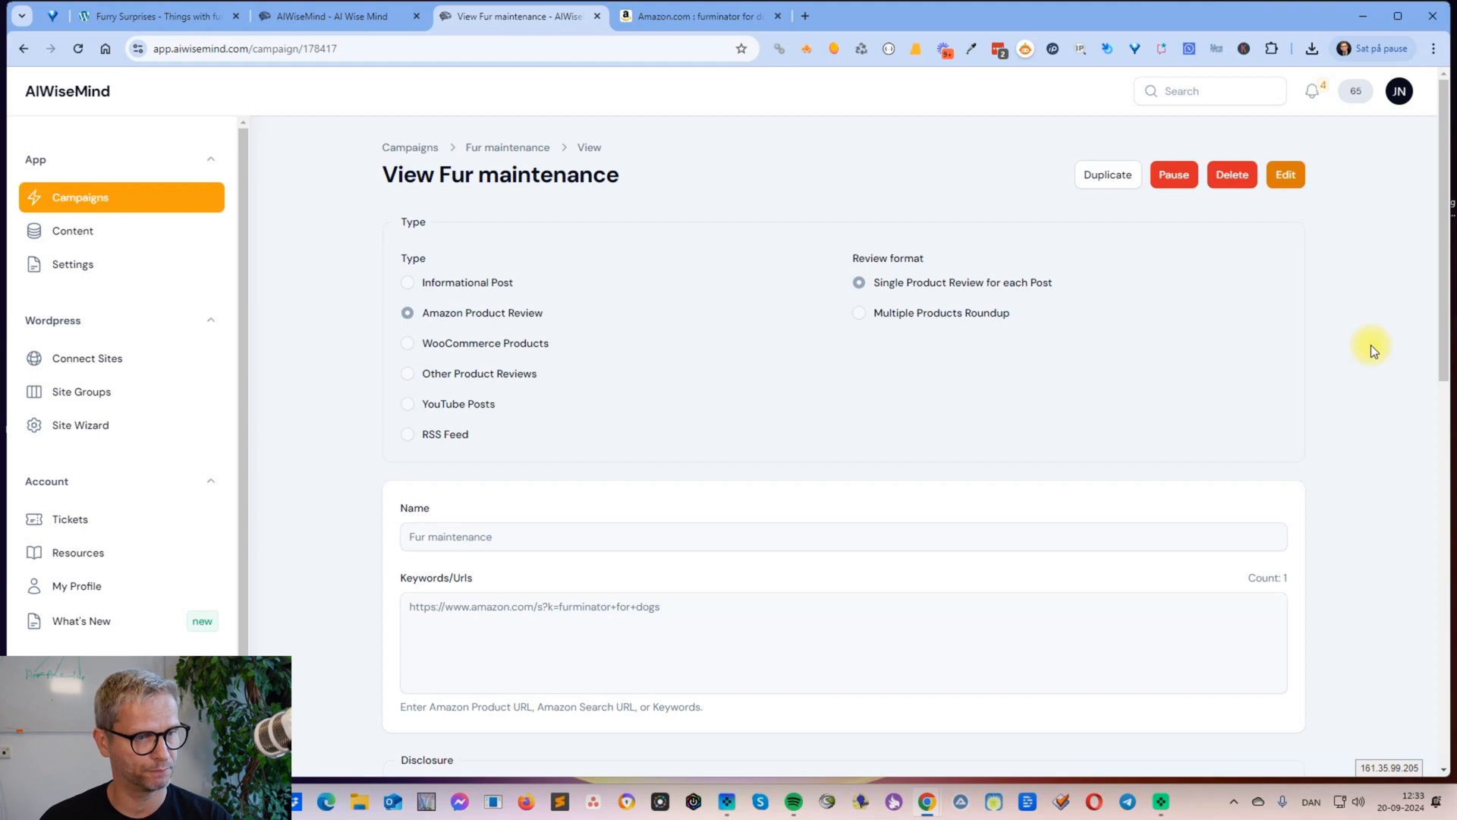
{"action": "mouse_move", "coordinate": [932, 369]}
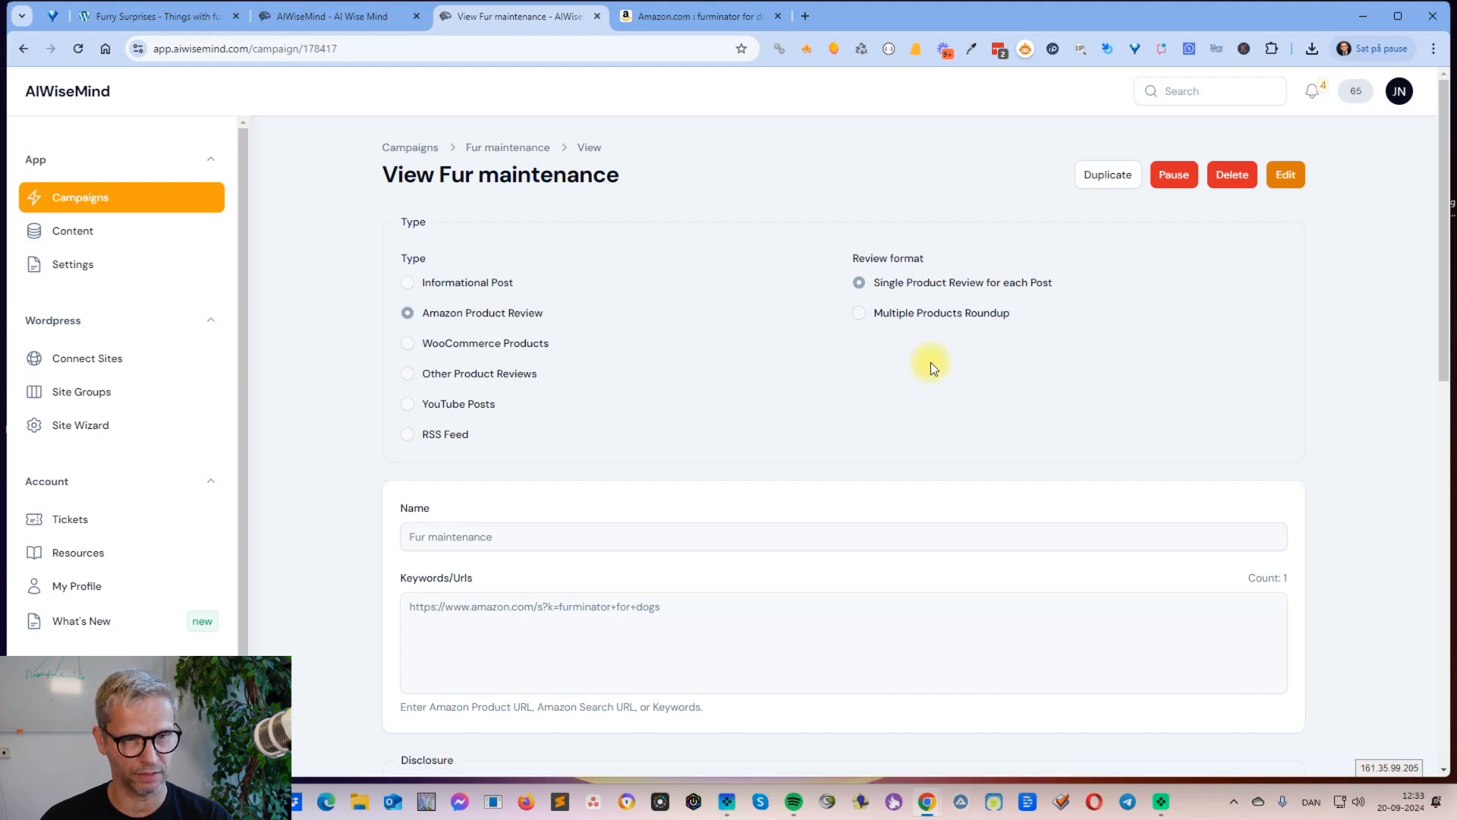
{"action": "mouse_move", "coordinate": [700, 668]}
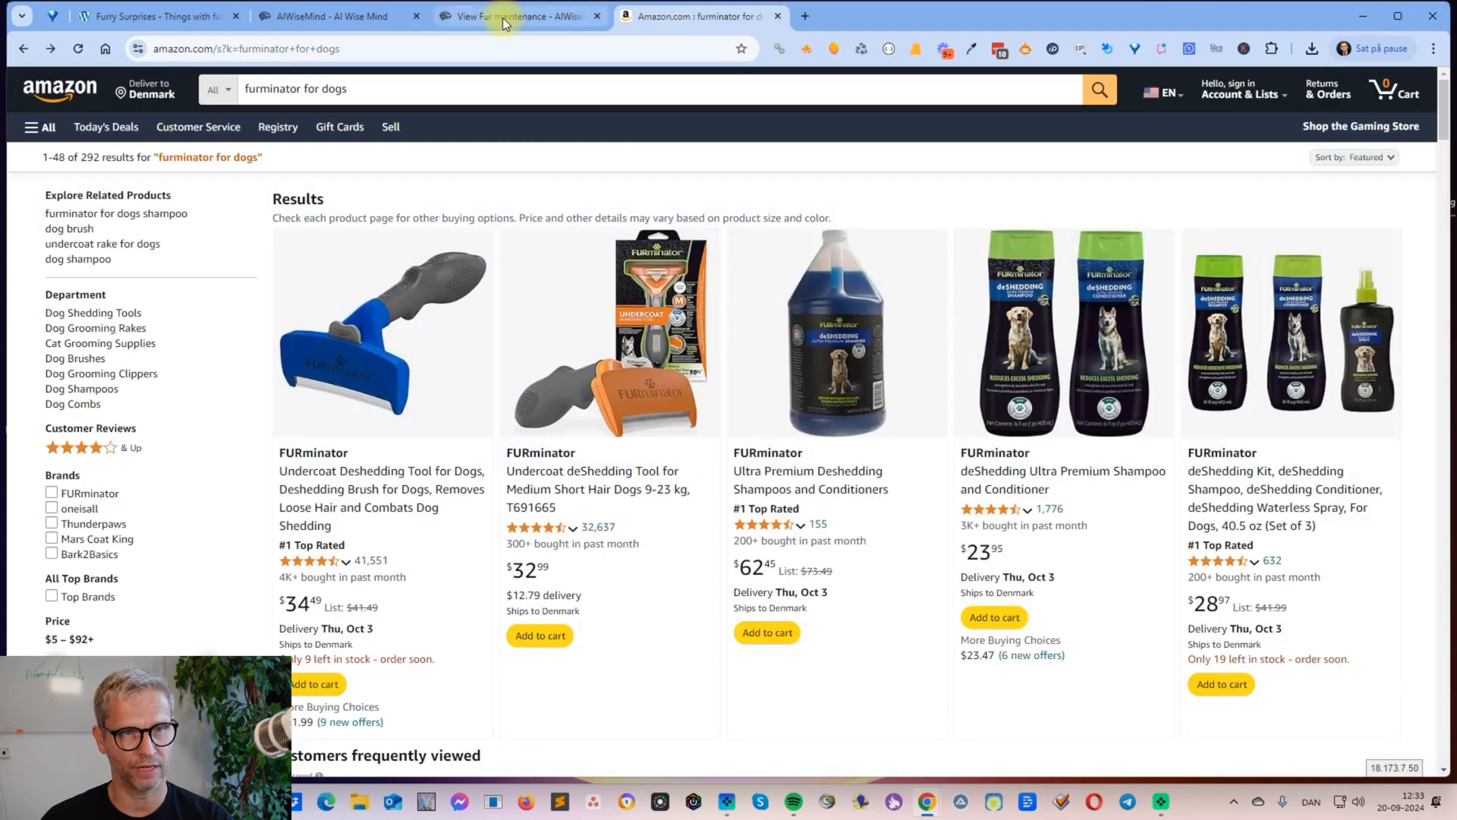
Step: Scroll the Fur maintenance campaign through its 50 scheduled posts, WordPress posting and Active status
{"action": "left_click", "coordinate": [516, 16]}
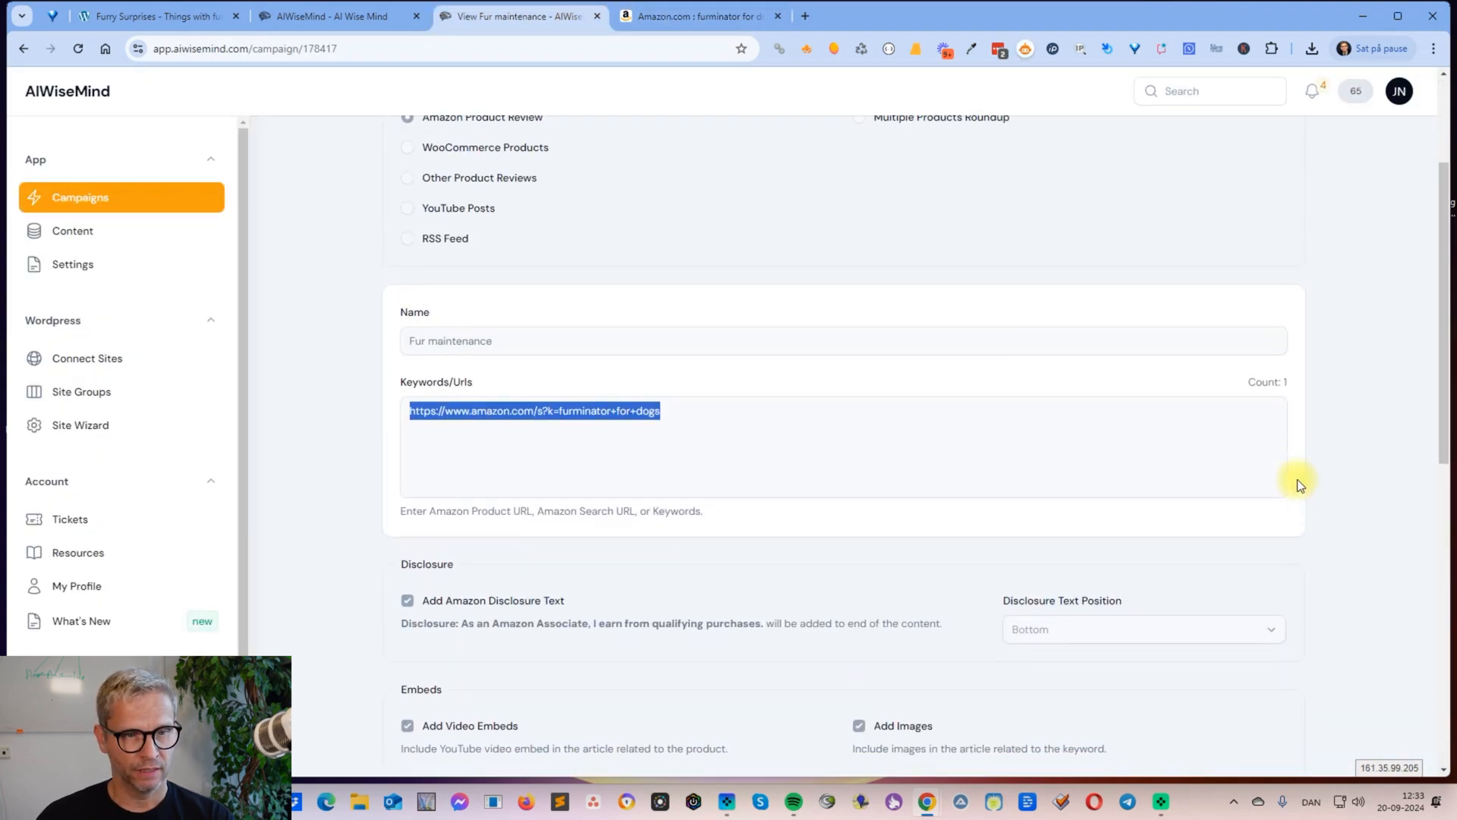
{"action": "scroll", "scroll_direction": "down", "scroll_amount": 3}
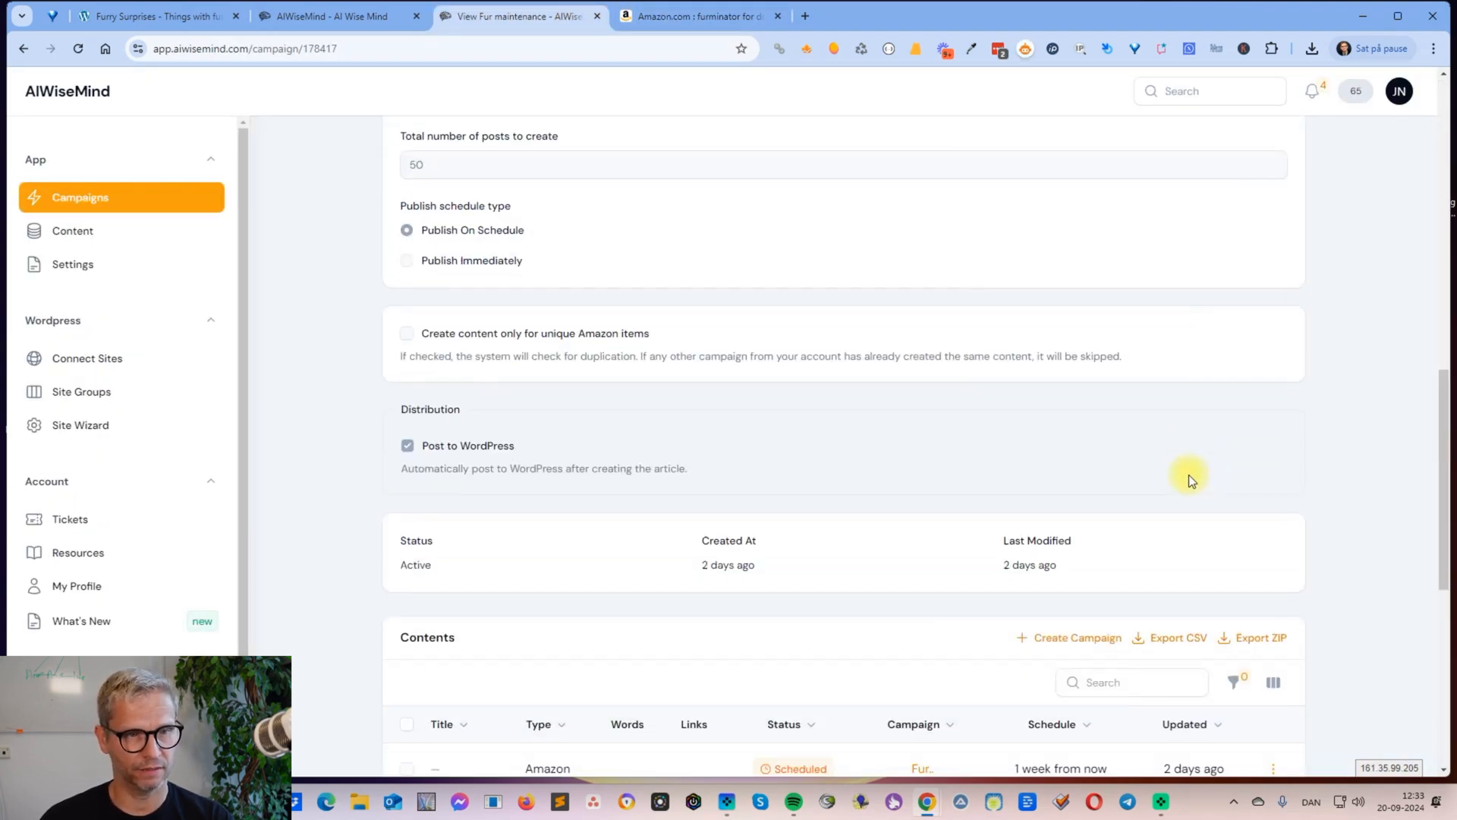
{"action": "scroll", "scroll_direction": "down", "scroll_amount": 3}
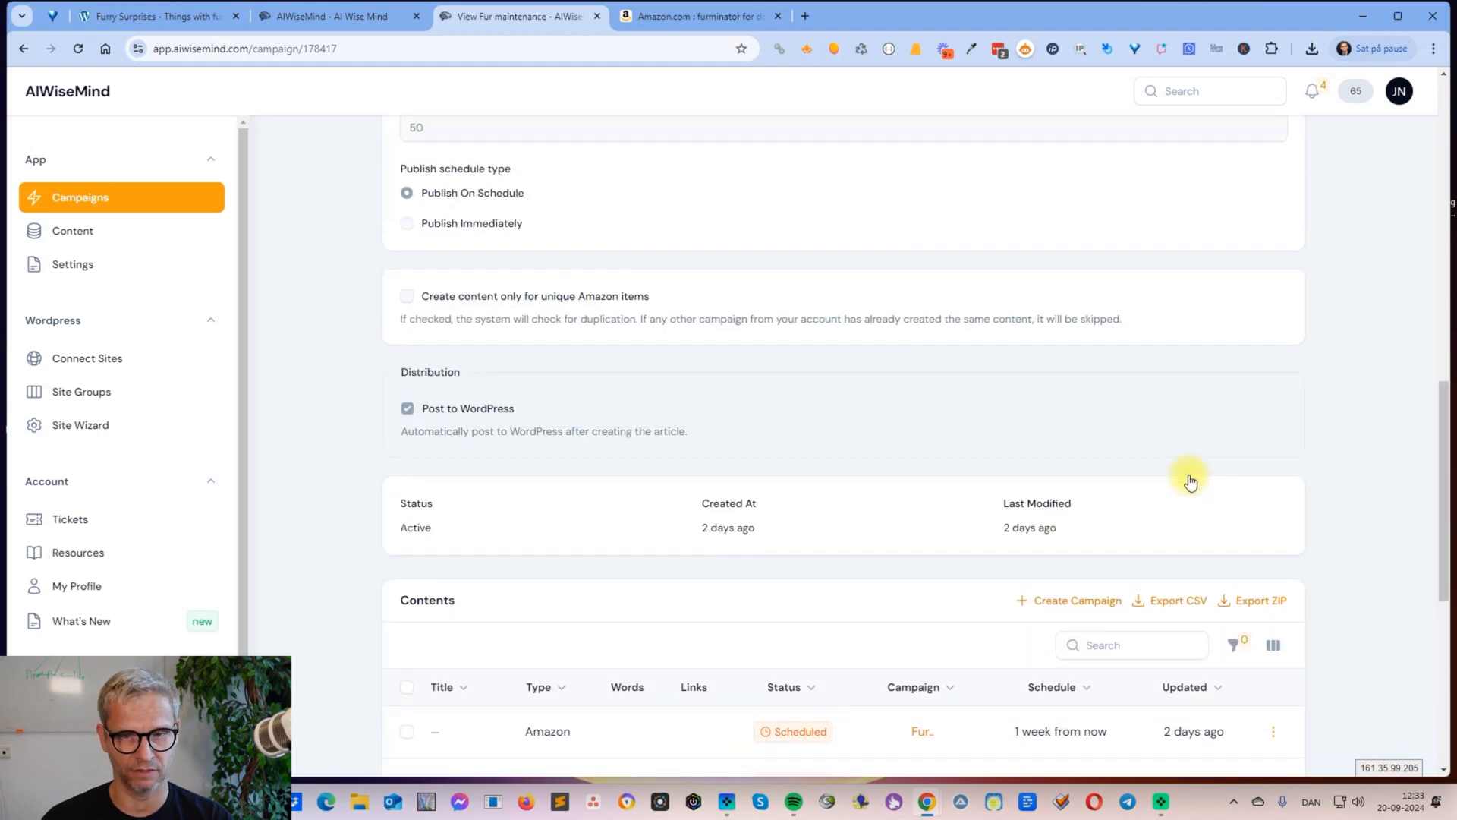
{"action": "scroll", "scroll_direction": "down", "scroll_amount": 3}
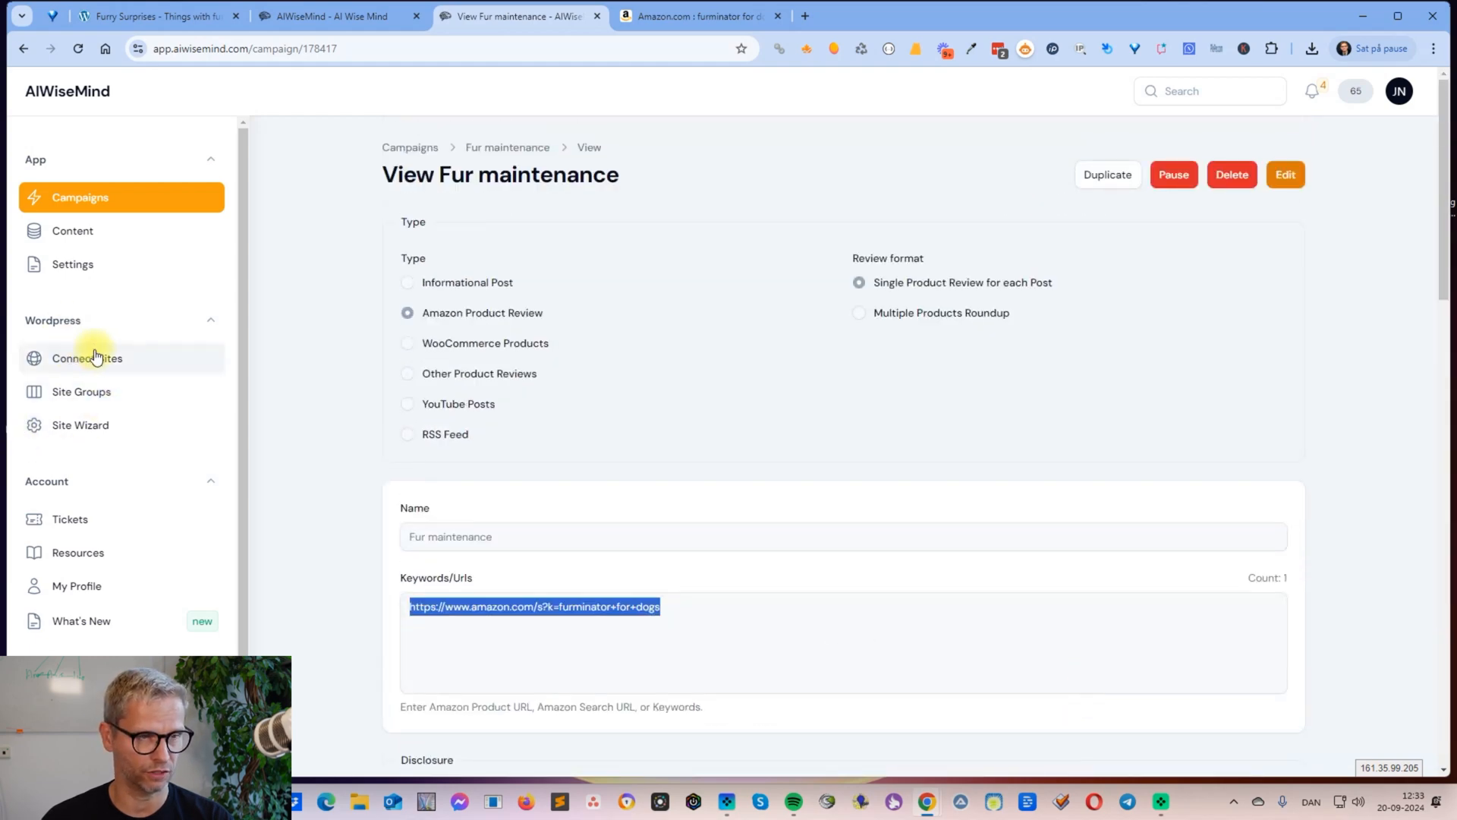
{"action": "mouse_move", "coordinate": [973, 391]}
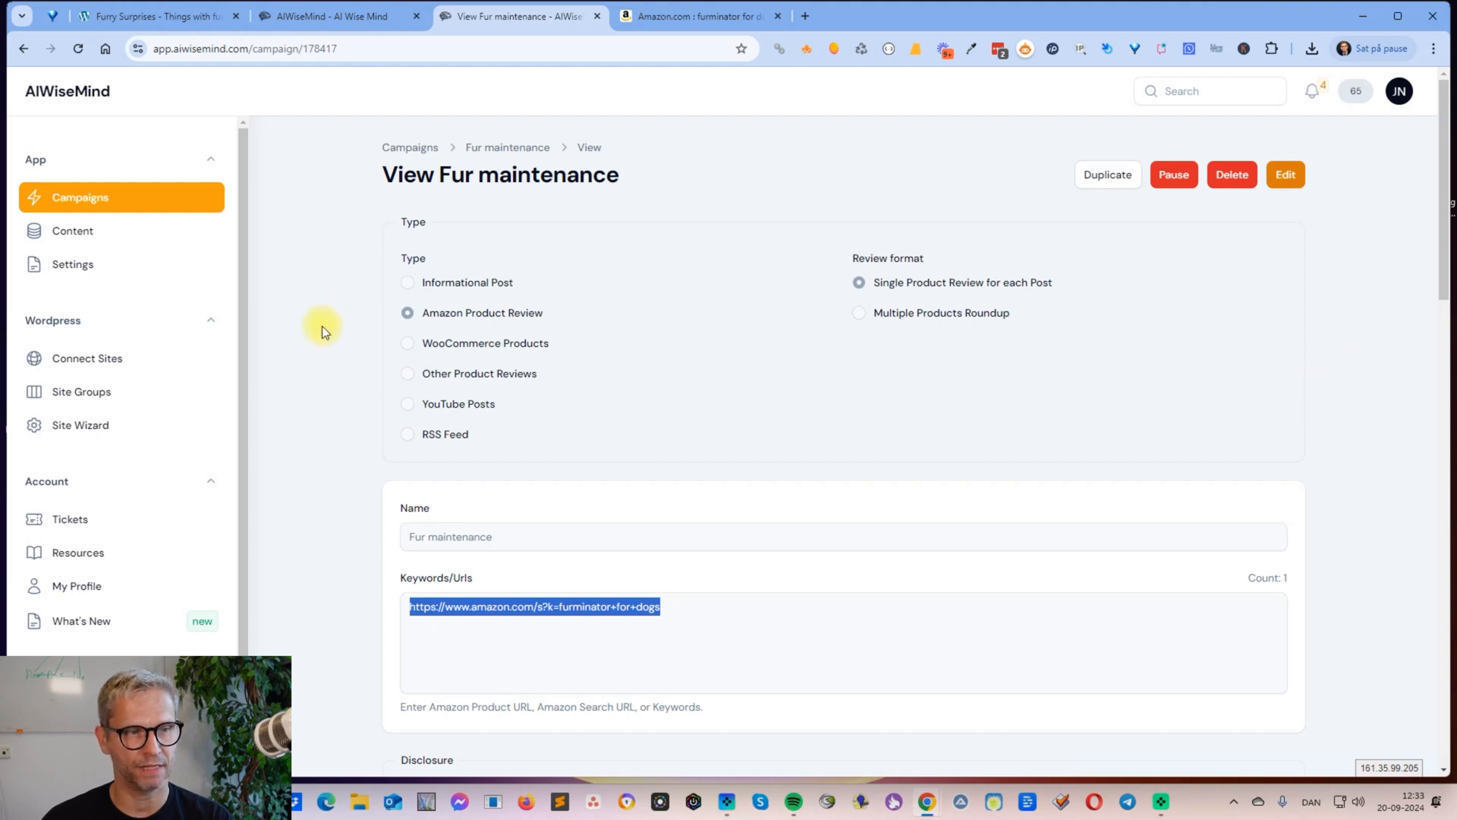
{"action": "mouse_move", "coordinate": [887, 344]}
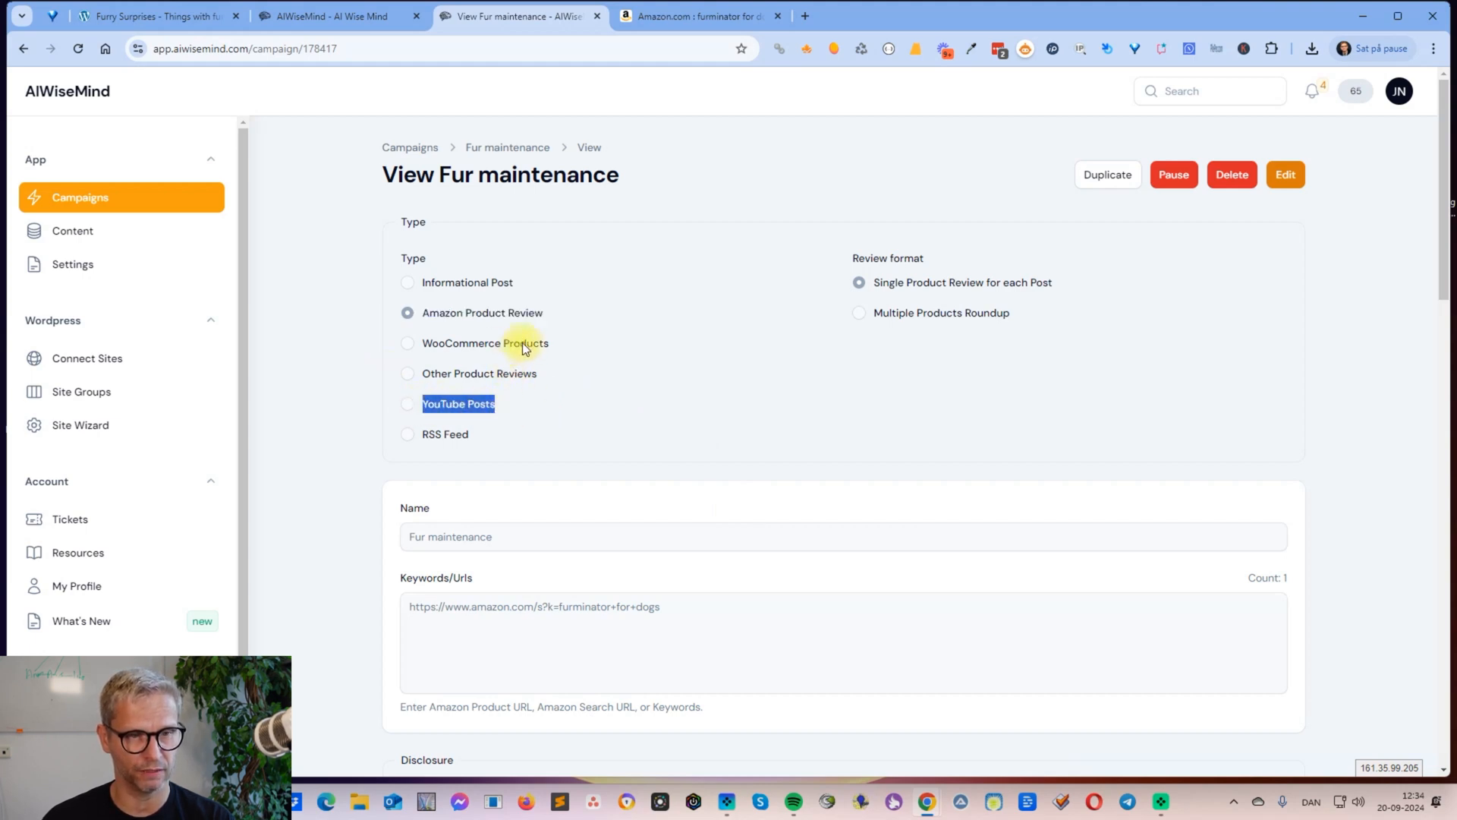
{"action": "mouse_move", "coordinate": [726, 368]}
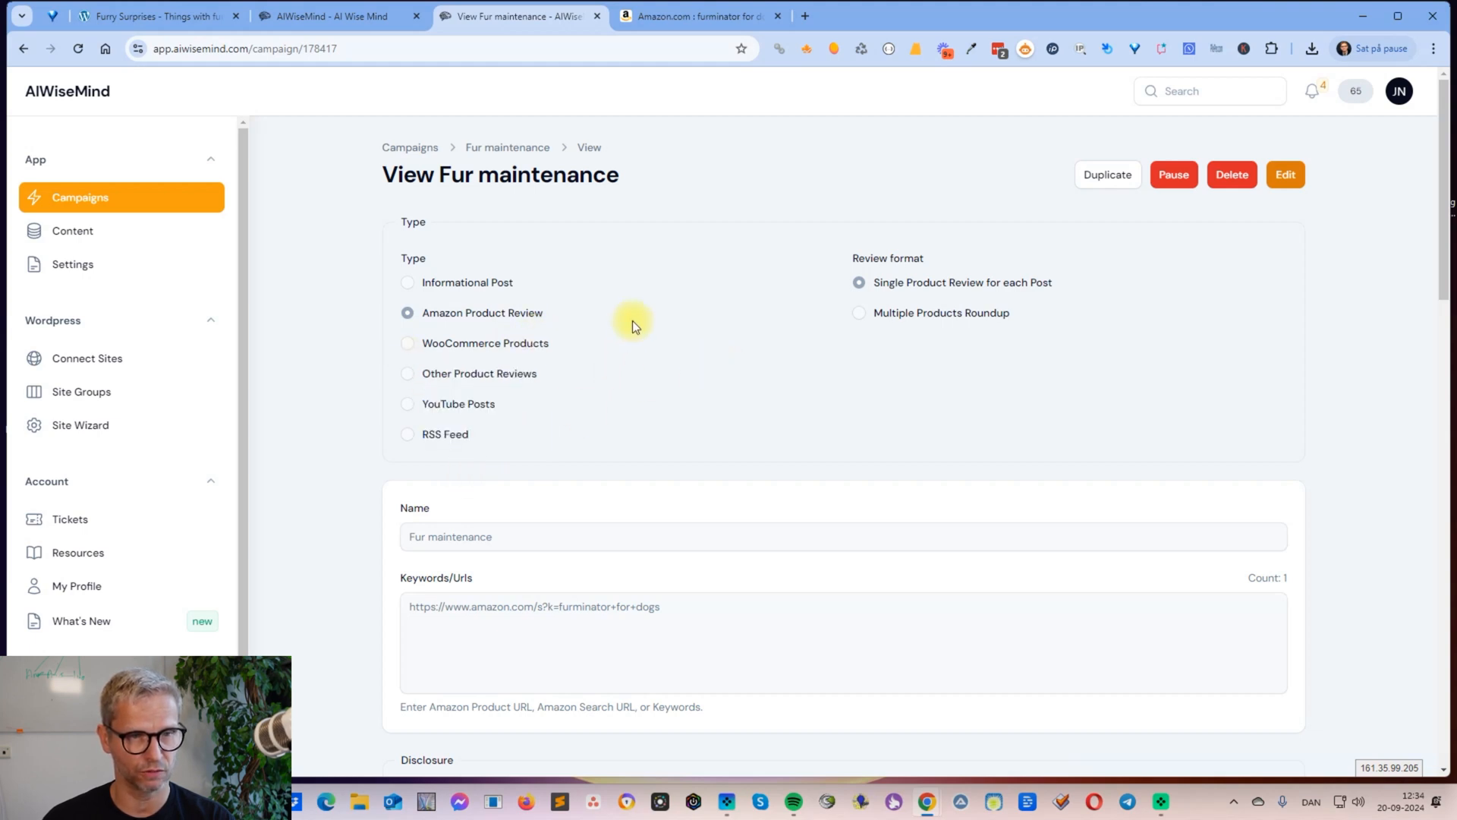
{"action": "mouse_move", "coordinate": [516, 288]}
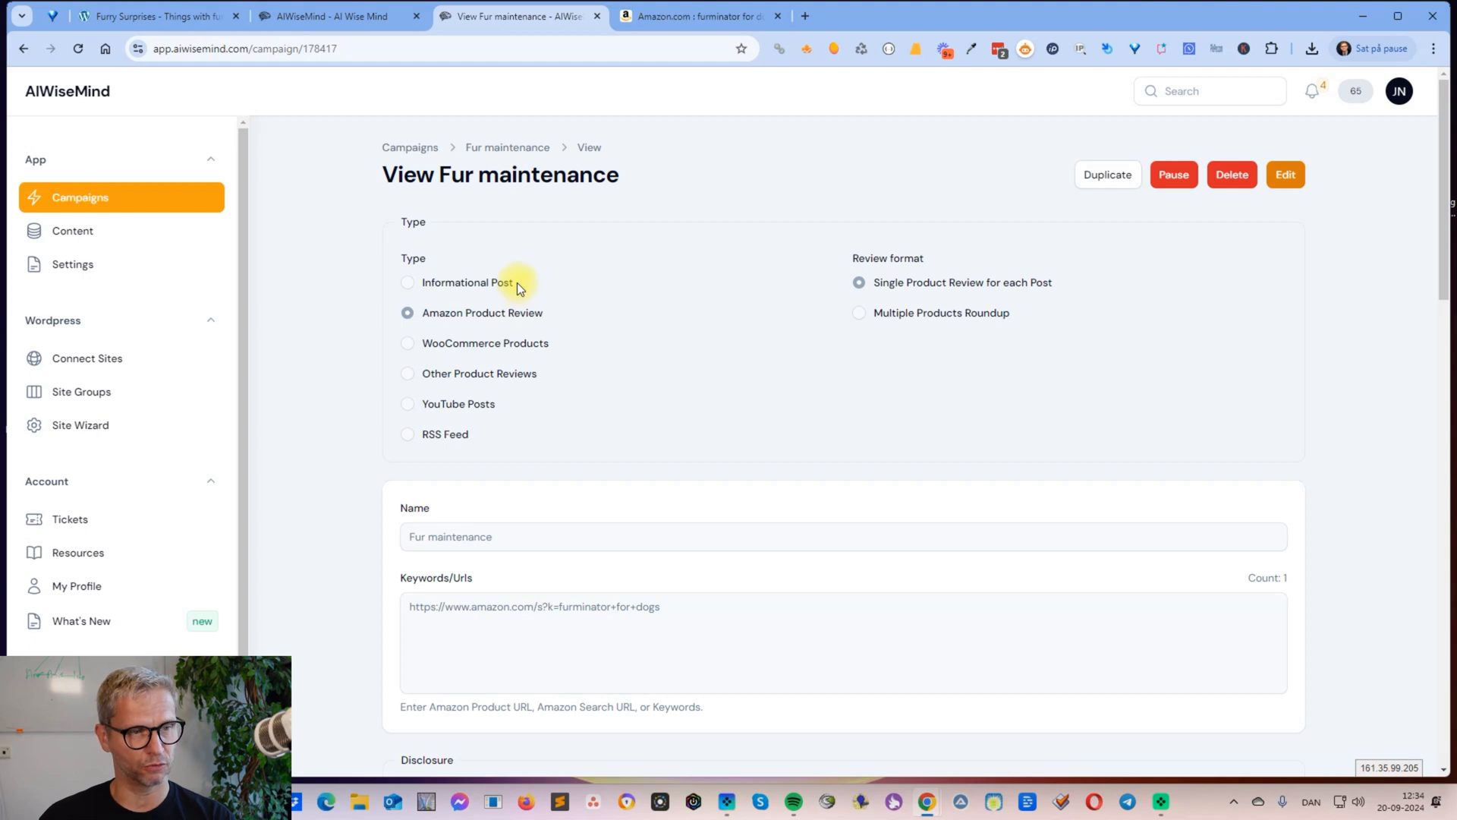
{"action": "mouse_move", "coordinate": [314, 422]}
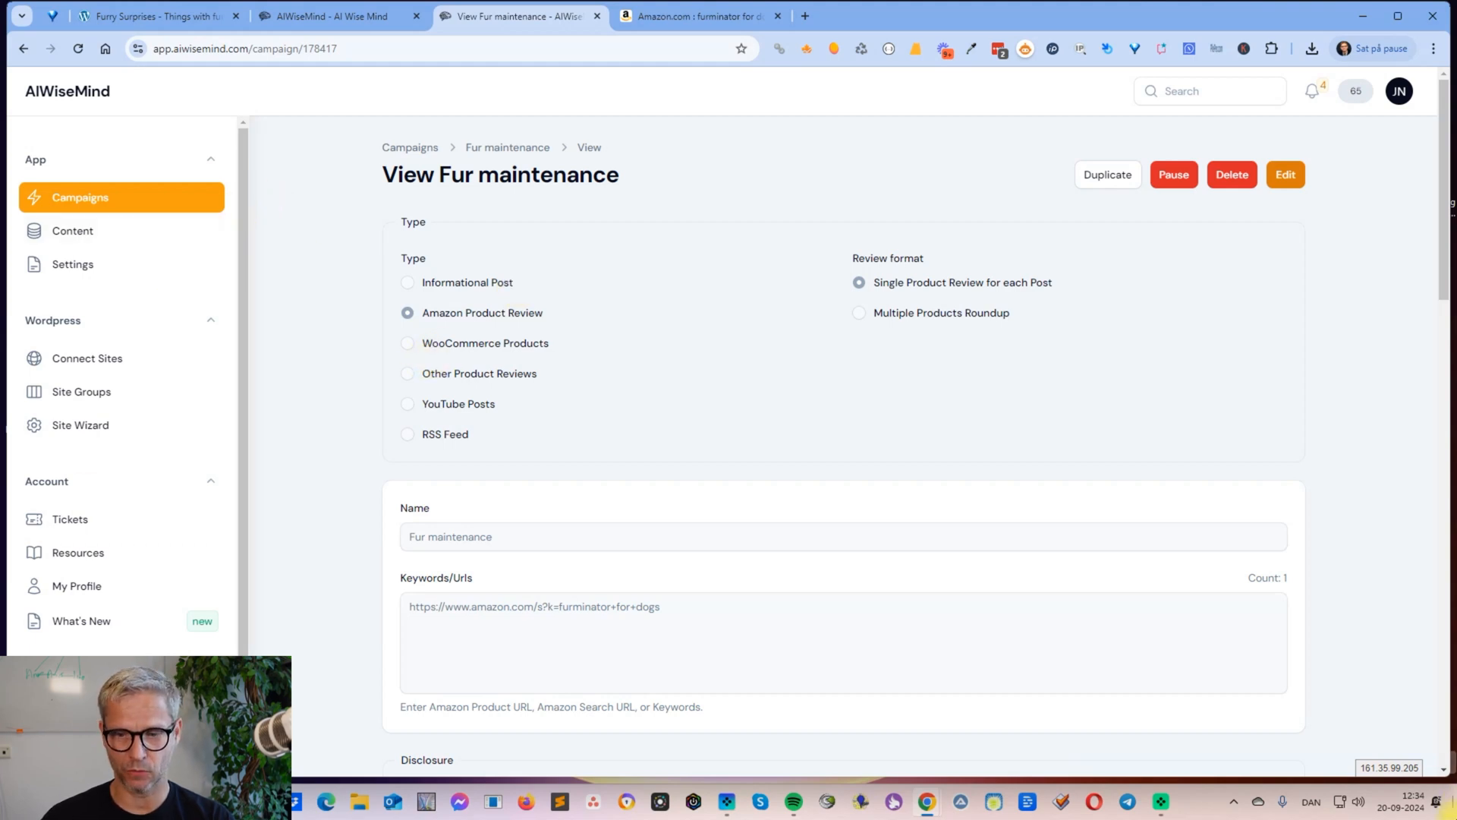
Step: Return to the AIWiseMind landing page and scroll past testimonials to Introducing AIWiseMind
{"action": "left_click", "coordinate": [335, 16]}
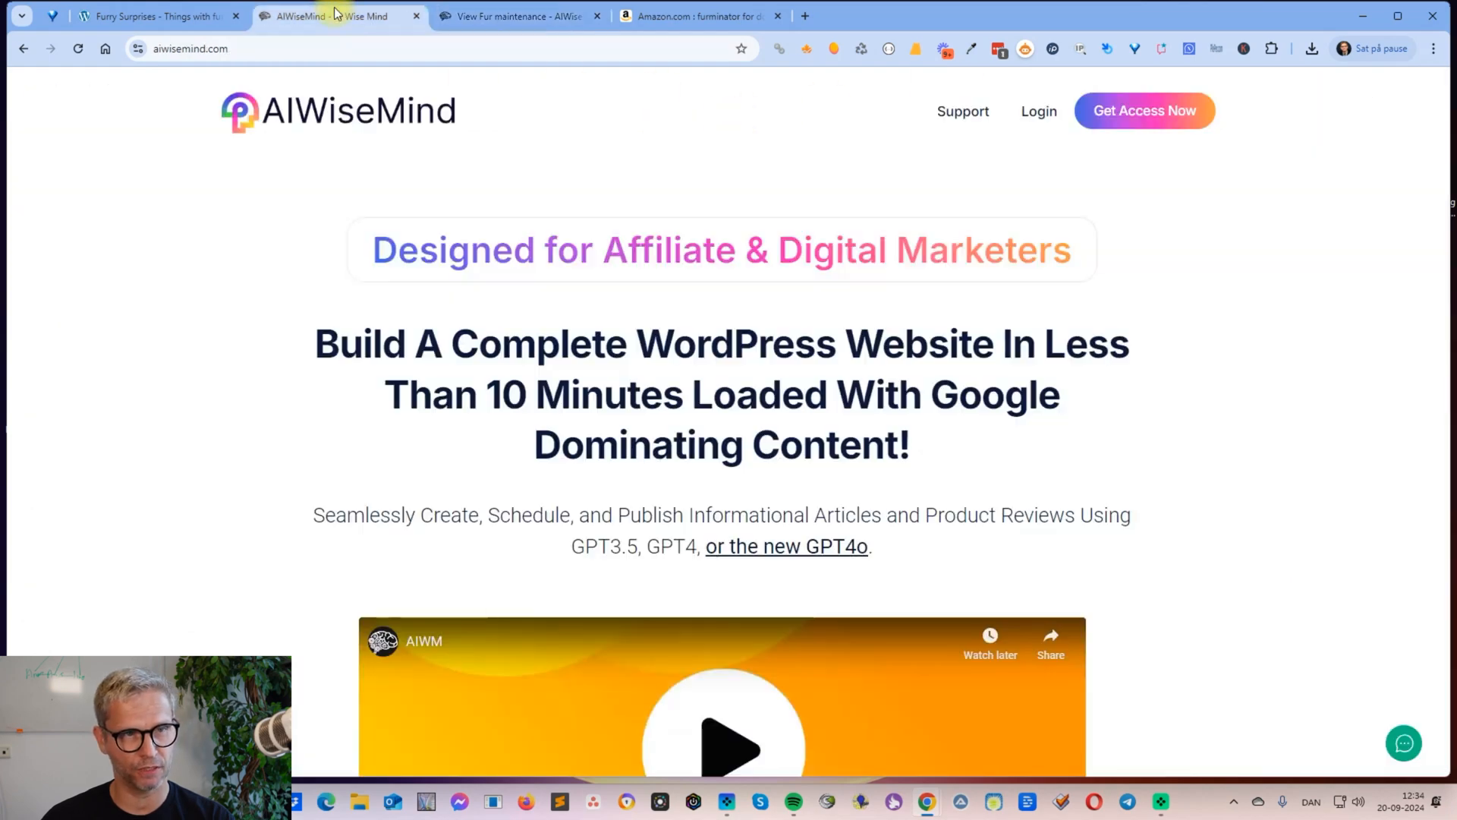
{"action": "scroll", "scroll_direction": "down", "scroll_amount": 3}
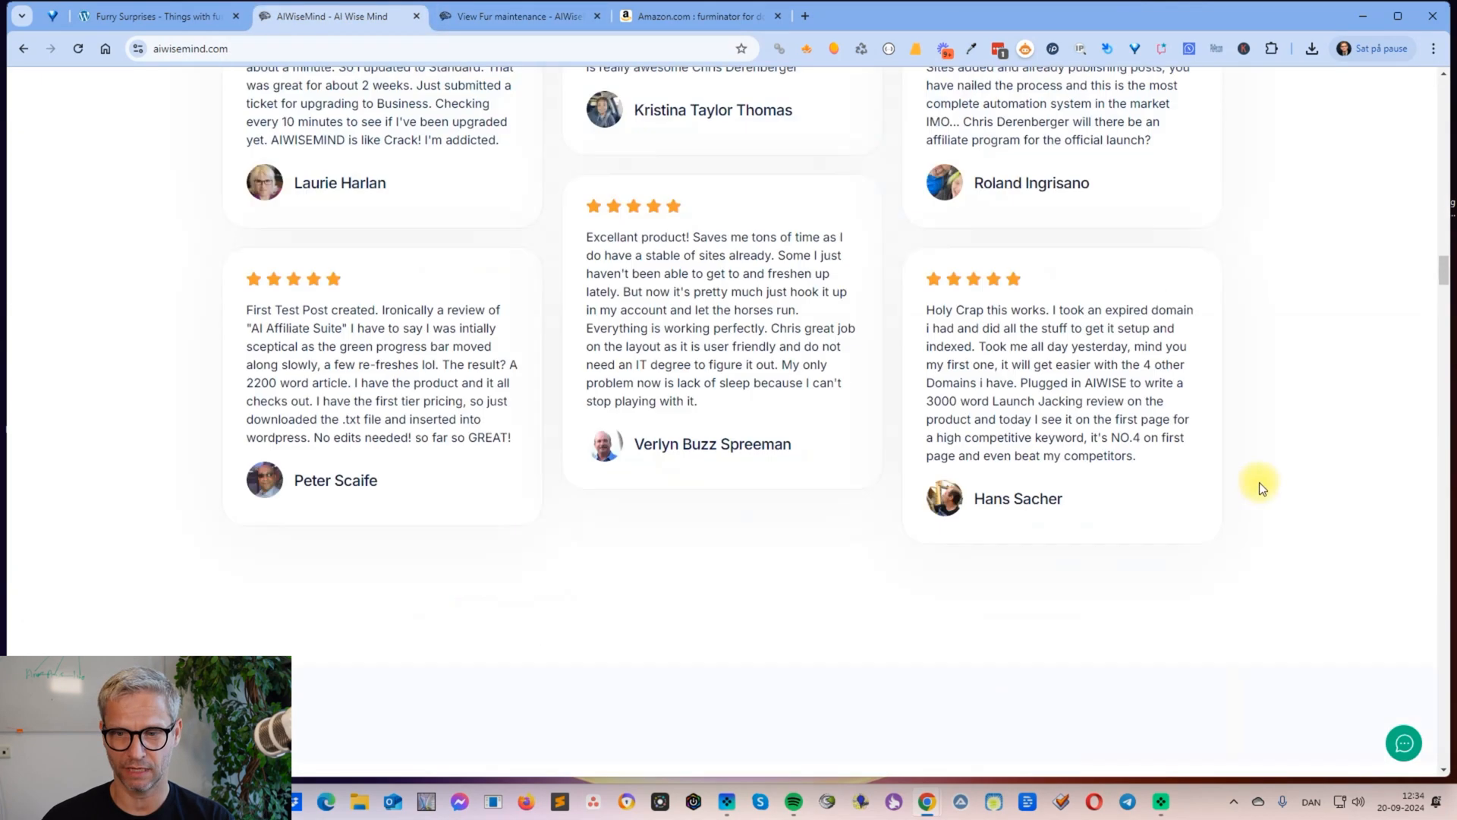
{"action": "scroll", "scroll_direction": "down", "scroll_amount": 3}
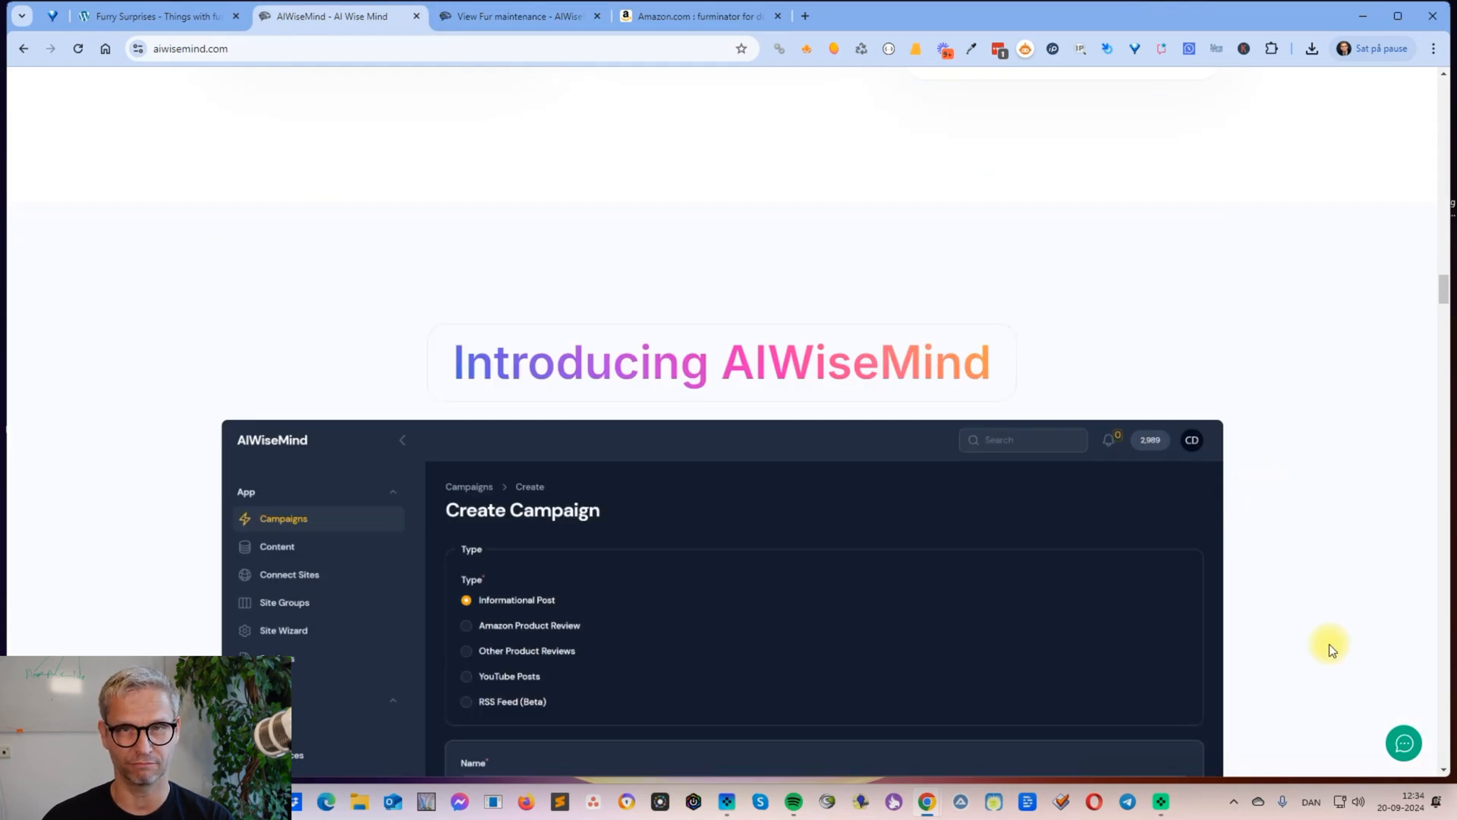